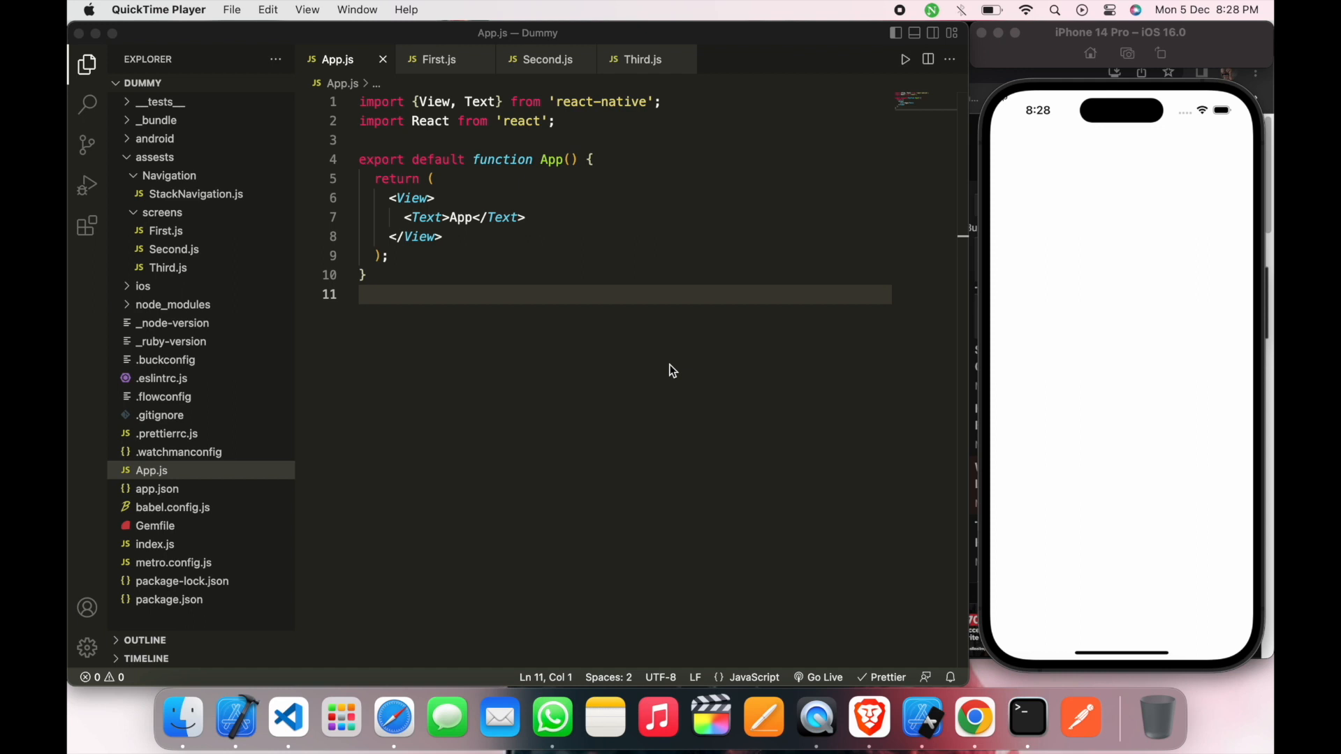
mouse_move(742, 371)
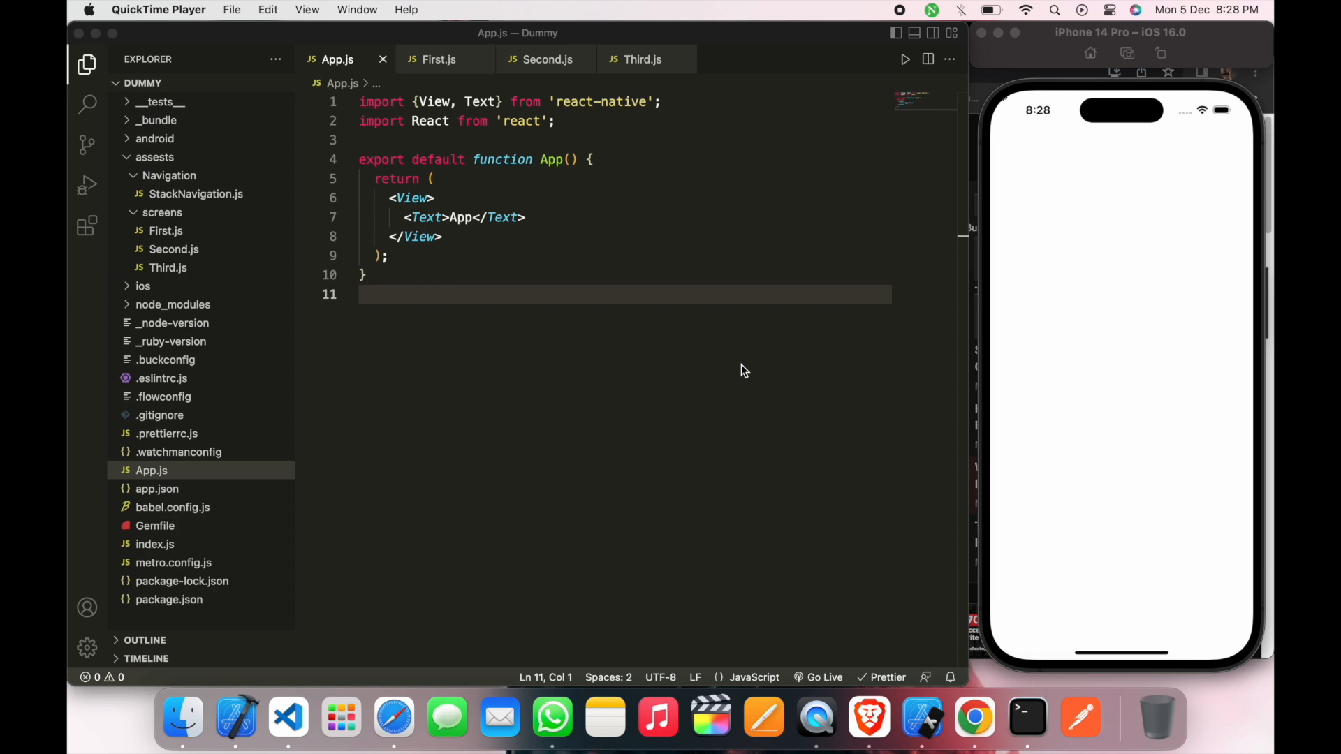
mouse_move(480, 241)
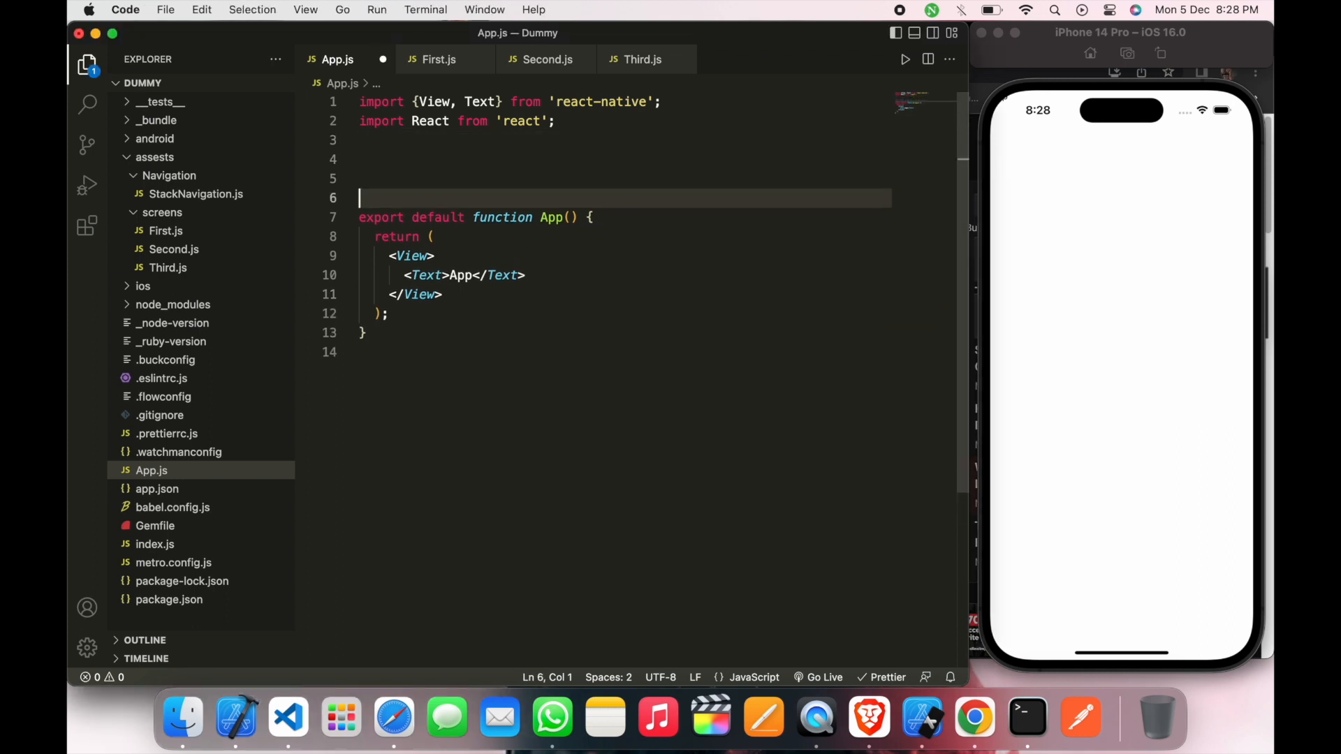
Step: Declare function FirstScreen() with a return( ) body above App
text(function)
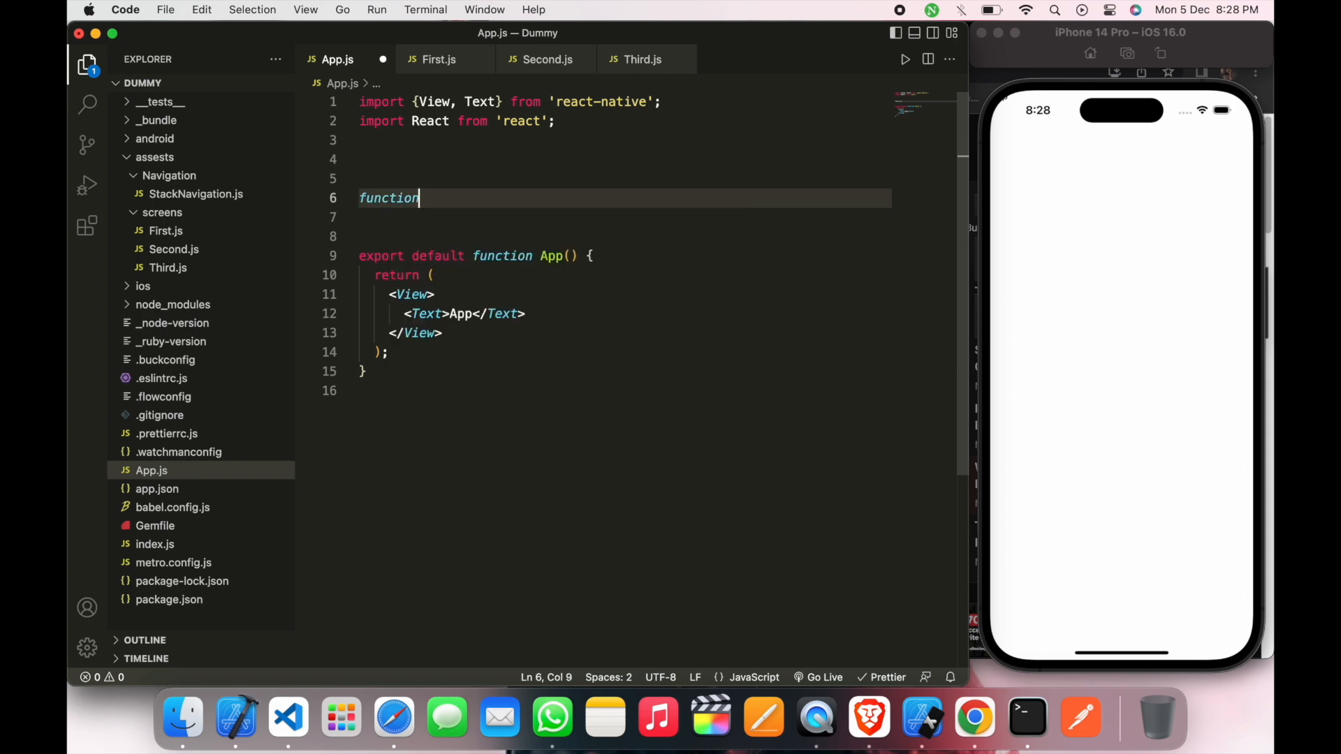
text(First)
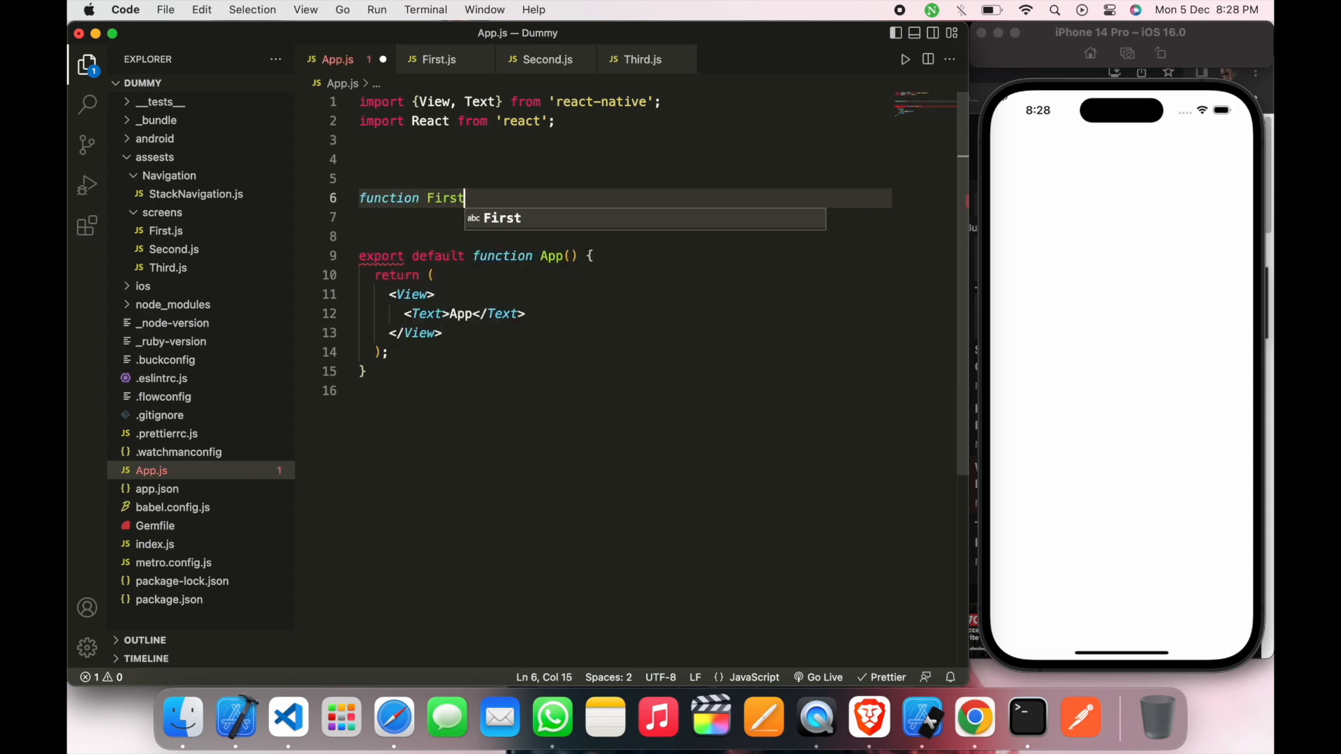
text(Sc)
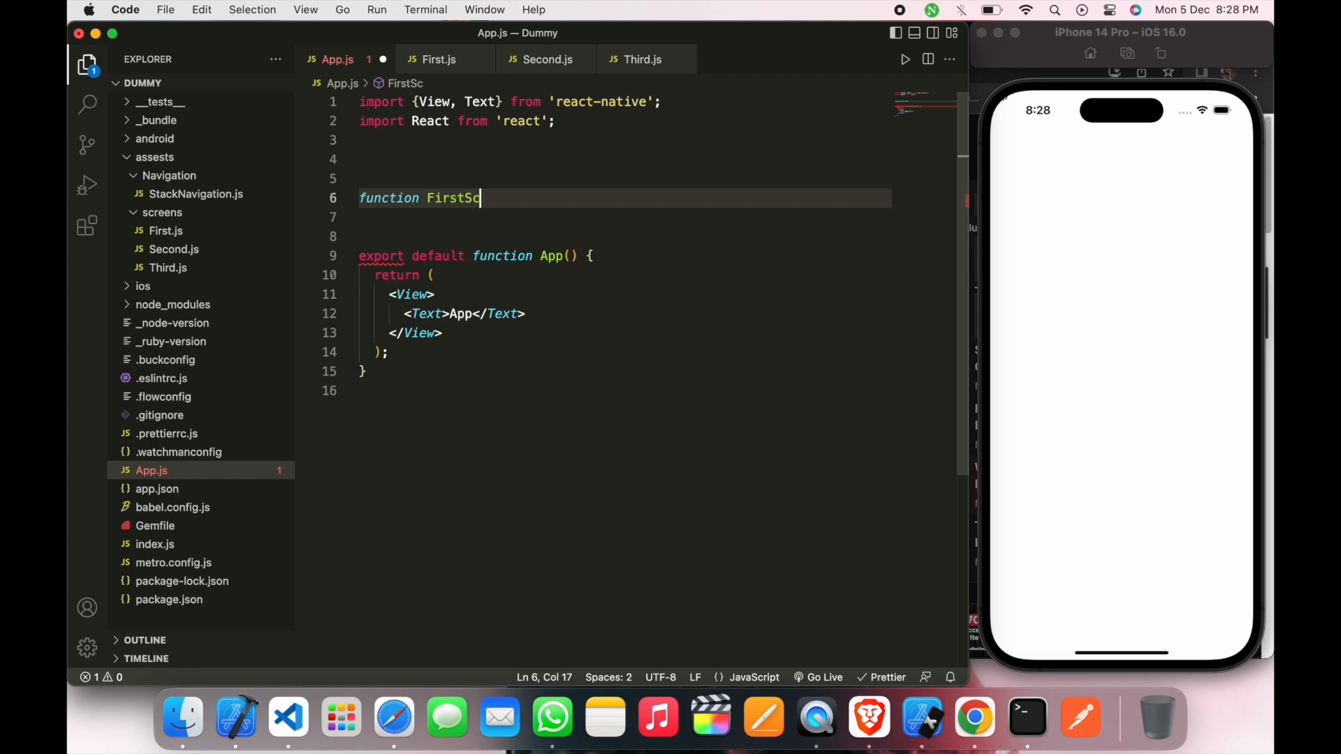
text(reen)
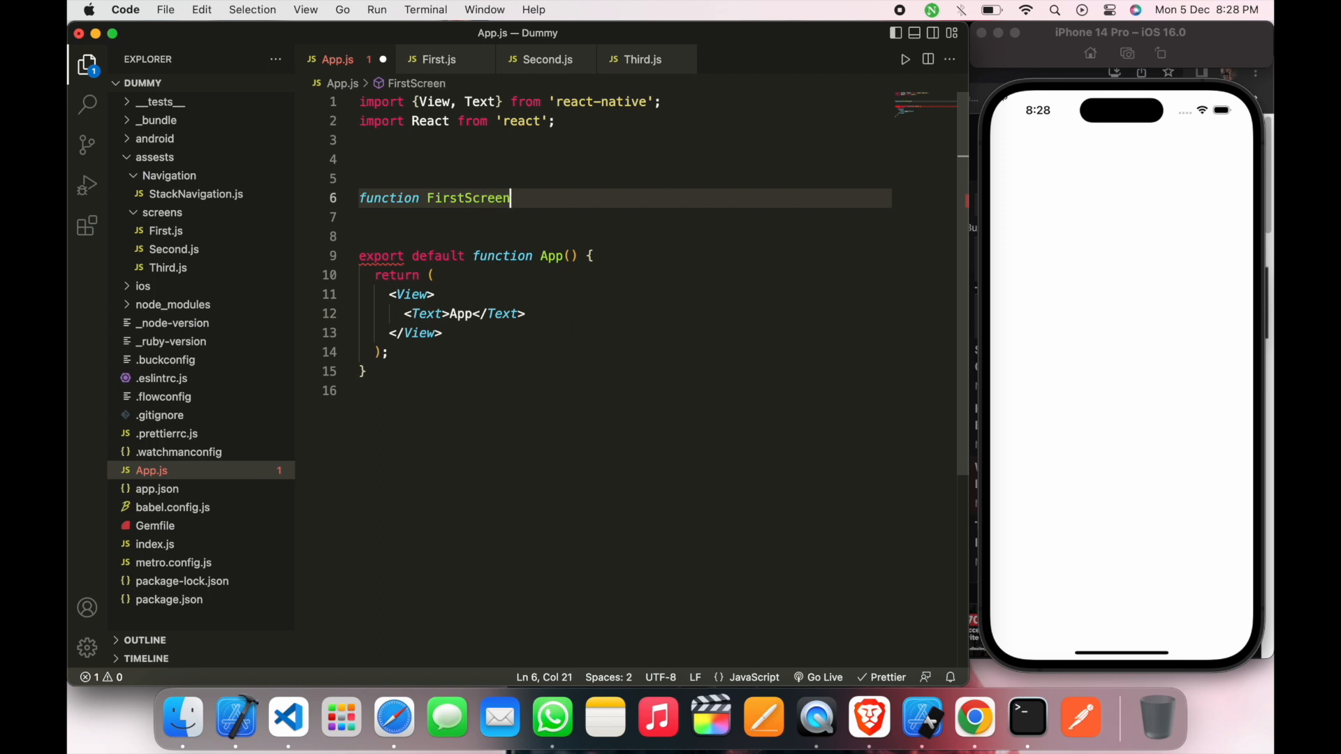
text(())
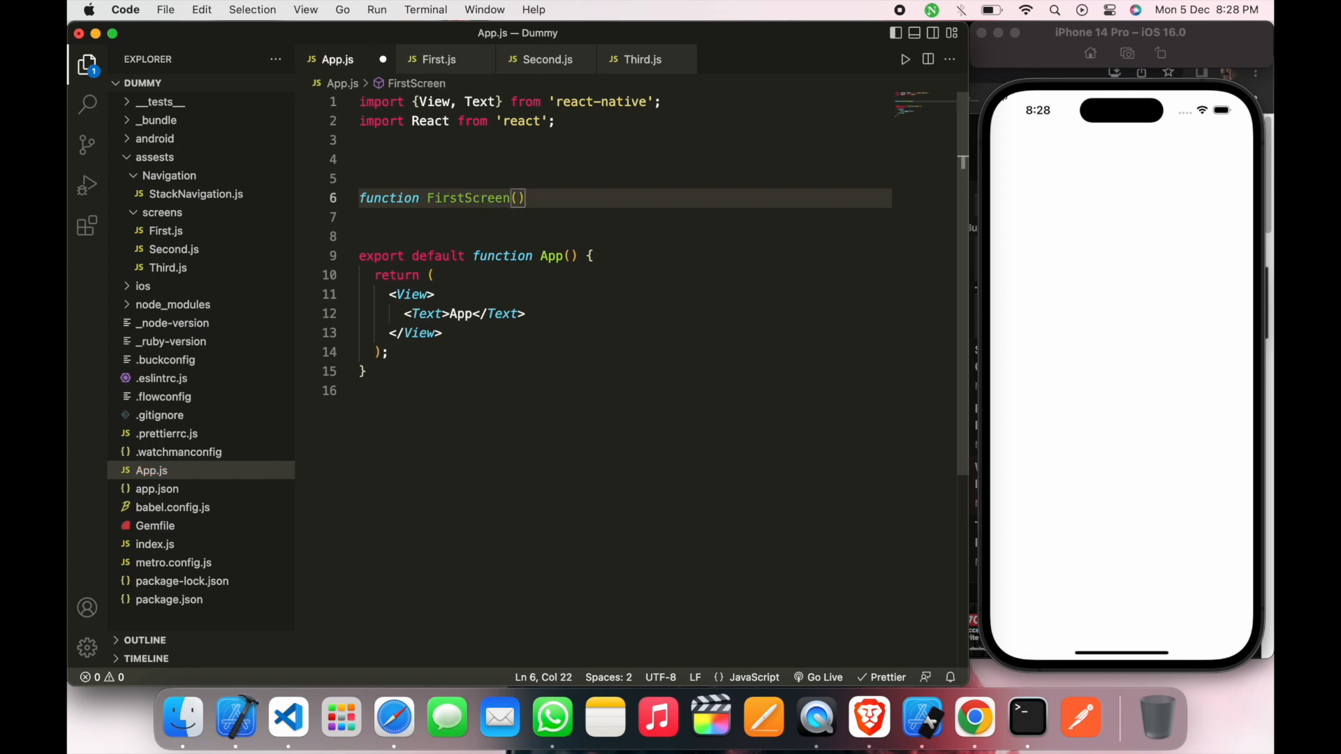
text({)
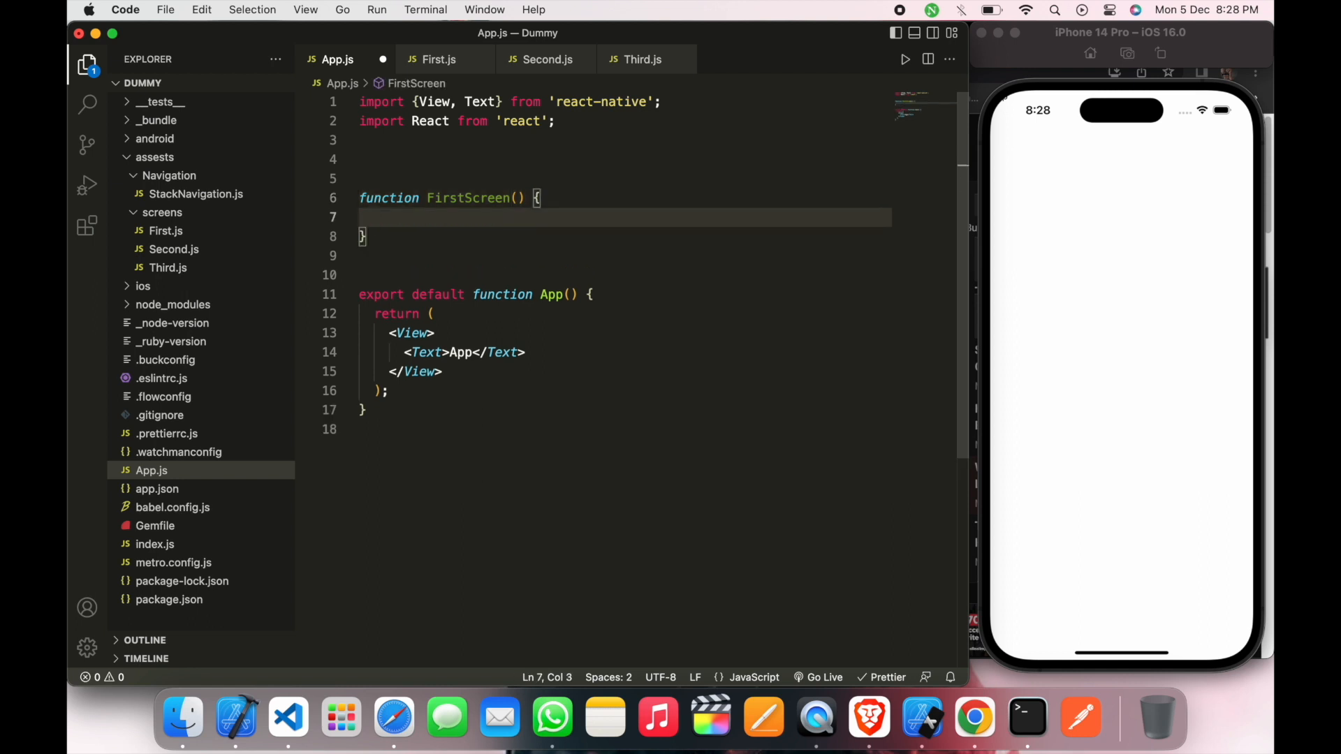
text(return)
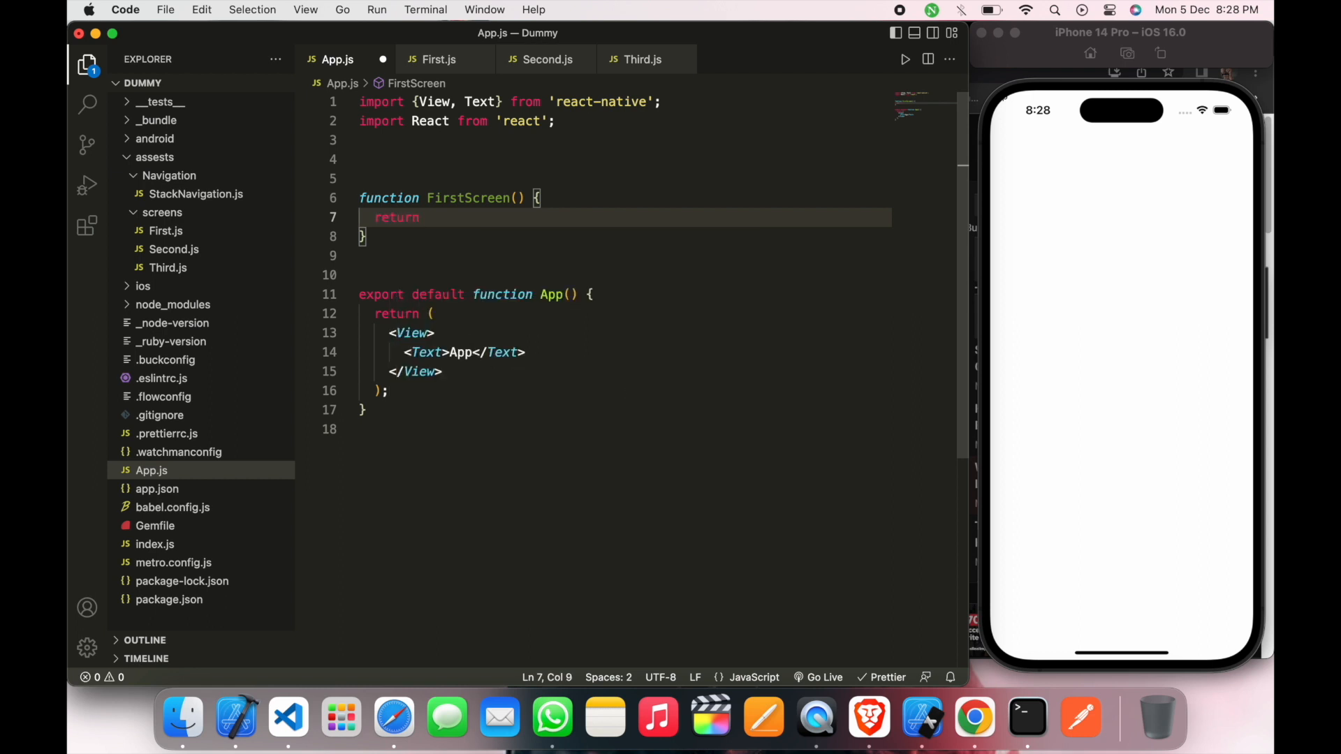
text(()
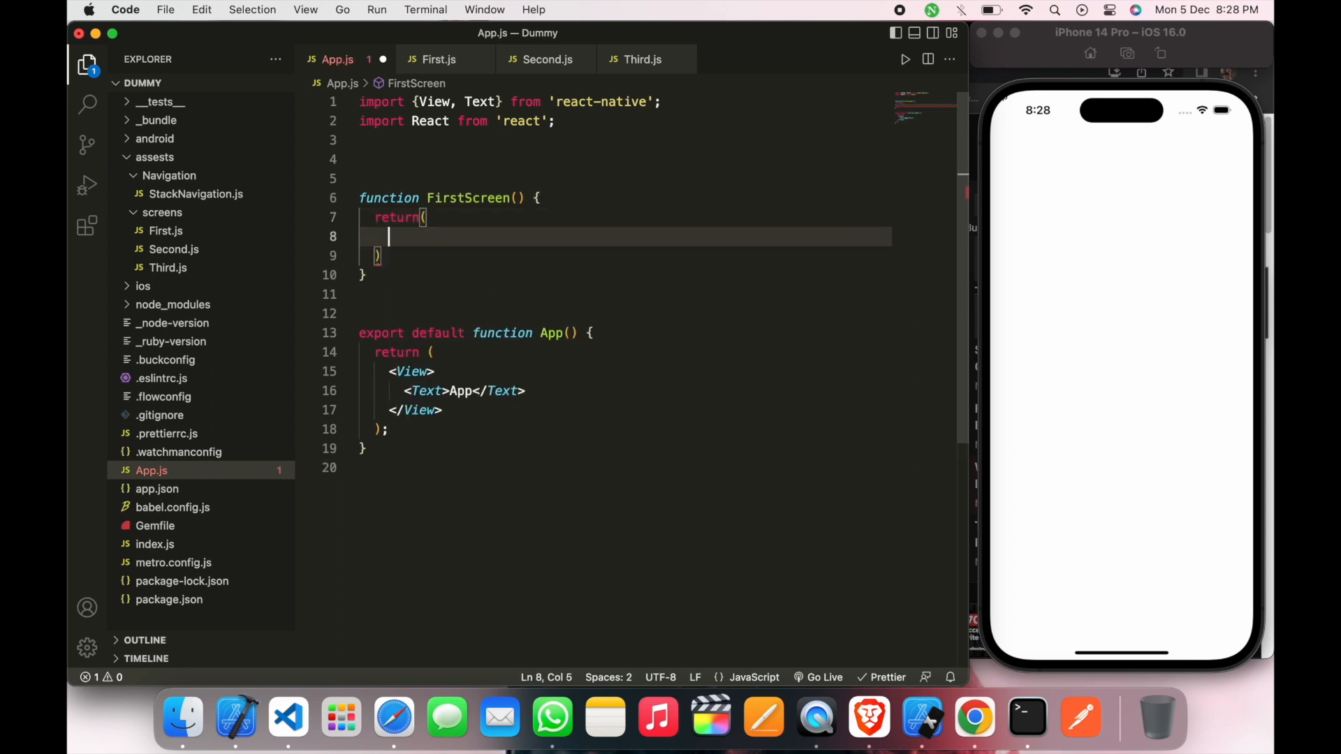
Step: Return a View styled flex:1, justifyContent "center", alignItems "center"
text(<View)
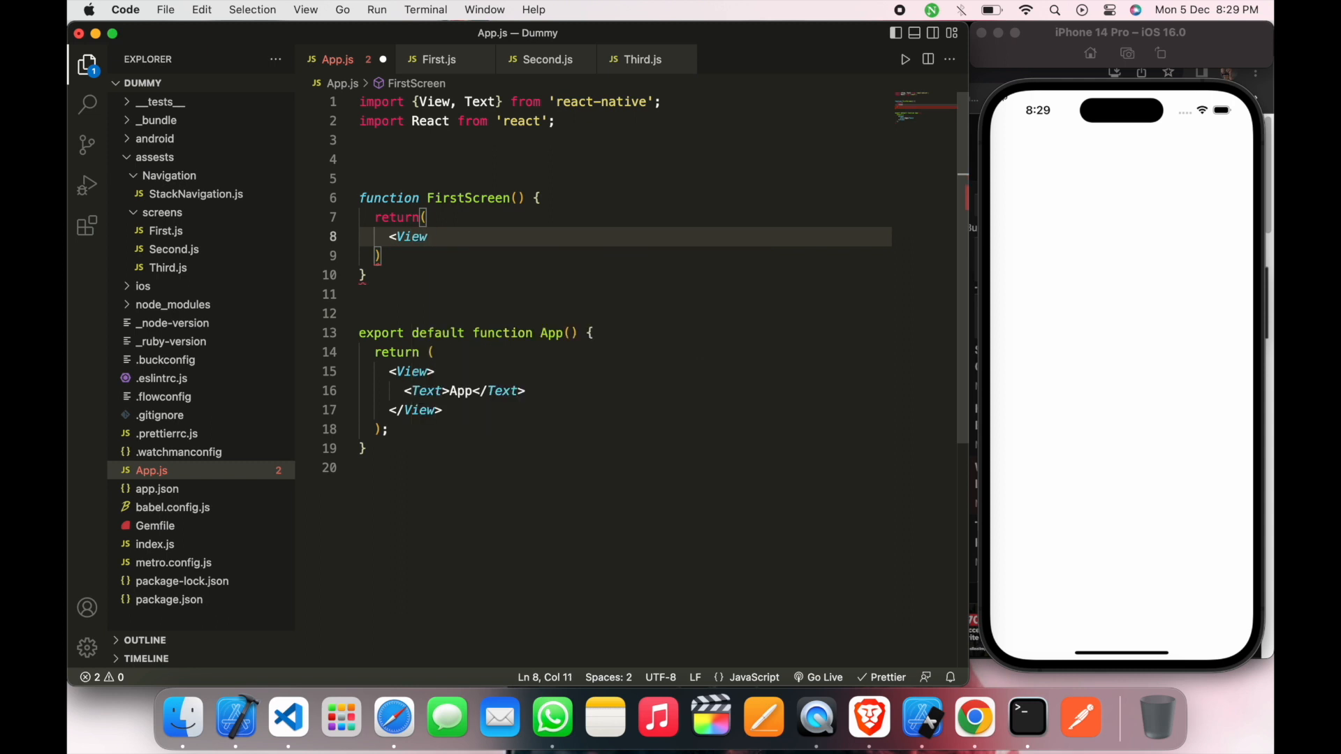
text(style={{}} ></View>)
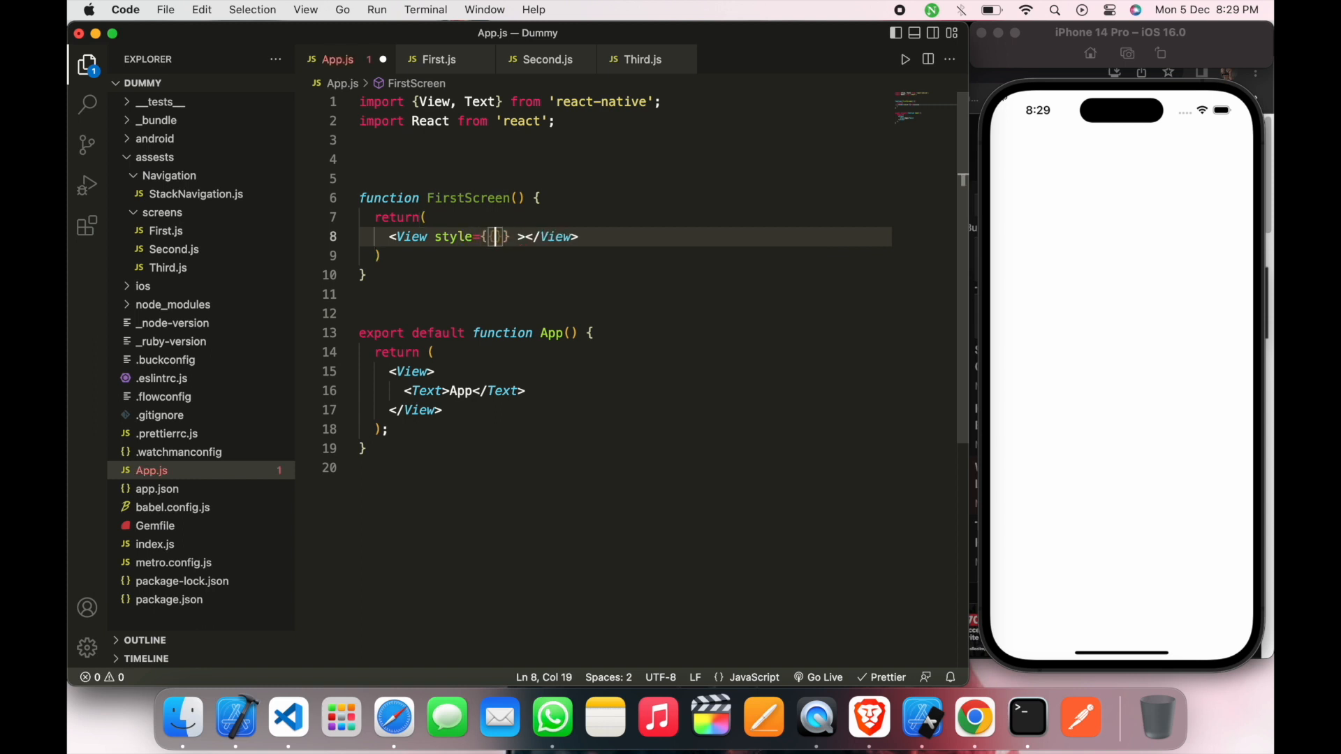
text(flex:1)
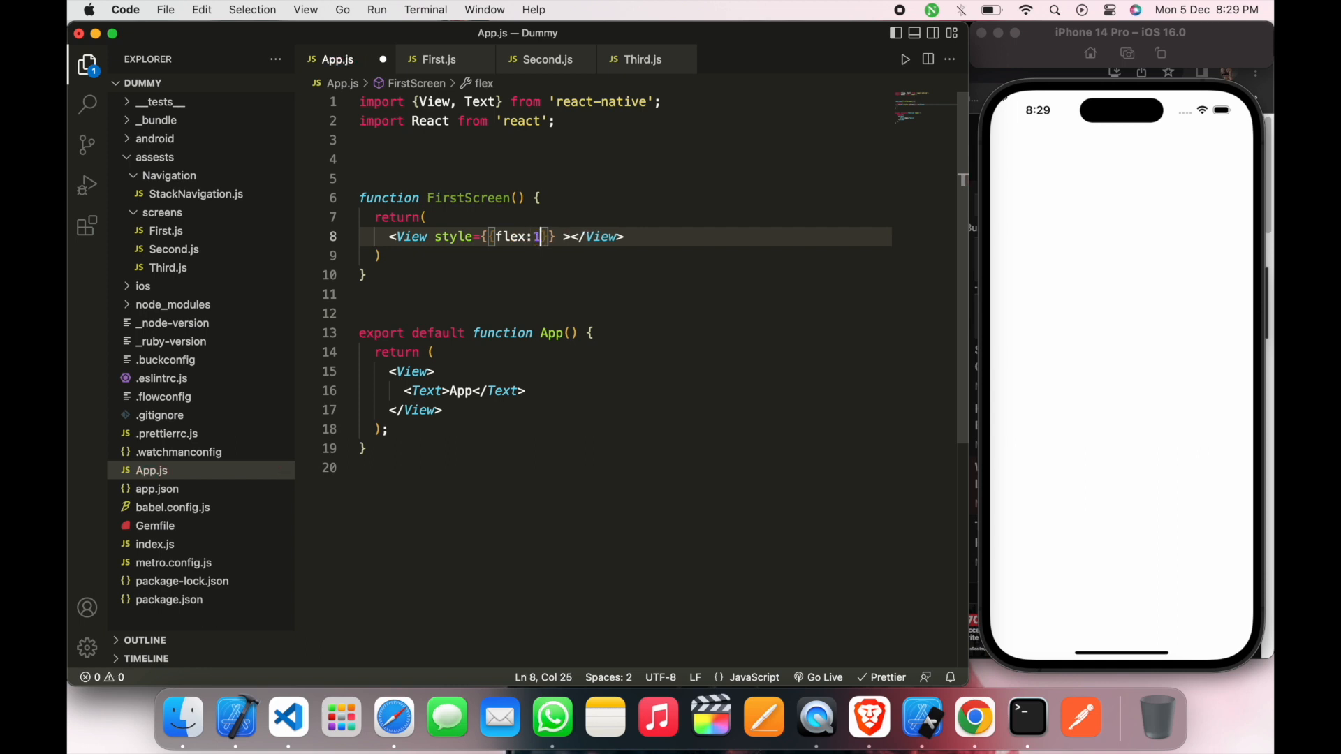
text(,)
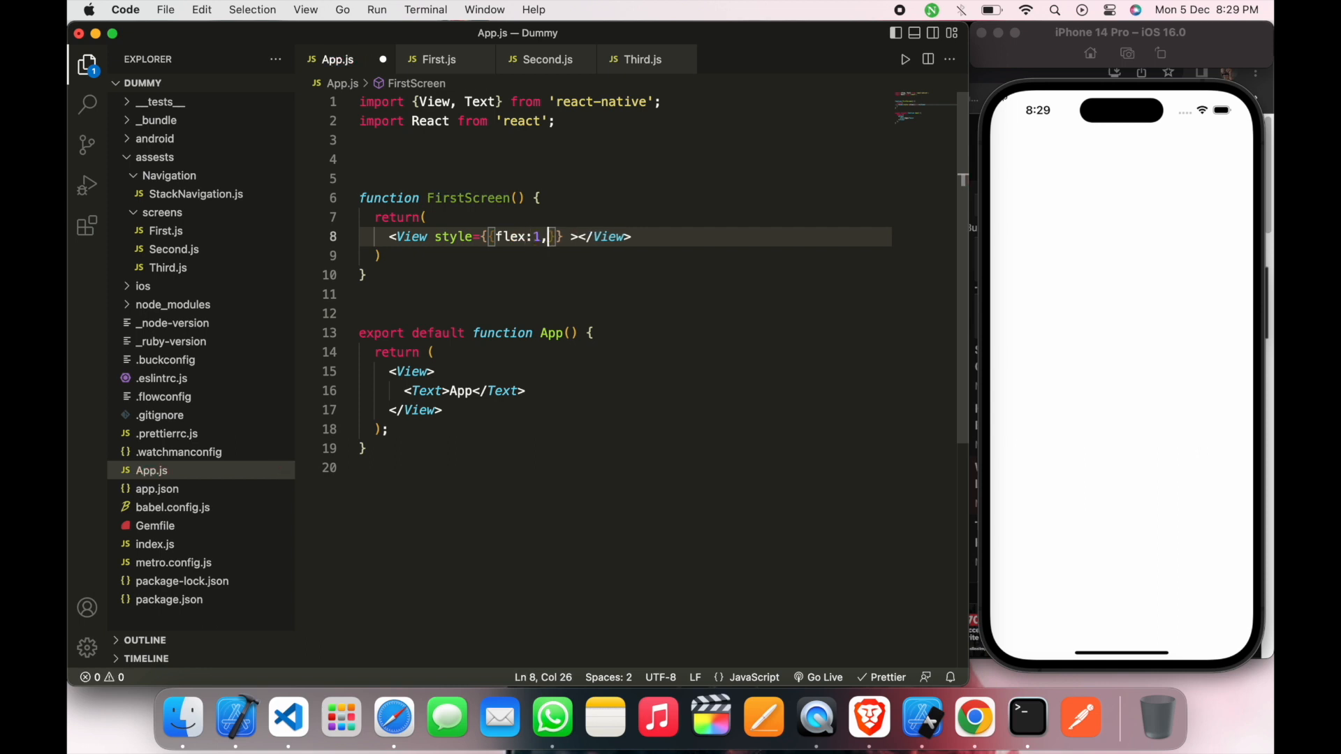
text(justifyContent)
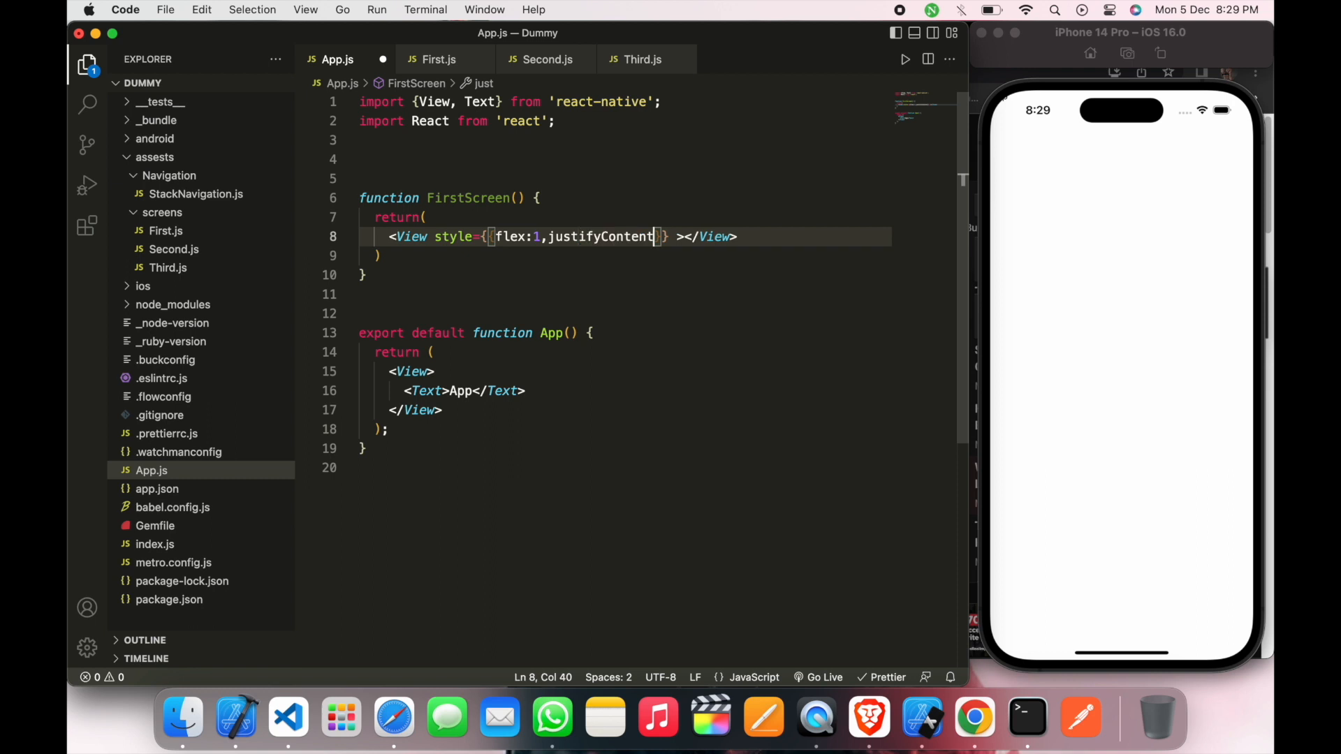
text(:"center")
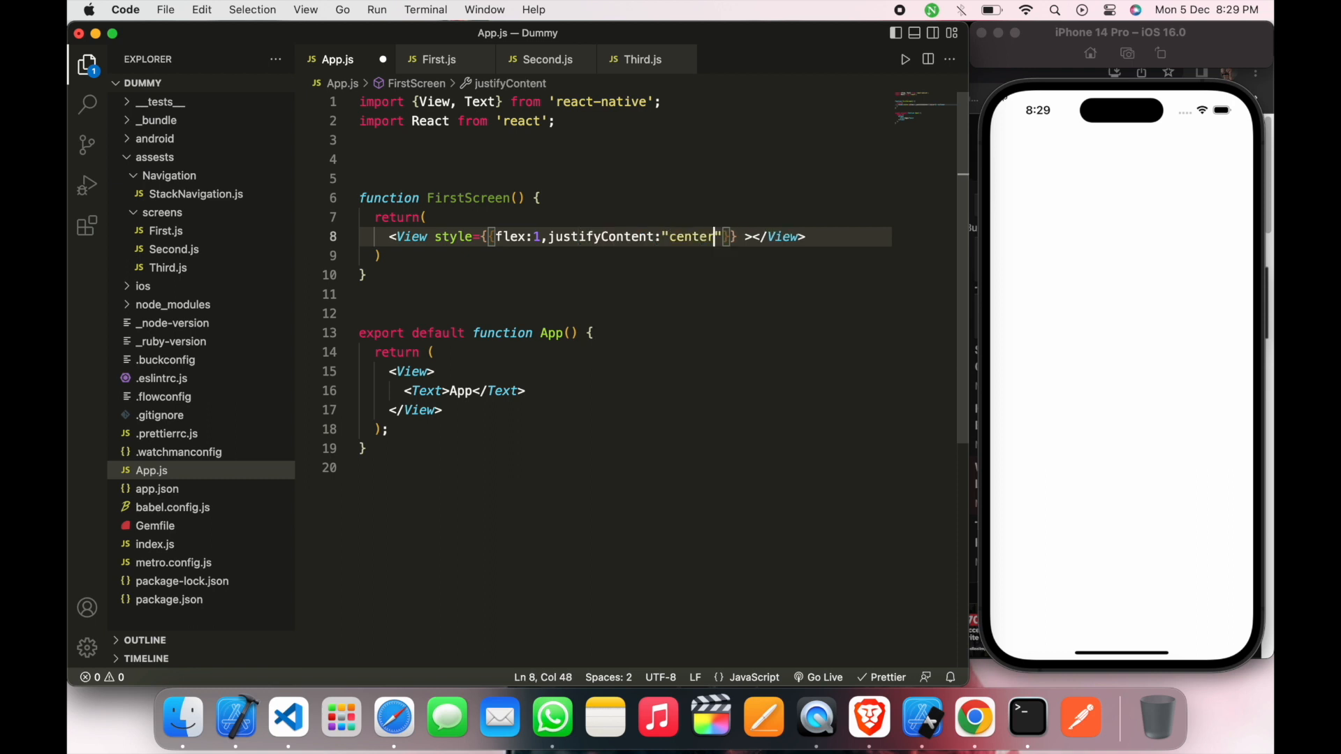
text(,a)
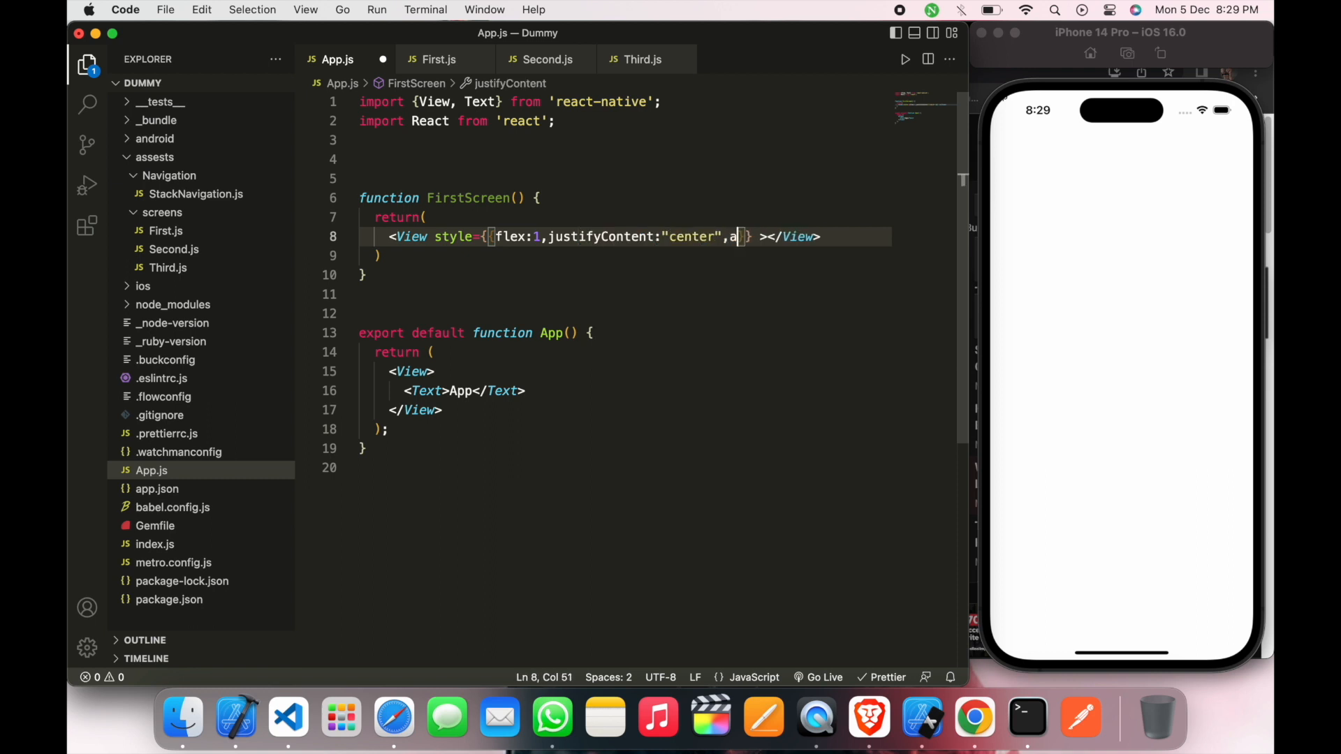
text(lignItems)
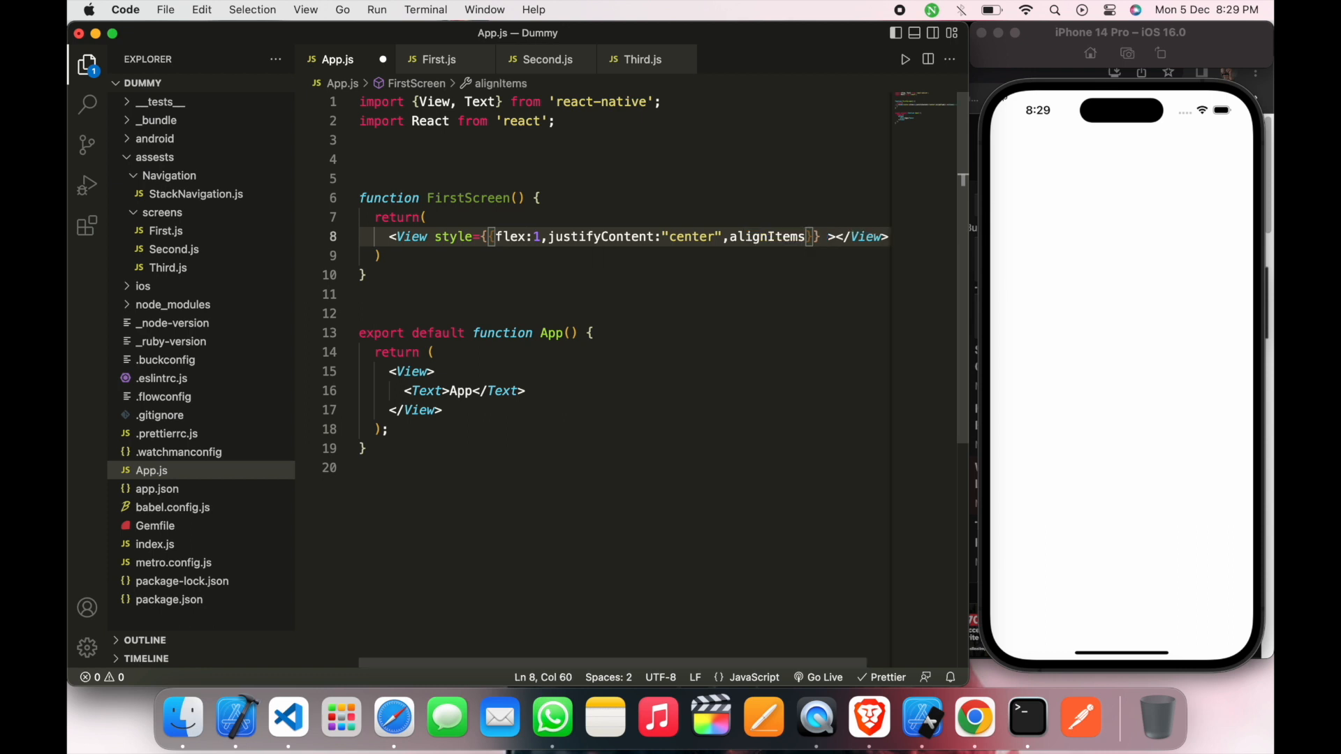
text(:"center)
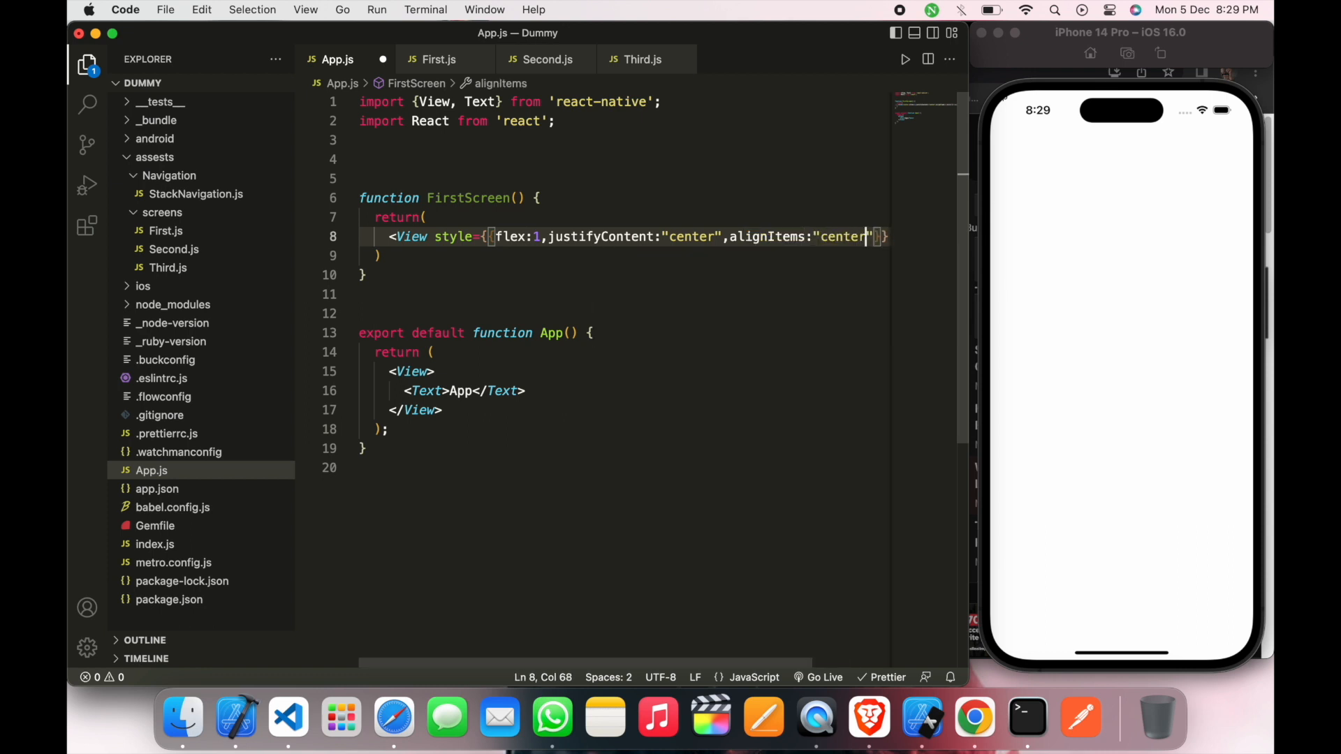
Step: Add a Text element reading "This is First Screen" inside FirstScreen's View
scroll(right, 3)
text( >)
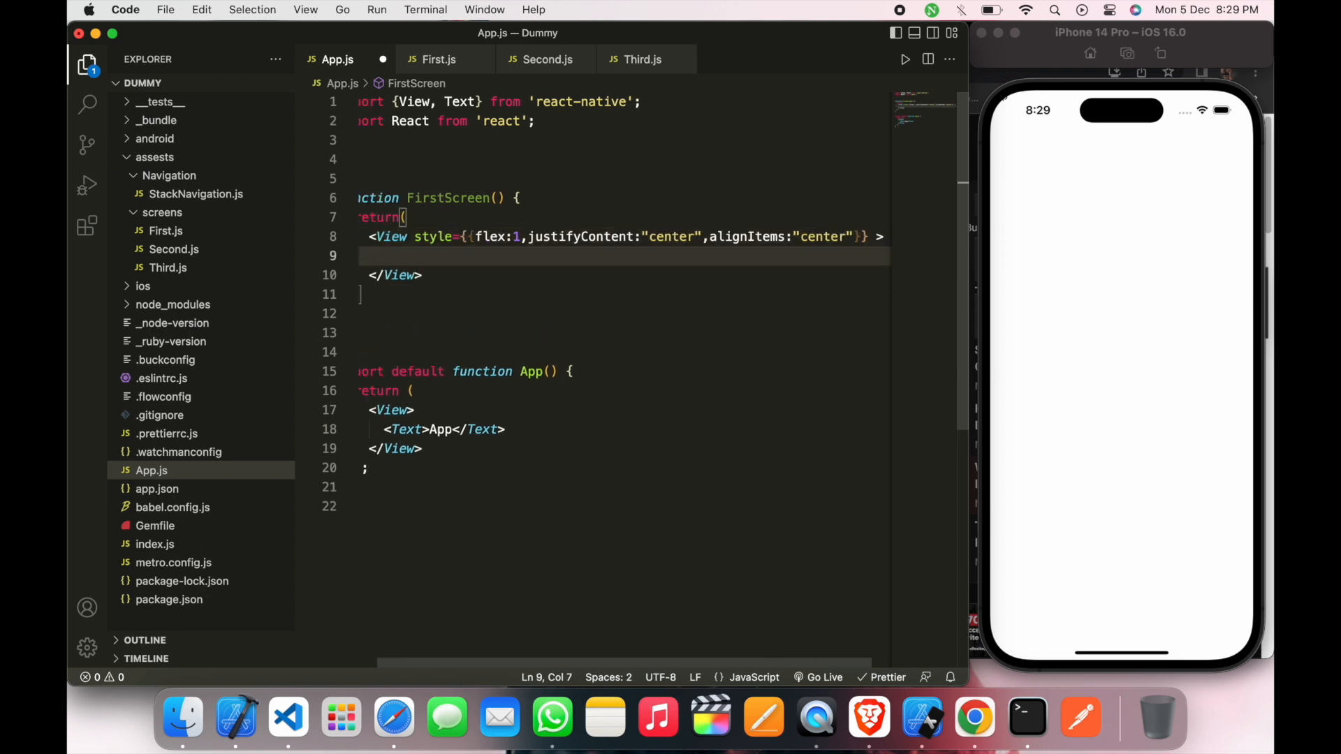
scroll(up, 3)
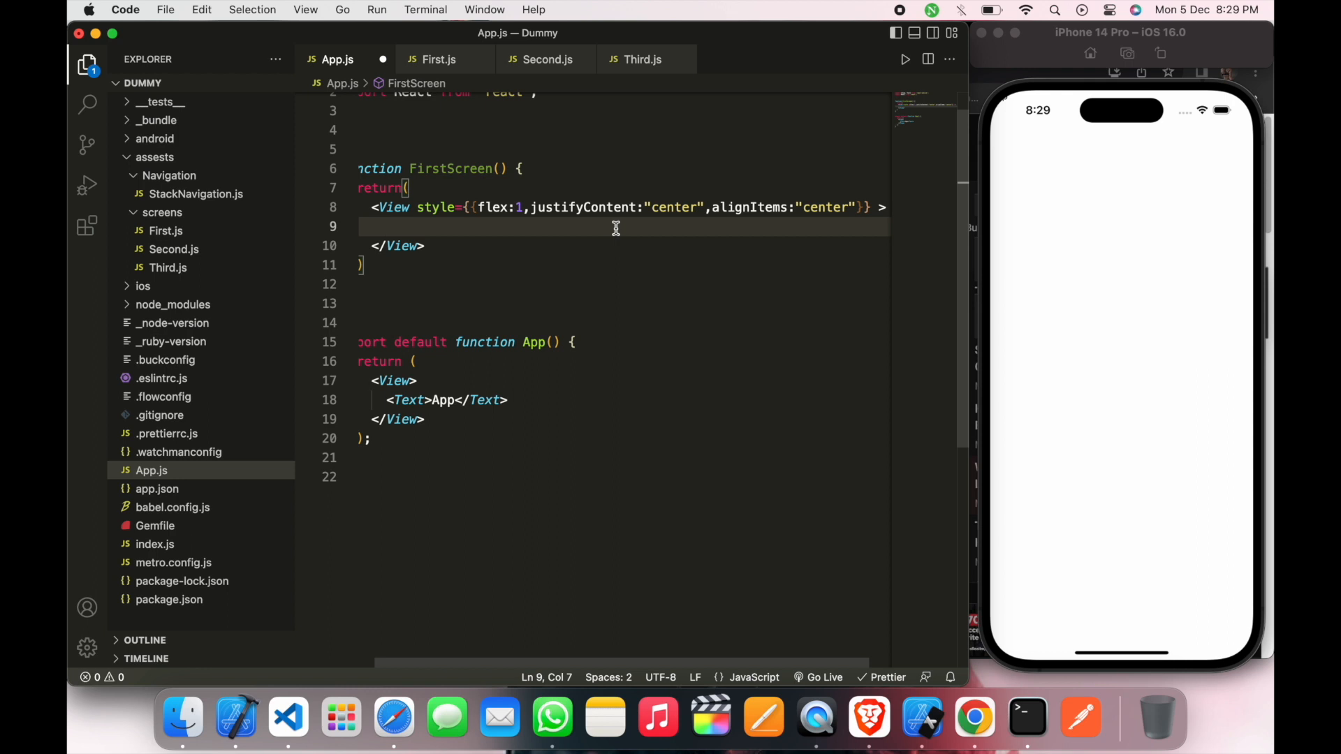
text(<text)
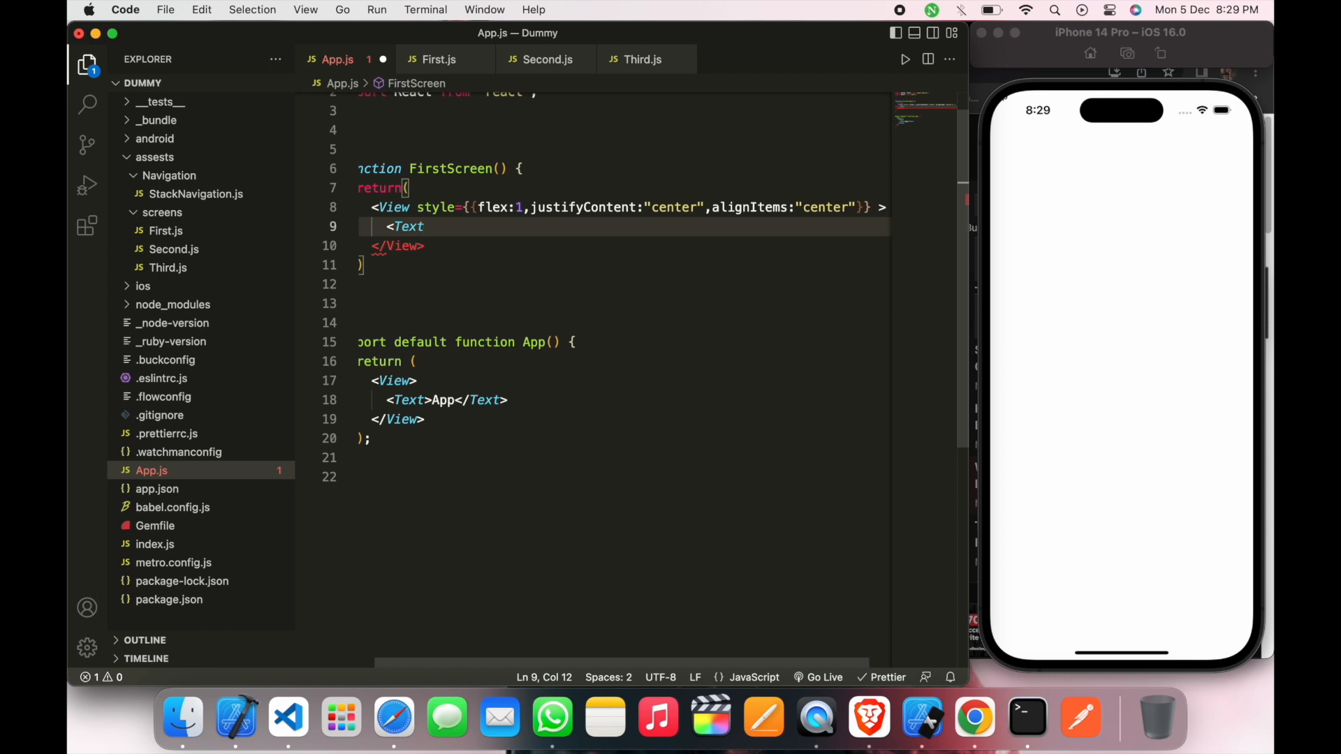
text(></Text>)
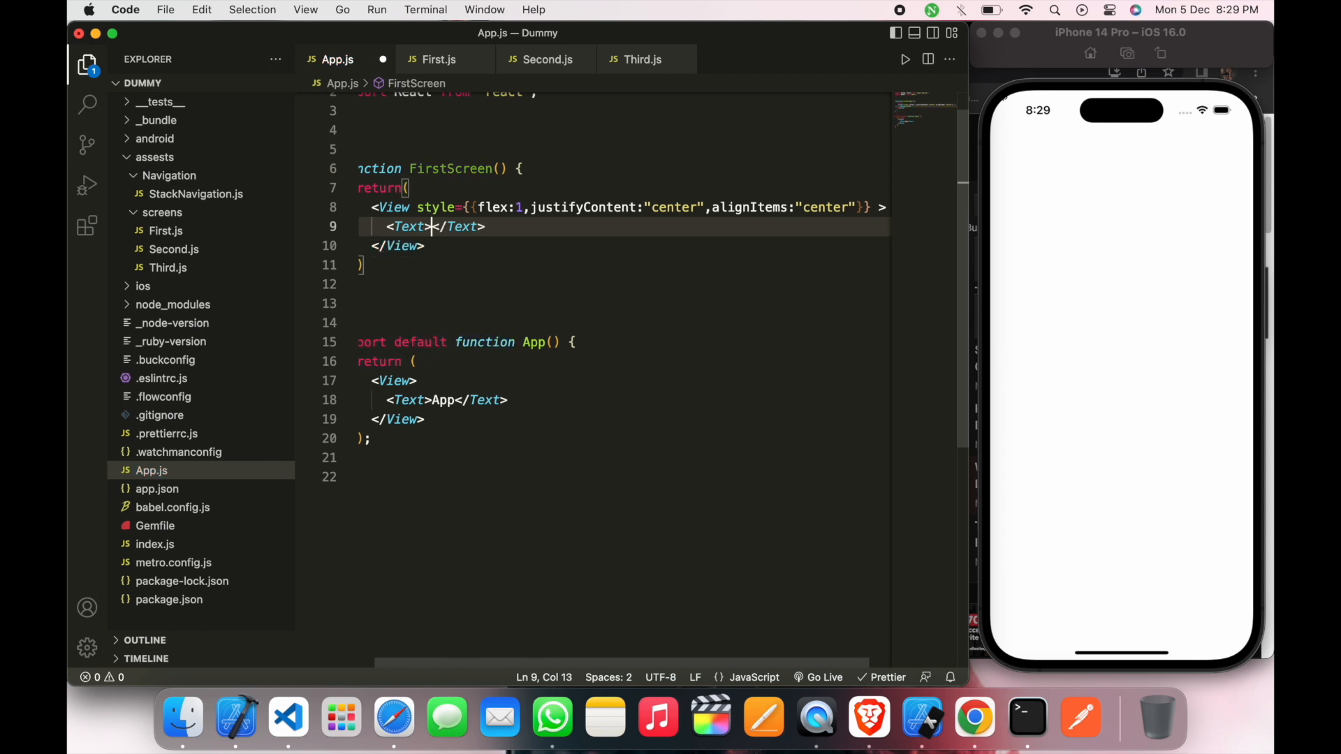
text(This is First Screen)
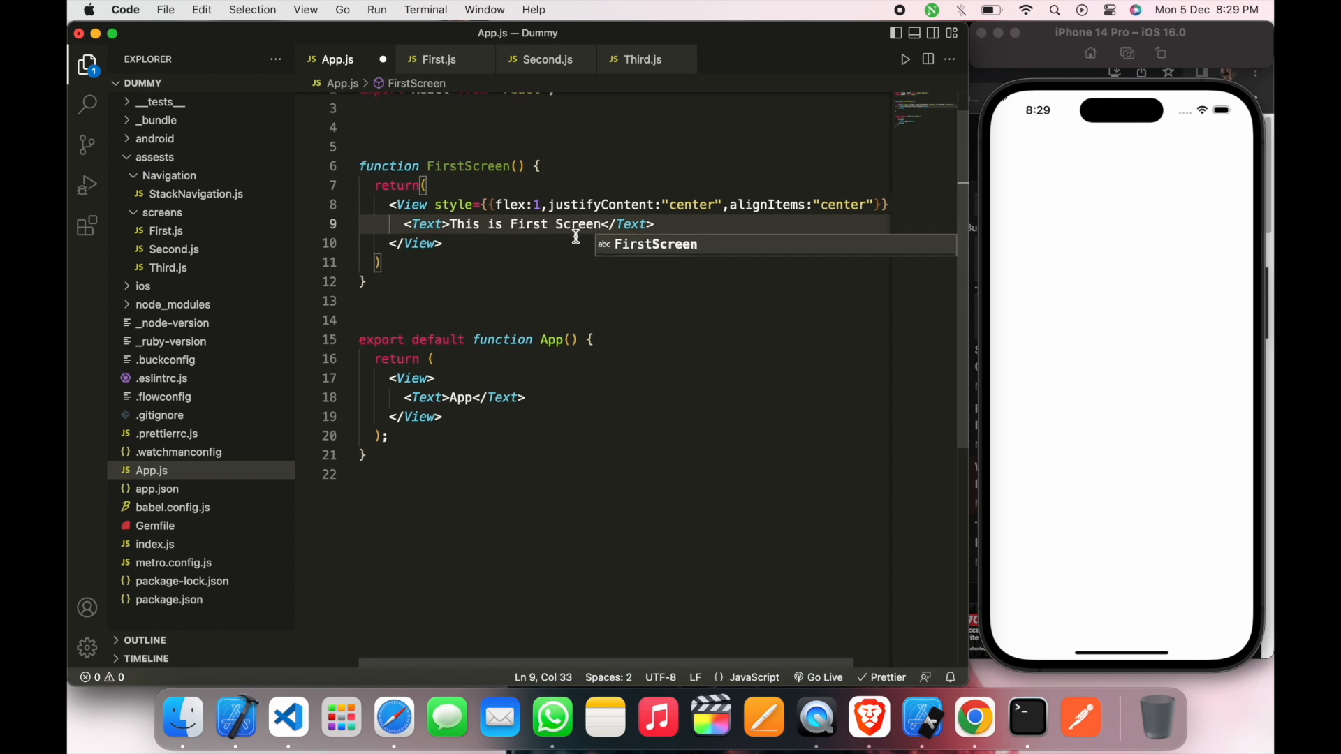
Step: Add a SecondScreen function rendering centred Text "This is Second Screen"
click(394, 281)
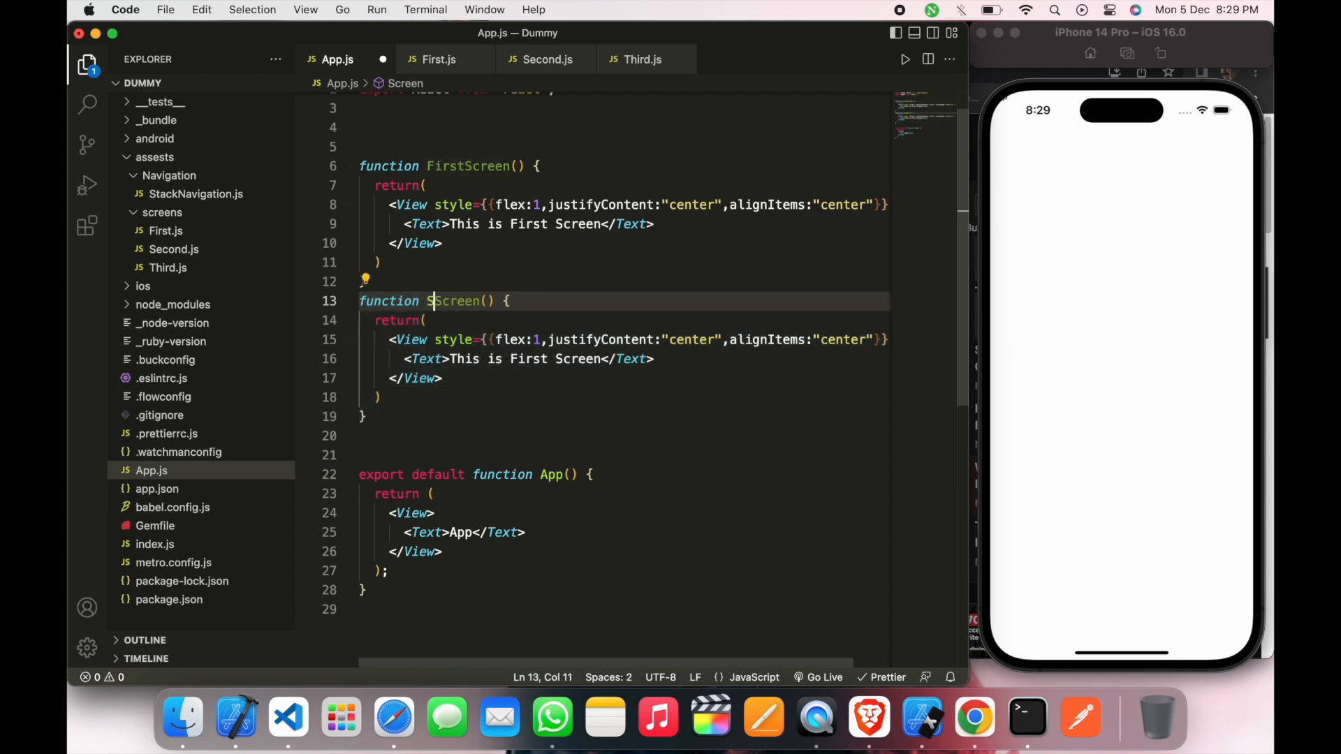
text(econd)
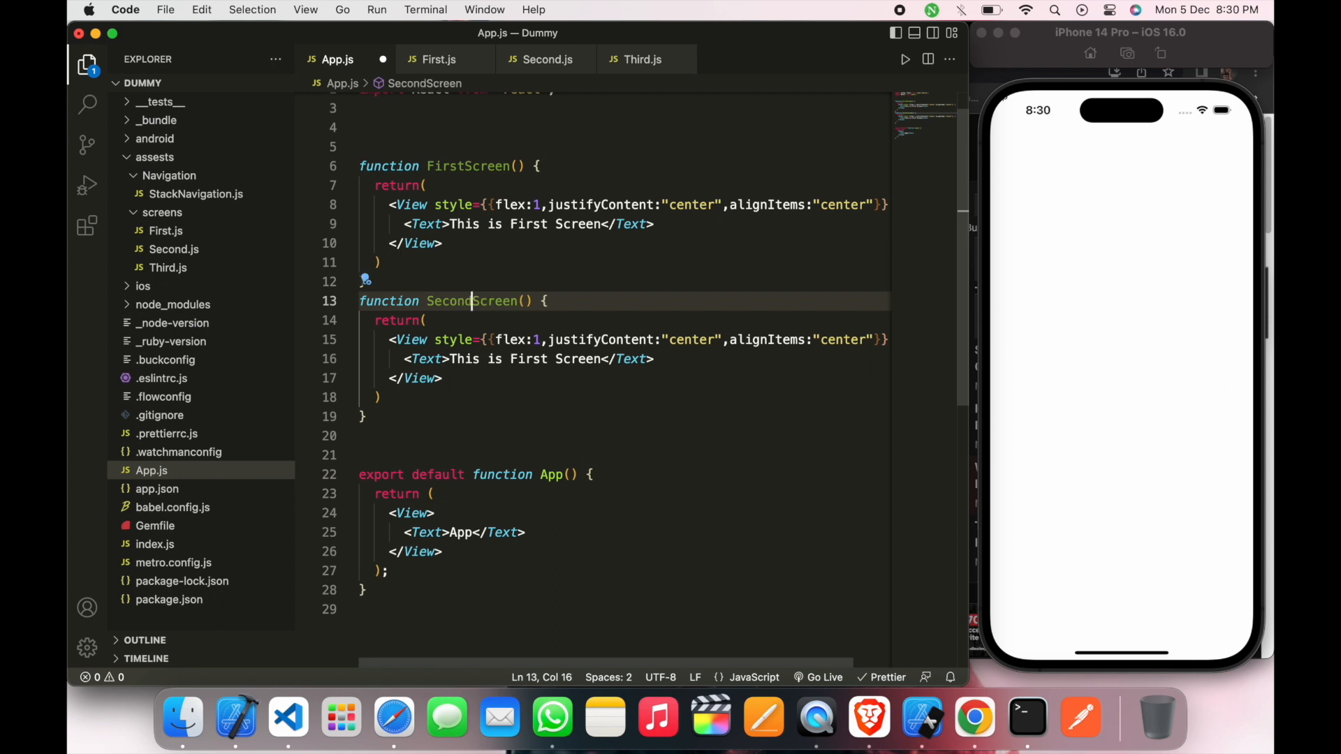
text(Se)
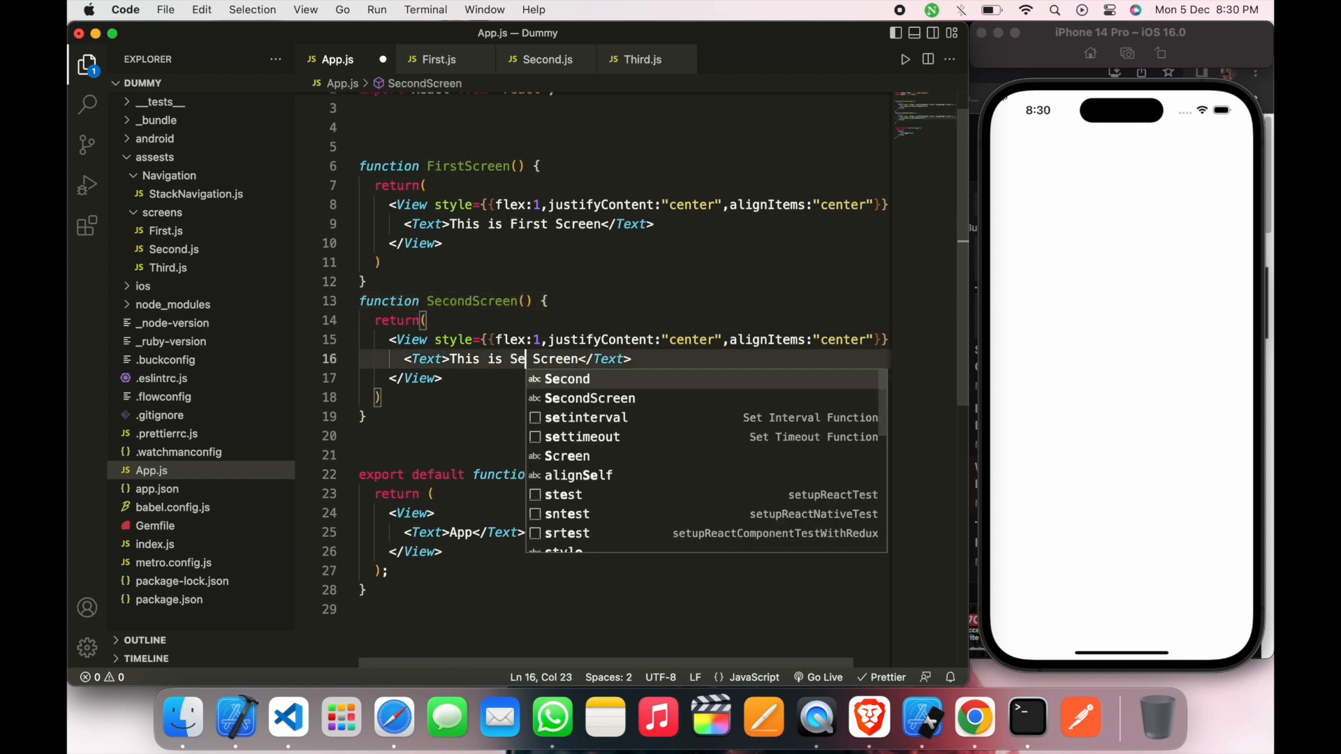
text(cond)
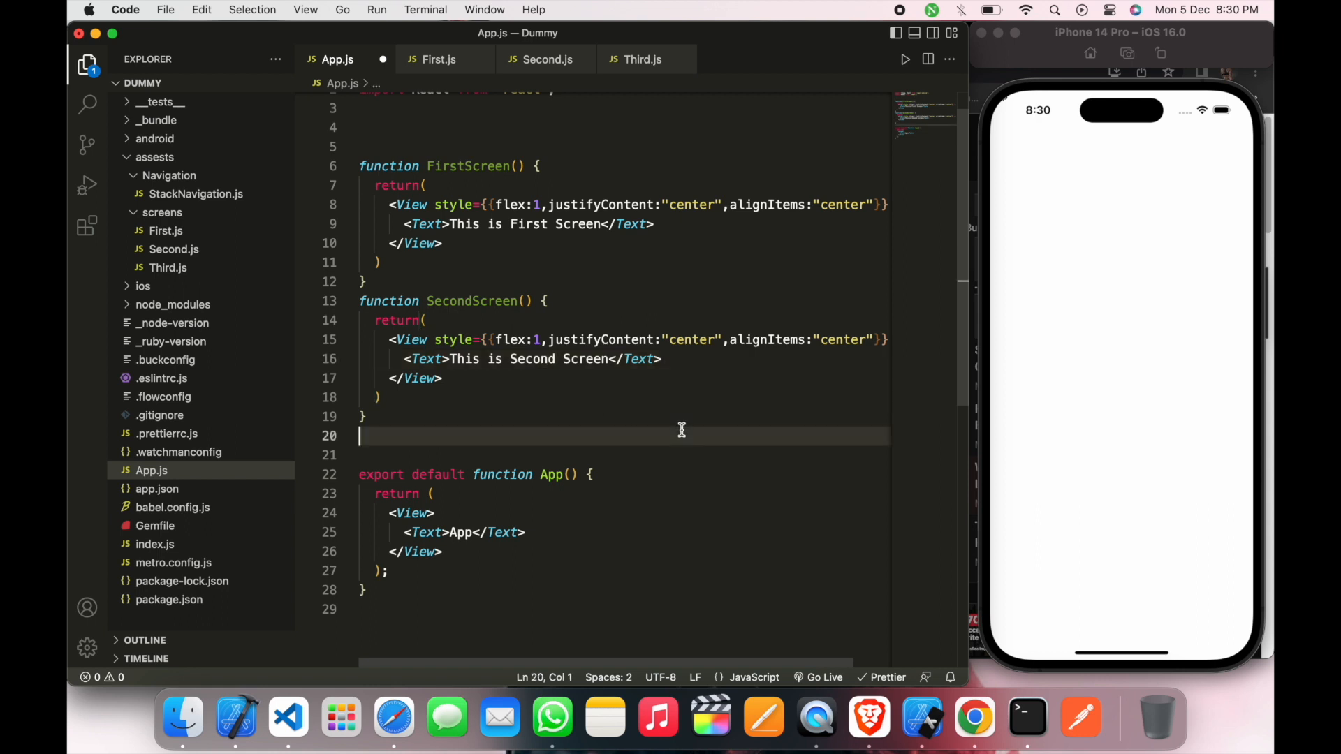
mouse_move(513, 381)
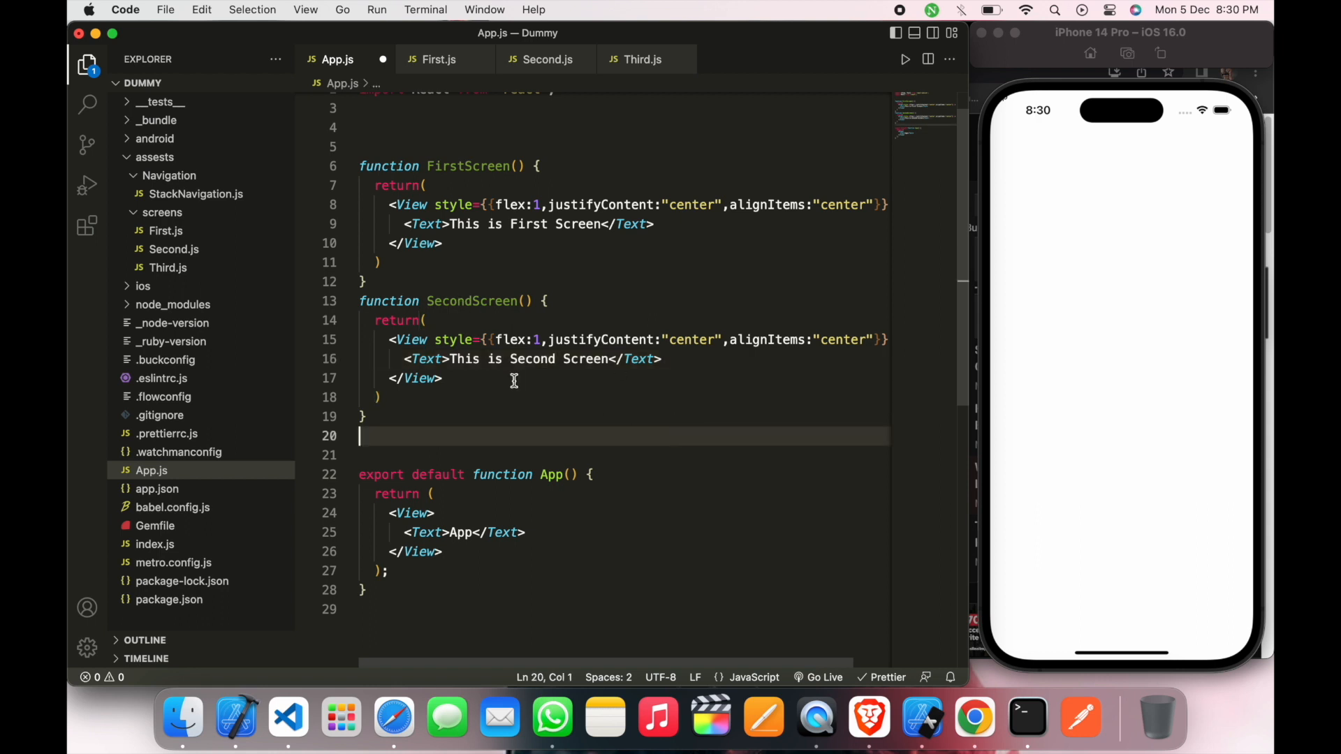
mouse_move(868, 716)
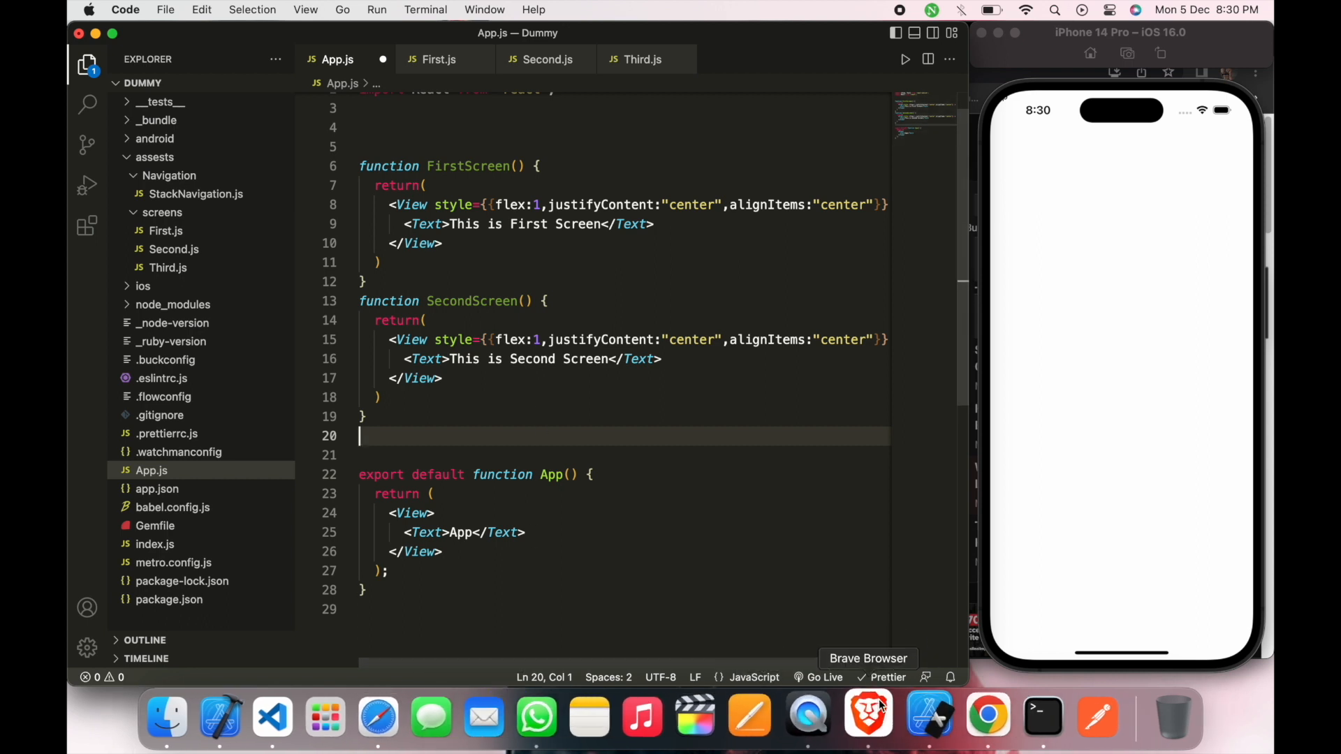
Step: Show the Tab navigation docs page at the bottom-tabs install command and minimal example
click(868, 717)
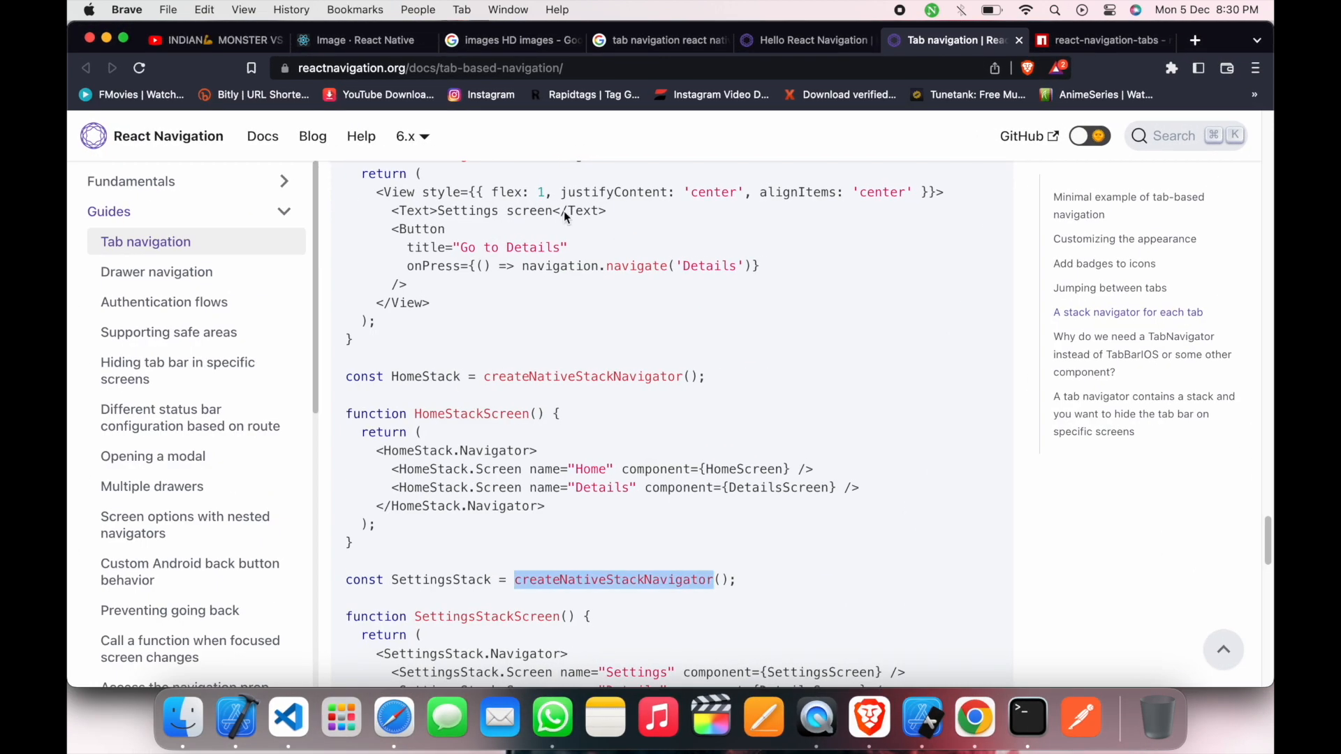
scroll(up, 3)
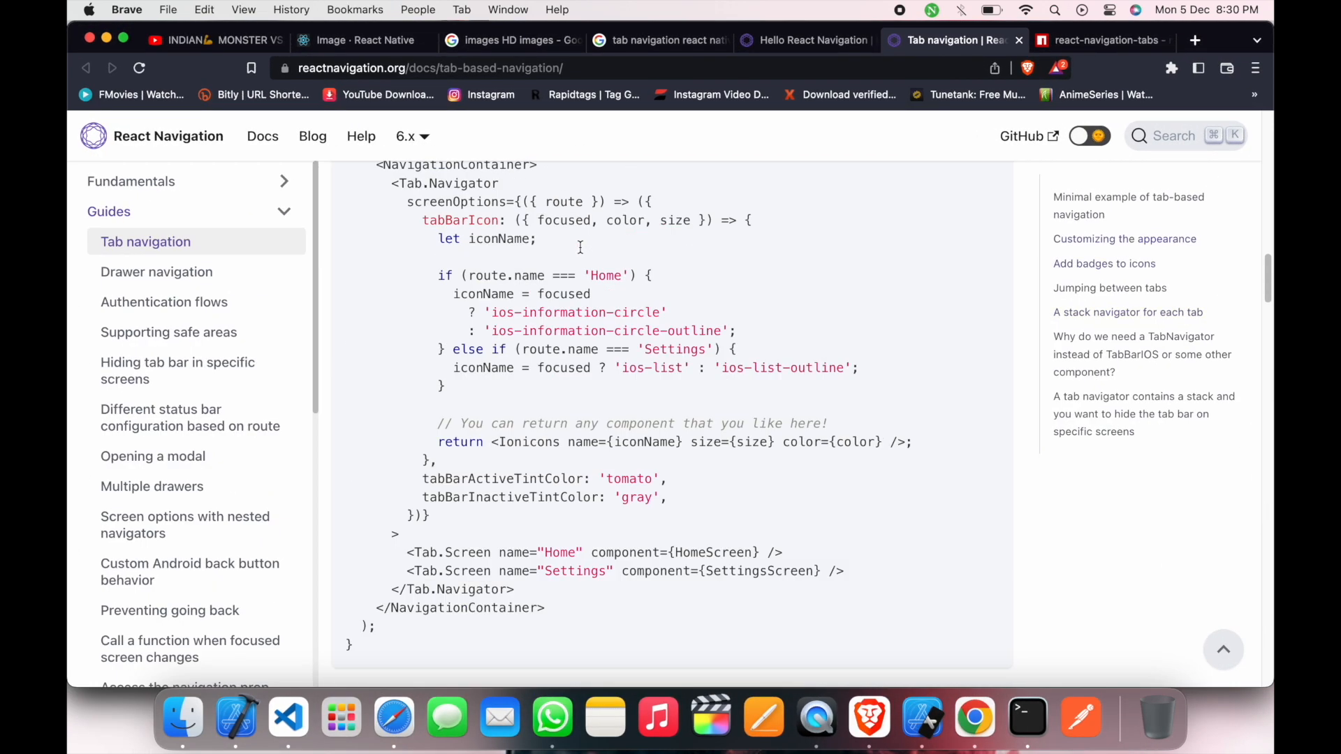
scroll(up, 3)
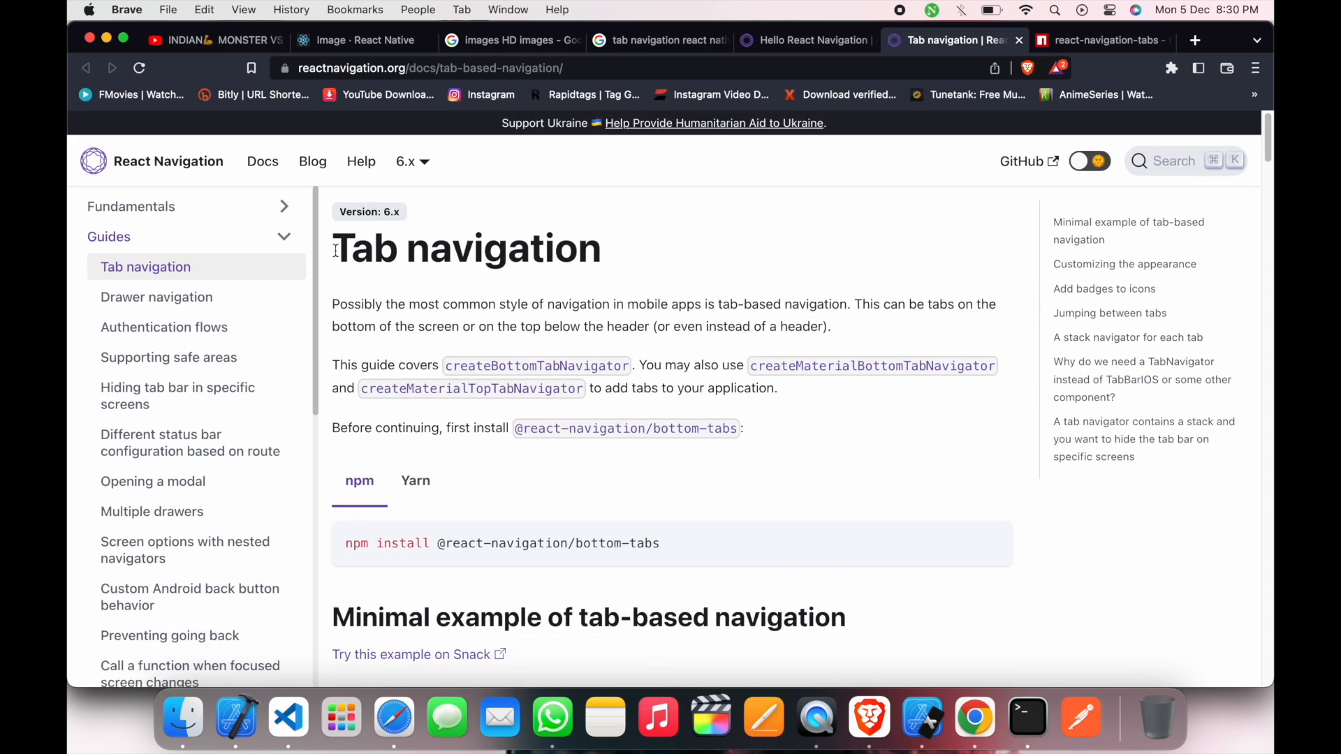
scroll(down, 3)
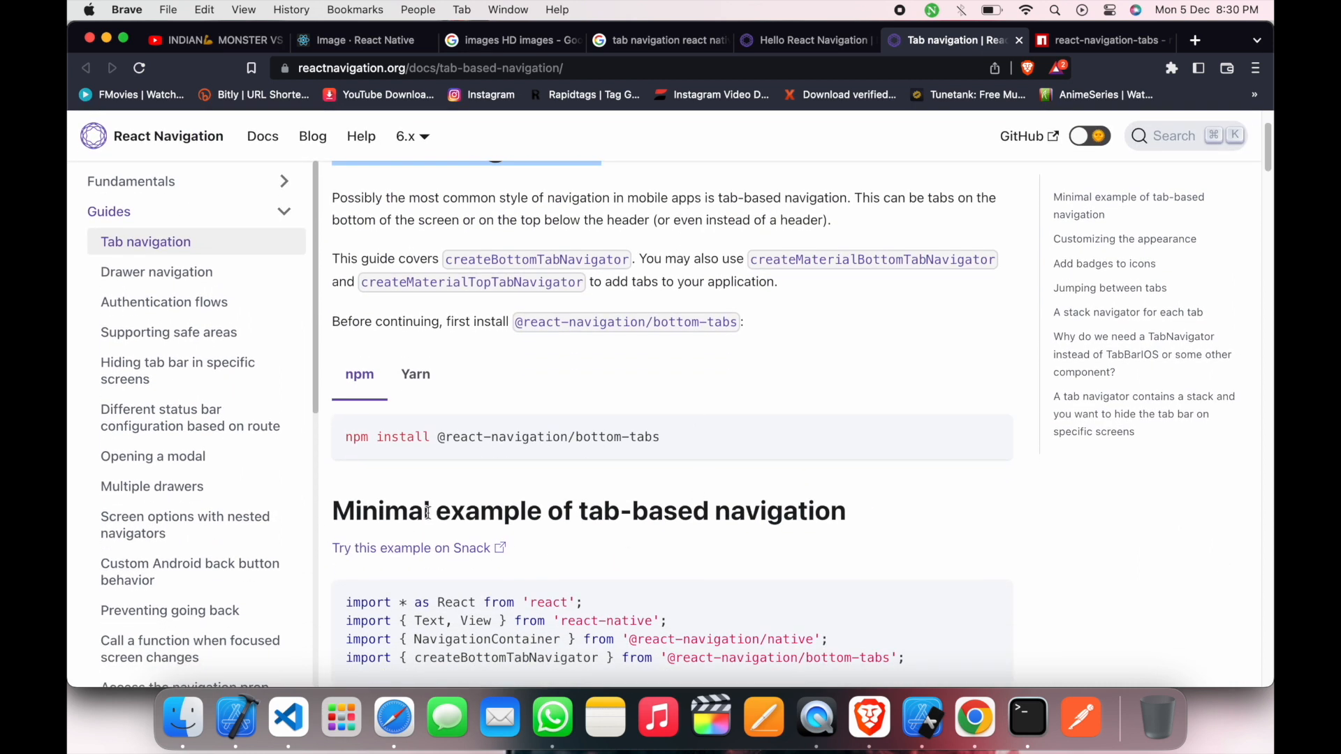
mouse_move(419, 436)
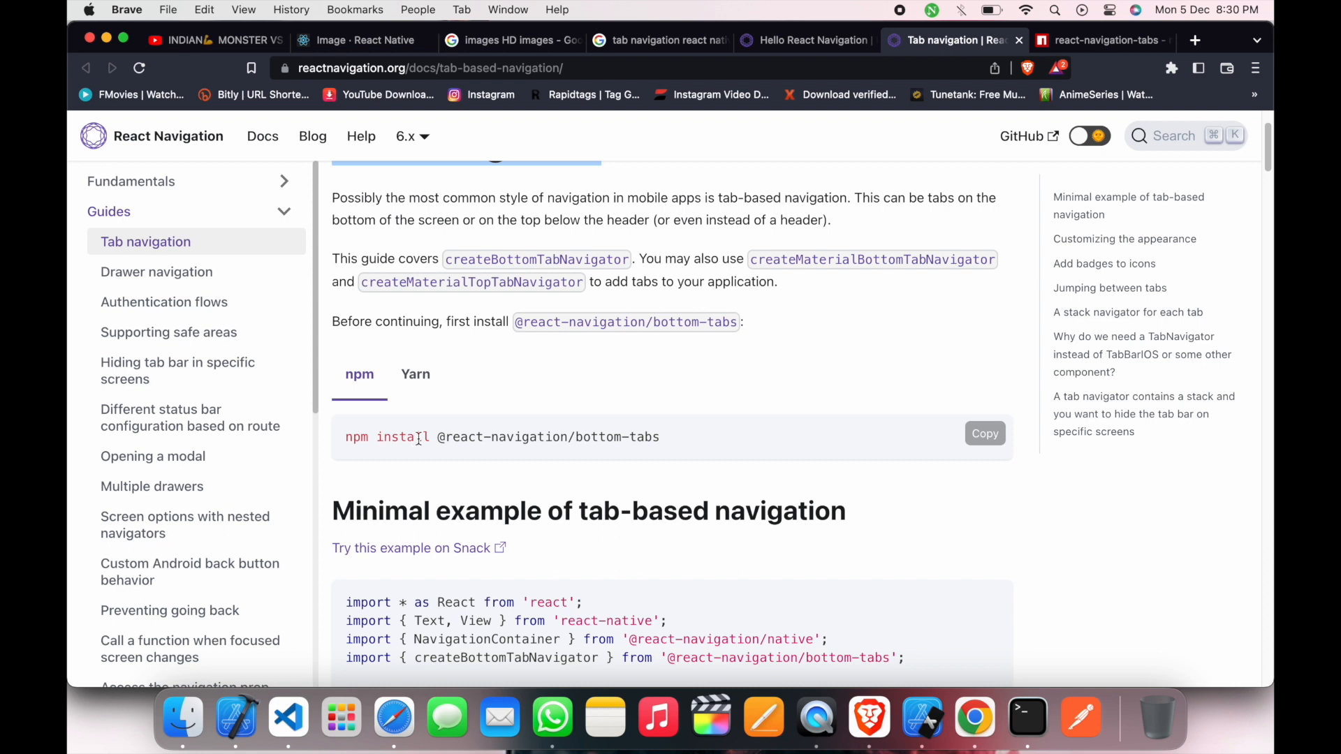
mouse_move(679, 444)
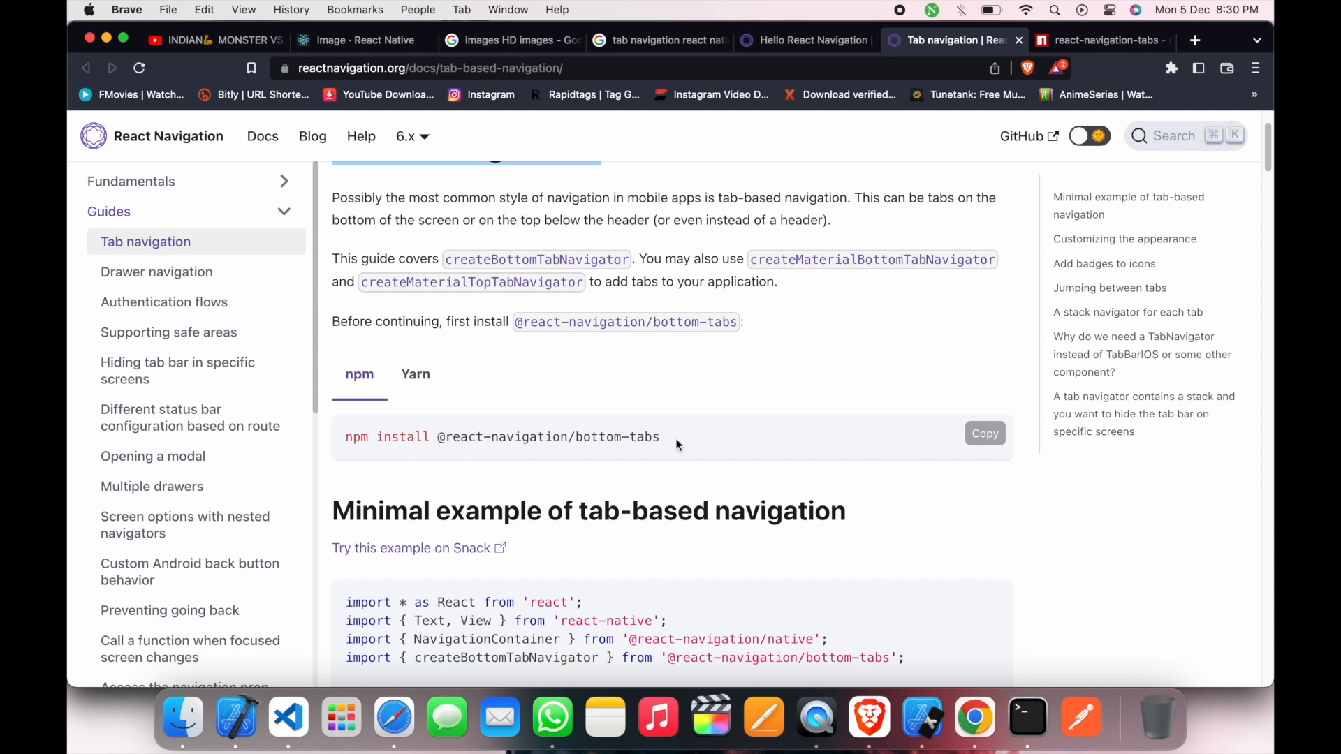
mouse_move(985, 433)
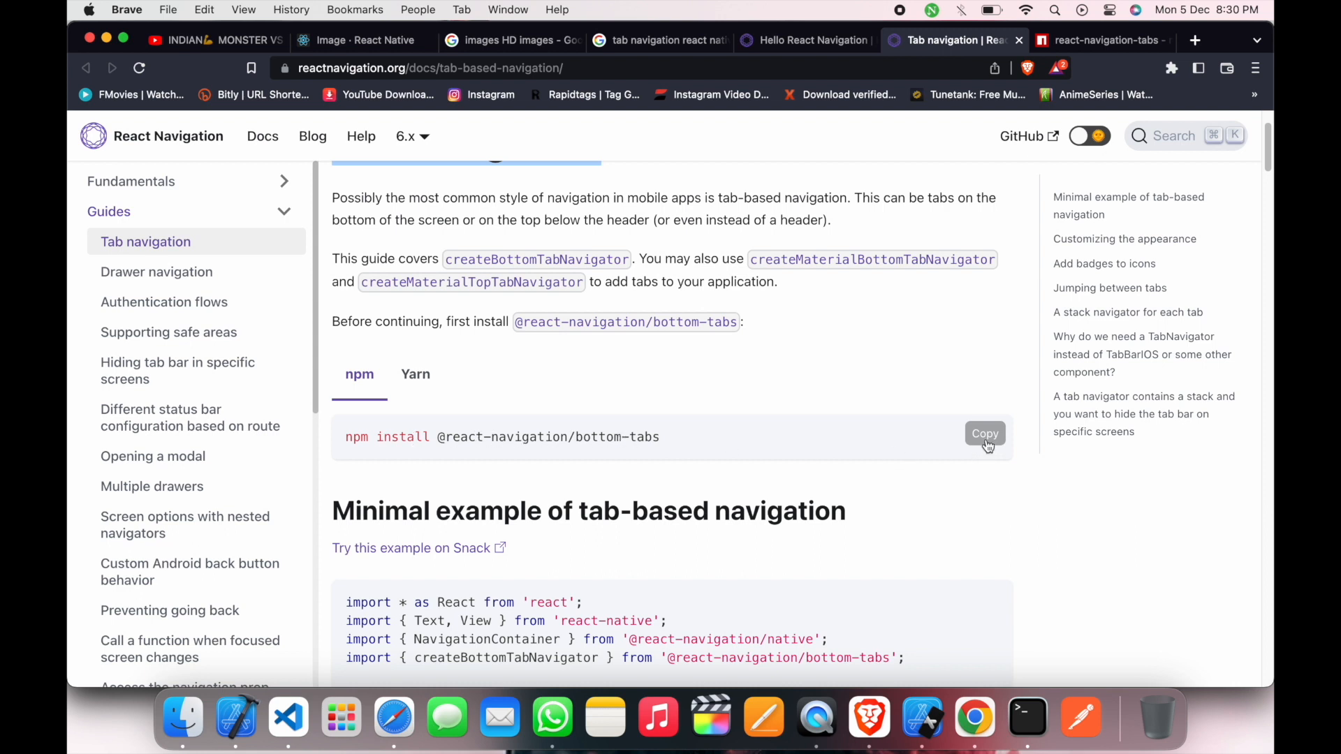
mouse_move(285, 716)
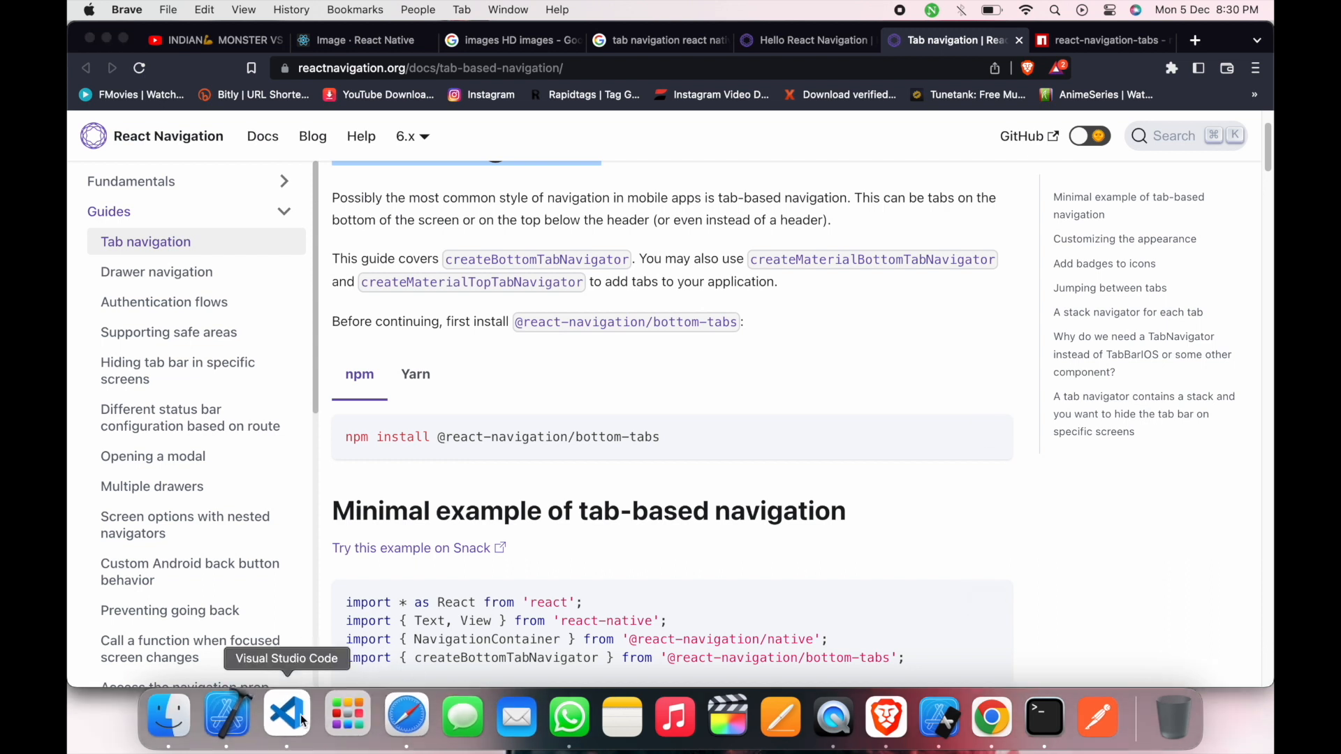
Step: Bring VS Code back with App.js scrolled down to the App function
click(287, 717)
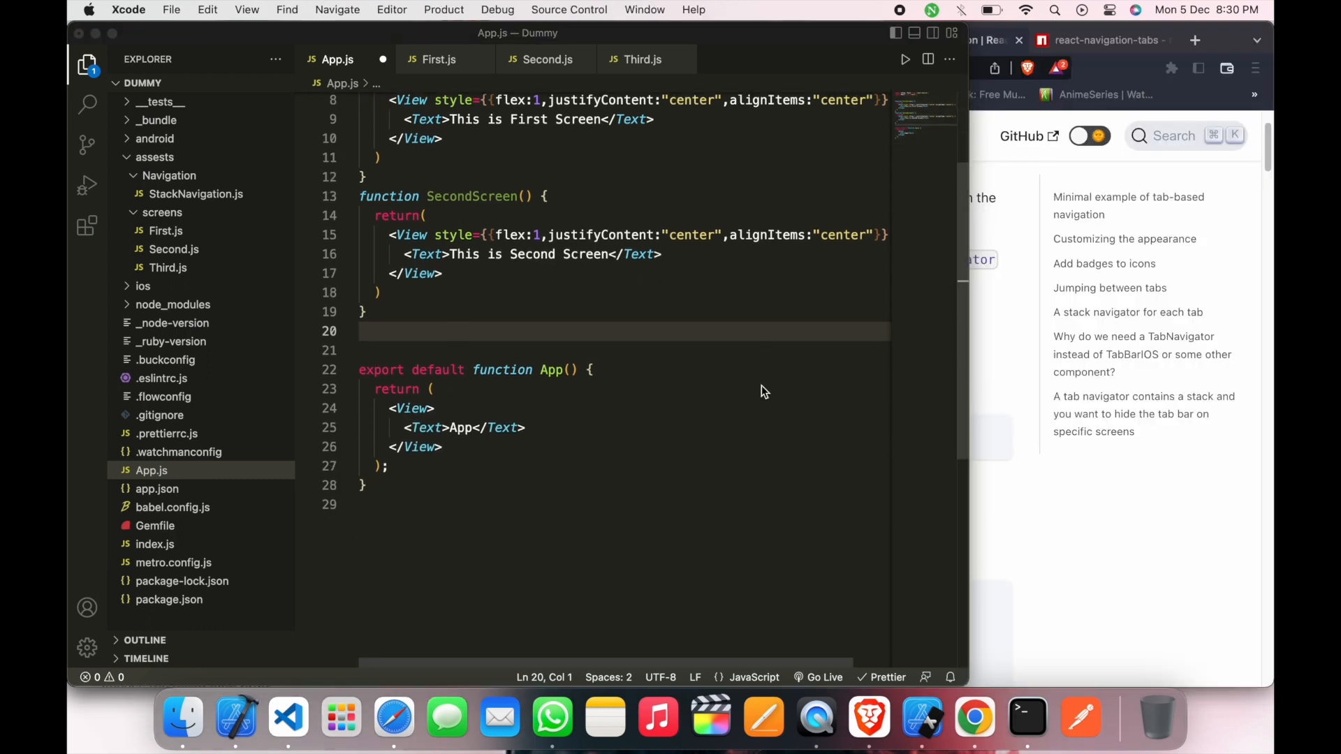
scroll(down, 3)
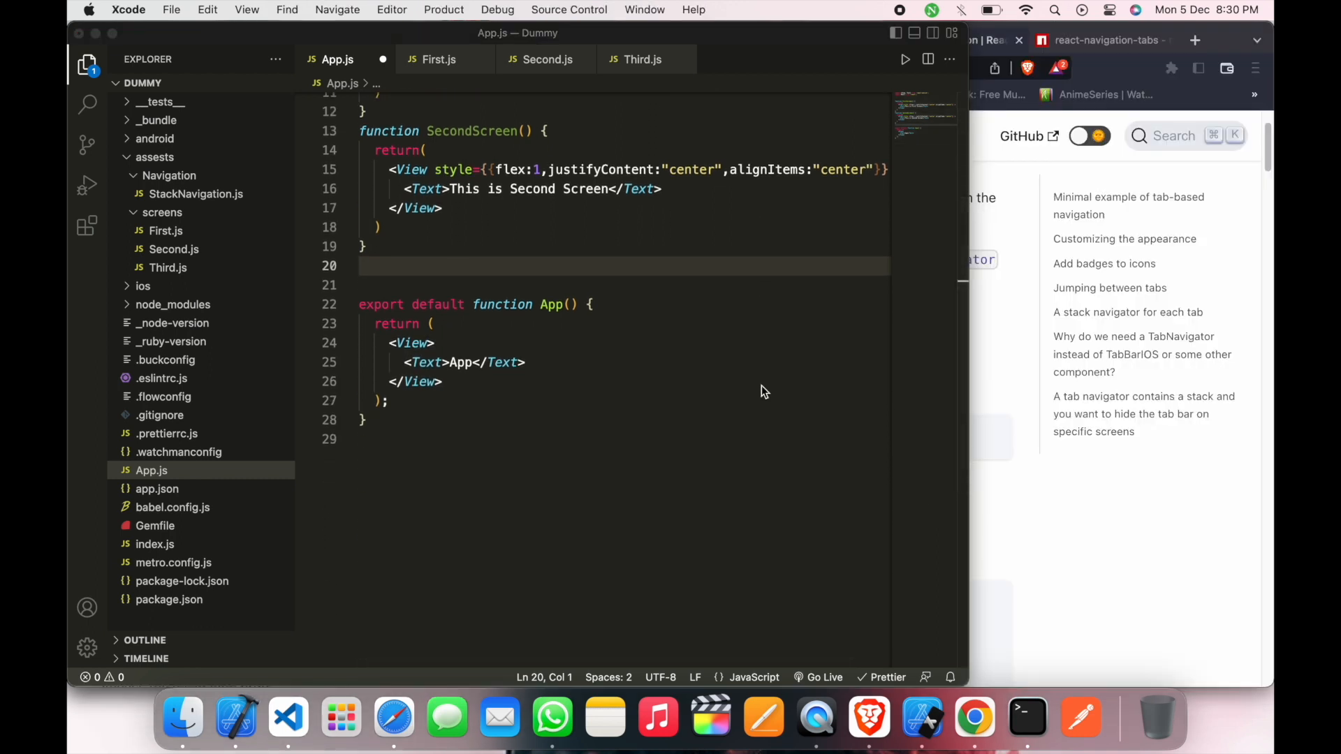
mouse_move(799, 447)
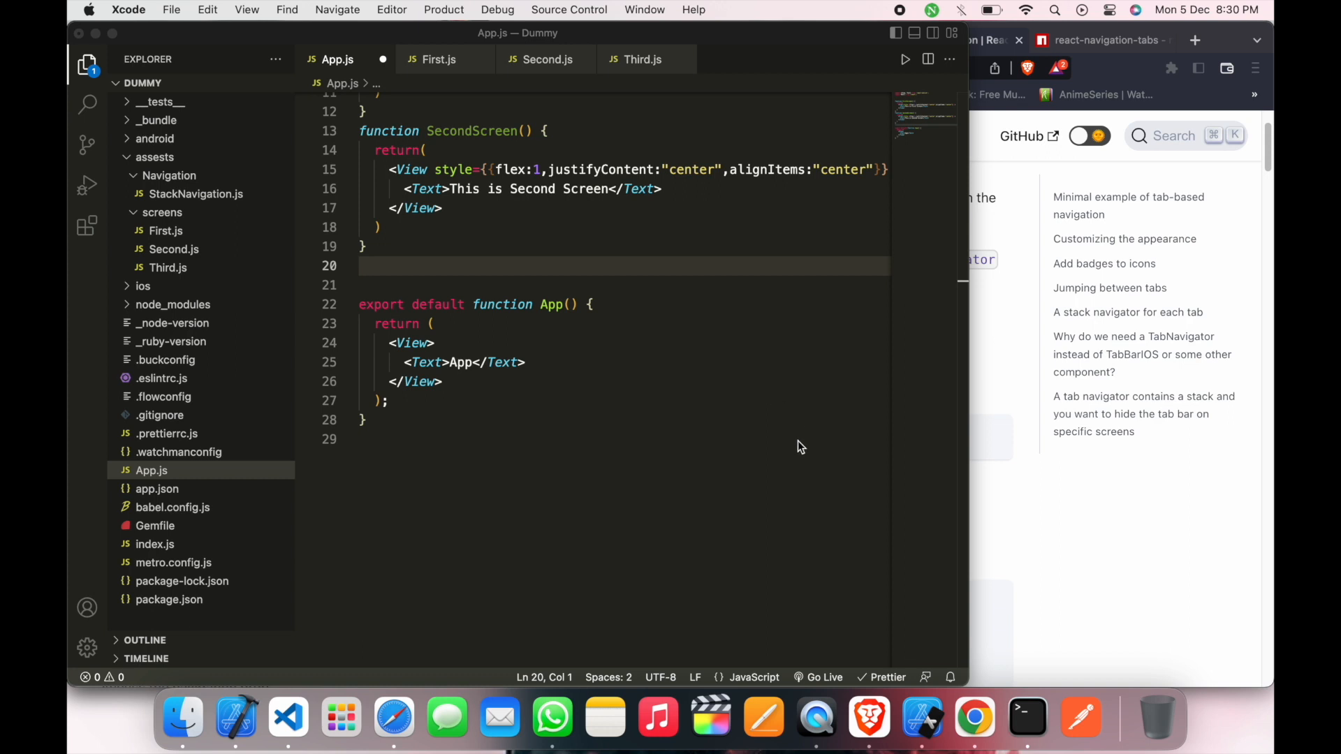
mouse_move(585, 543)
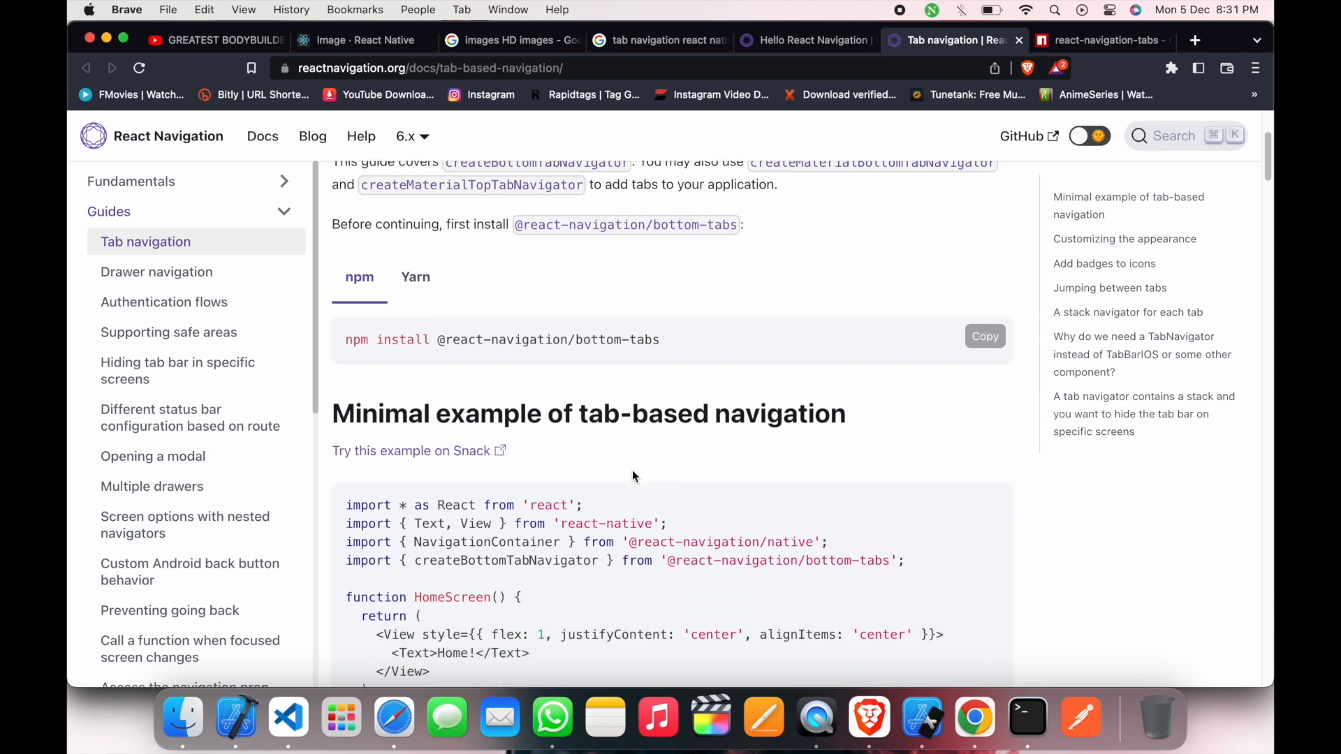
Step: Copy 'const Tab = createBottomTabNavigator();' from the docs example into App.js
scroll(down, 3)
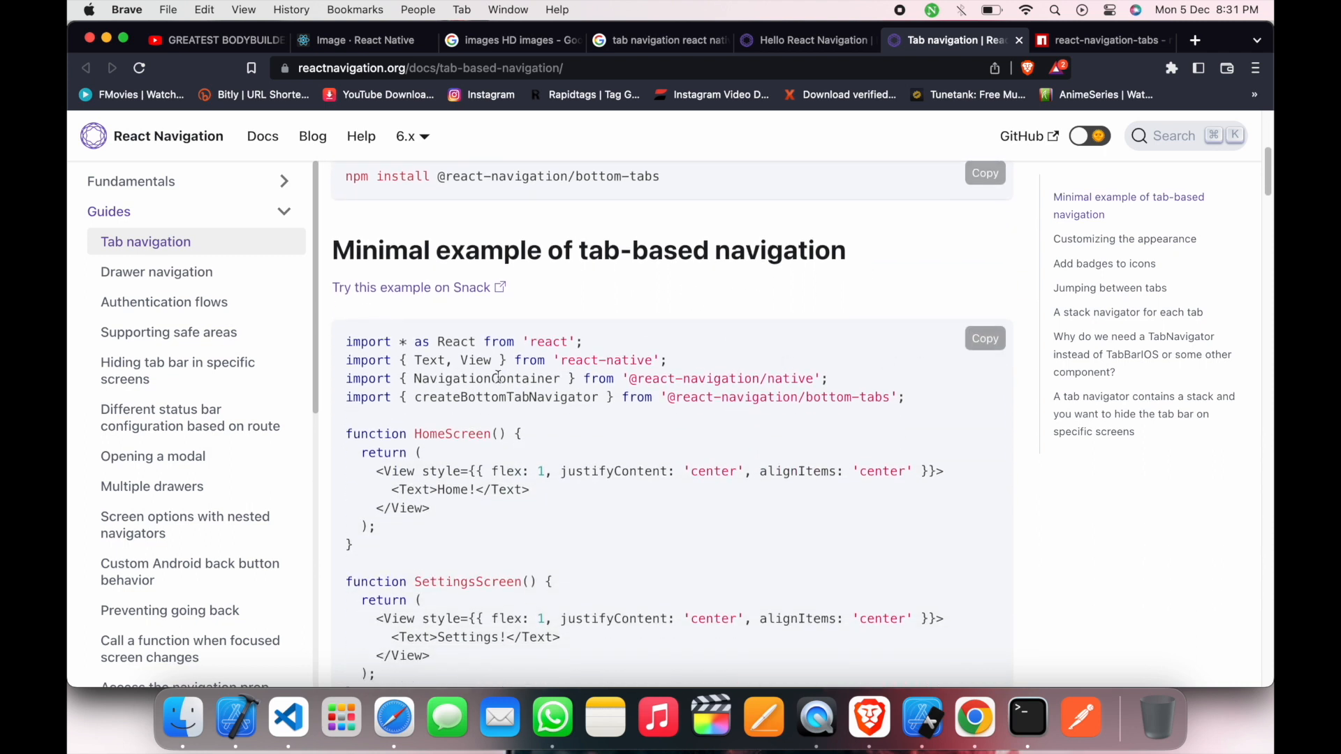
double_click(506, 397)
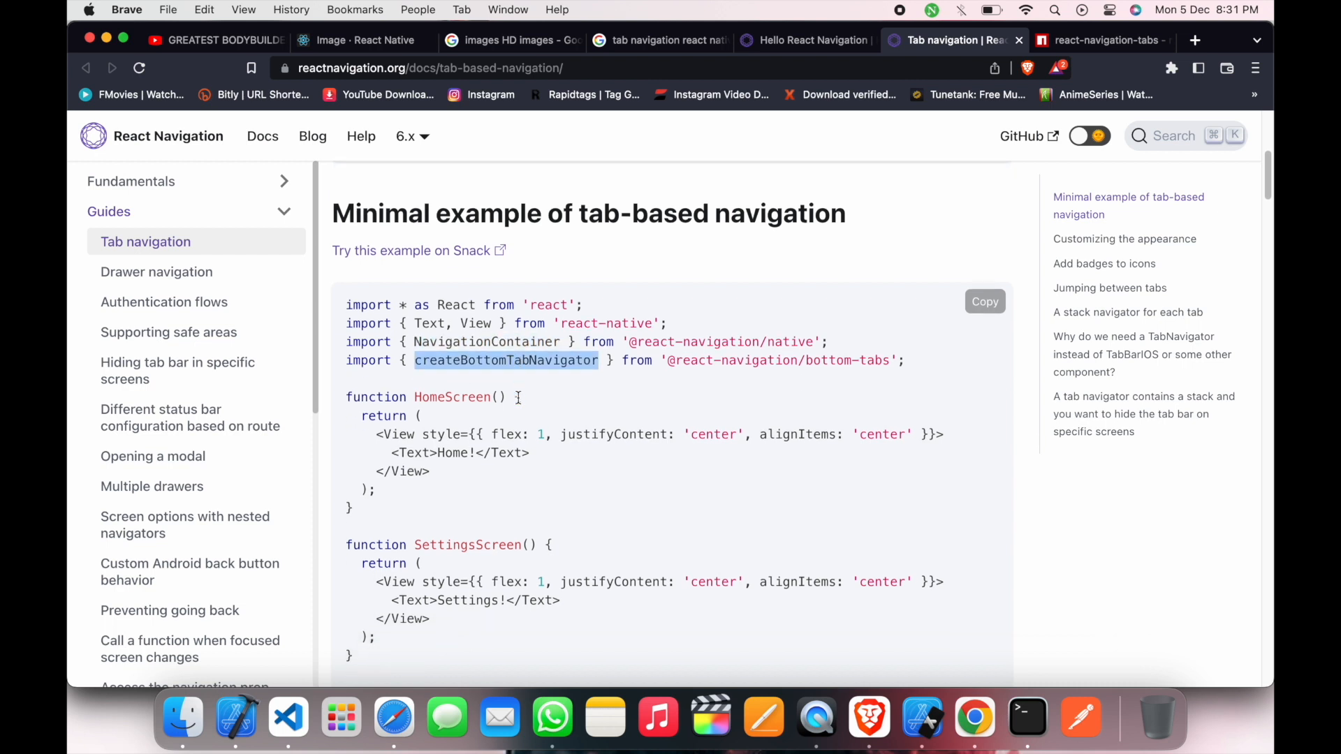
scroll(down, 3)
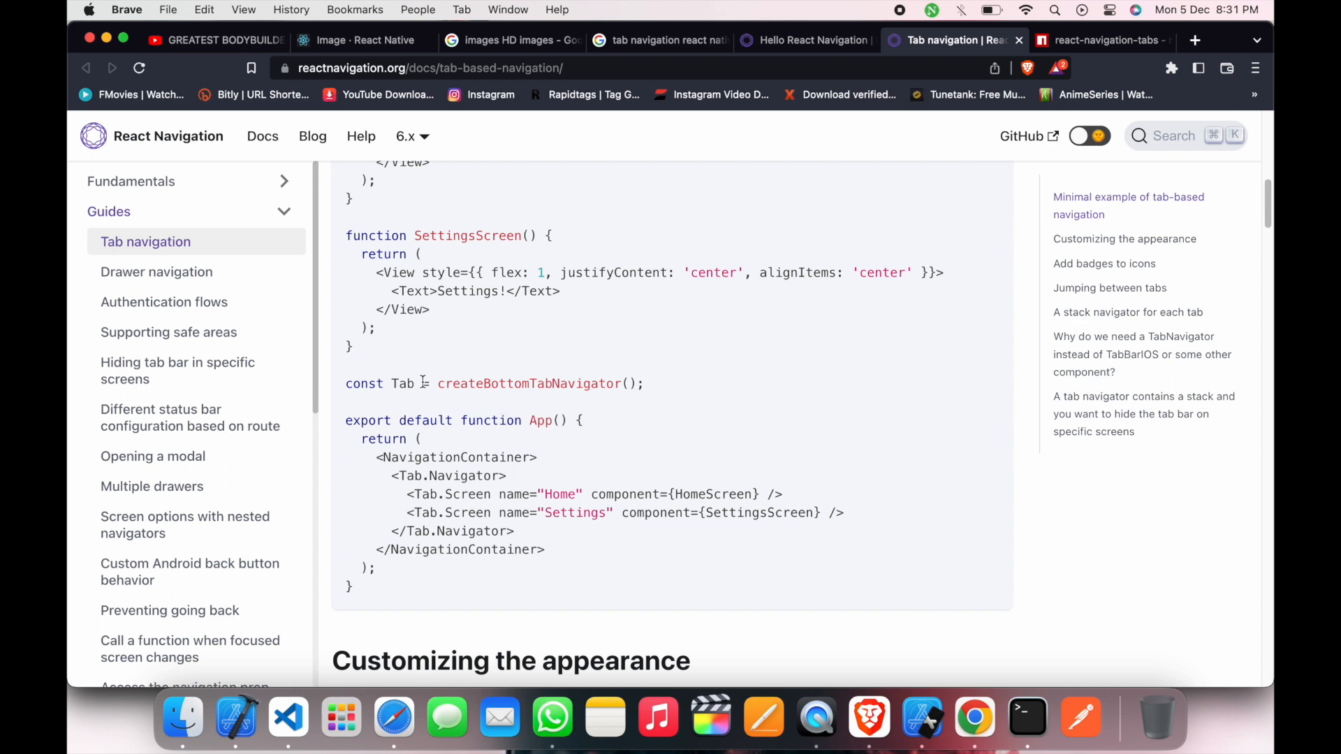
double_click(403, 383)
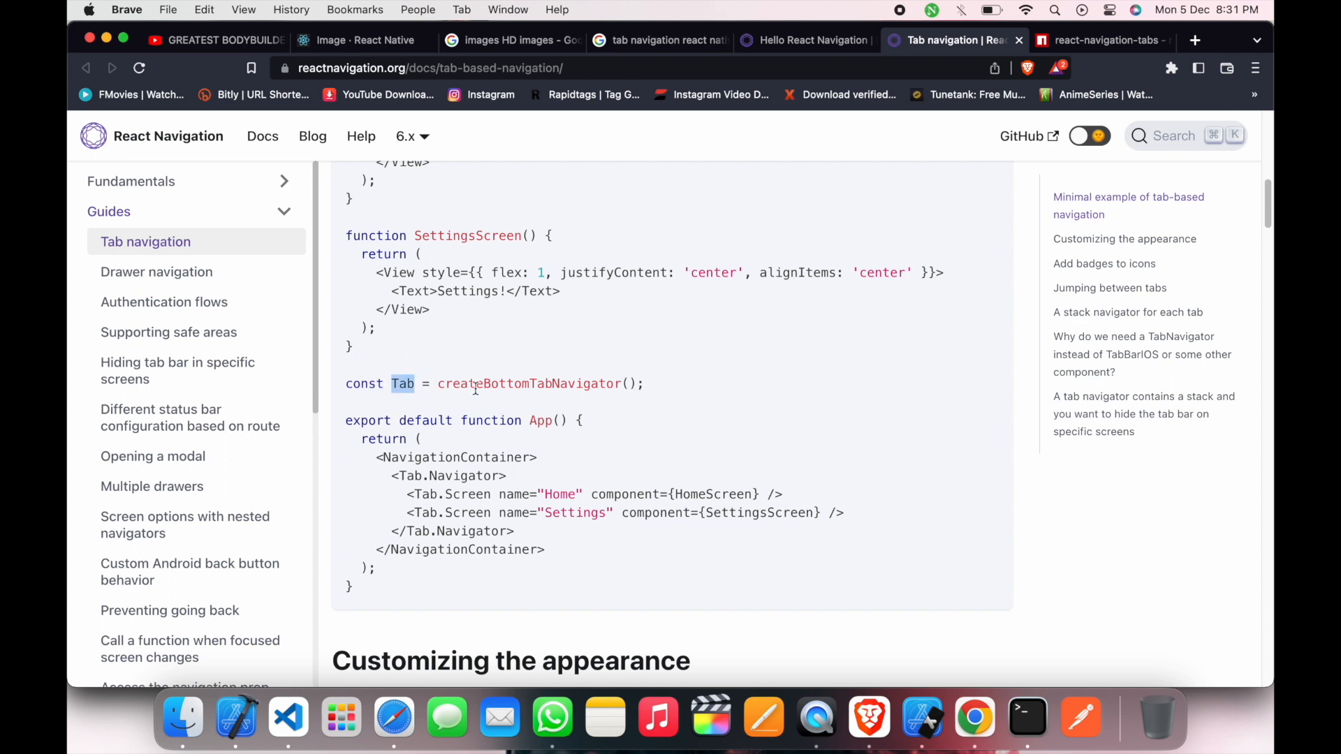
double_click(528, 383)
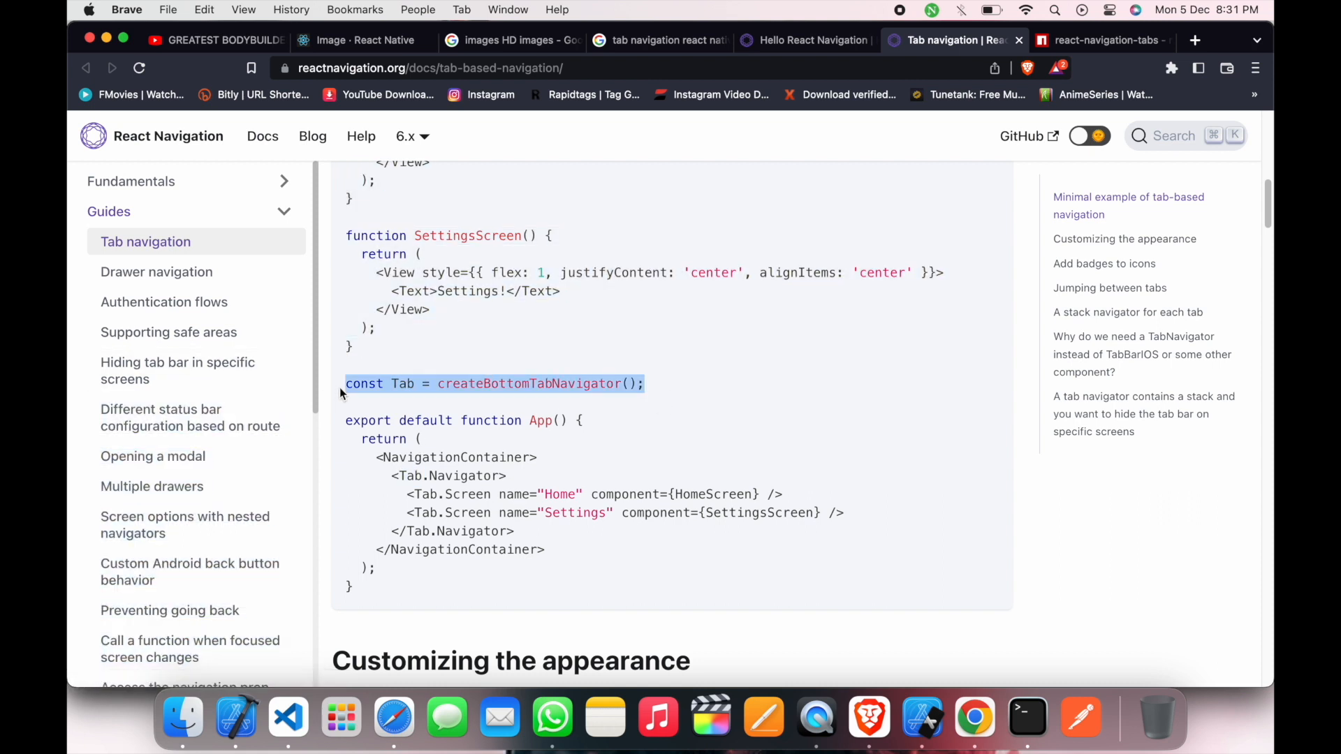
click(288, 716)
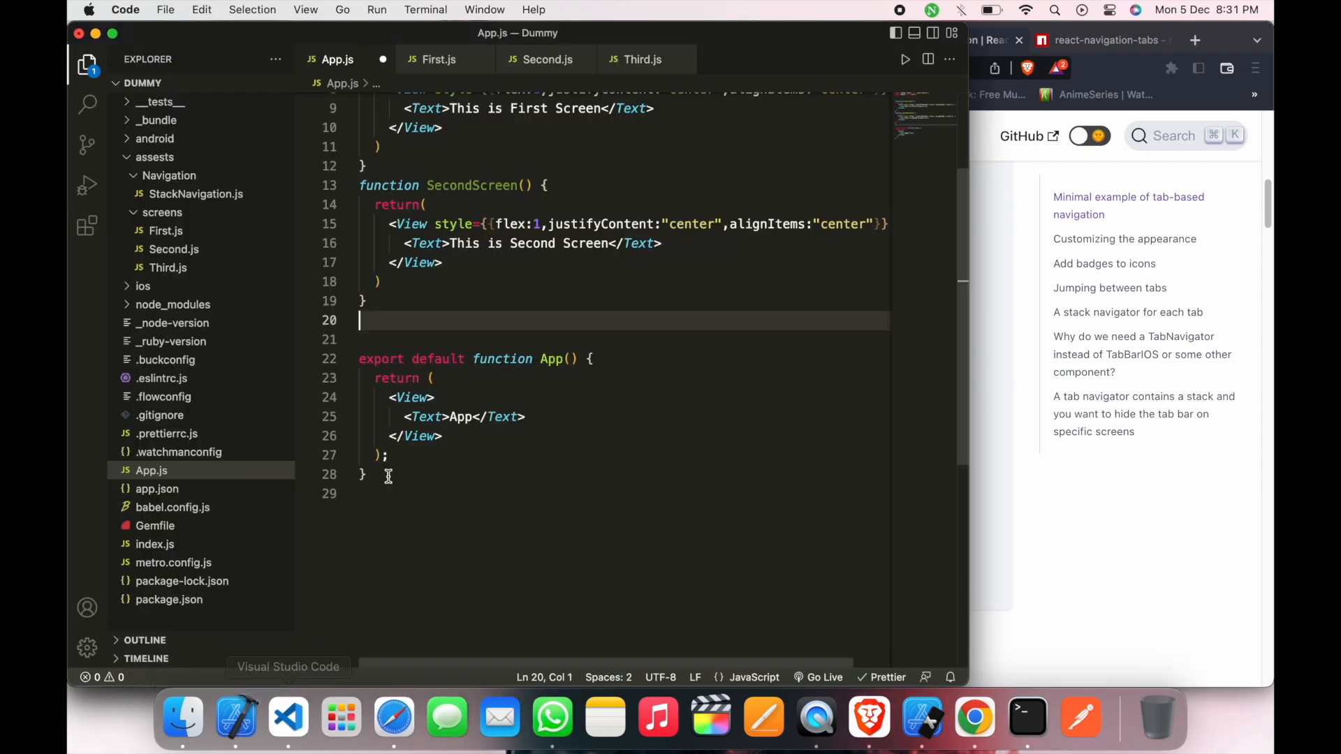
text(const Tab = createBottomTabNavigator();)
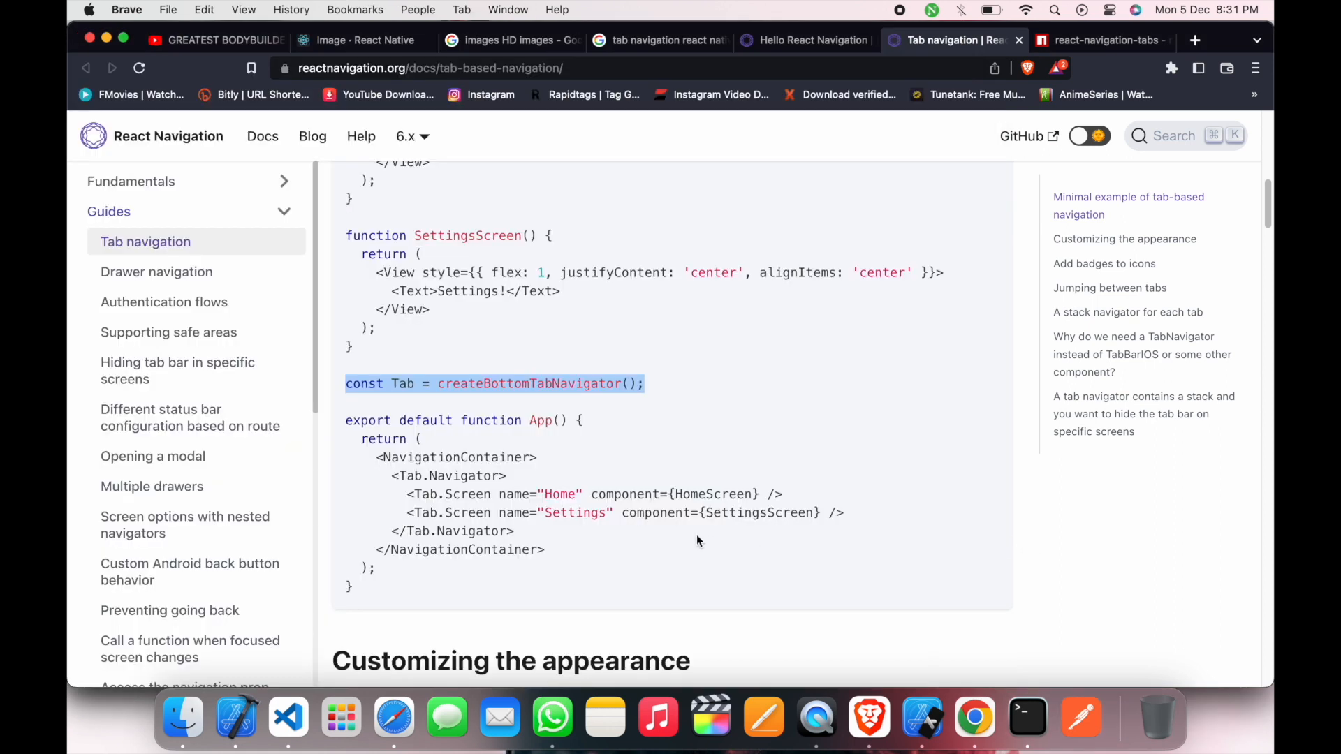
mouse_move(383, 436)
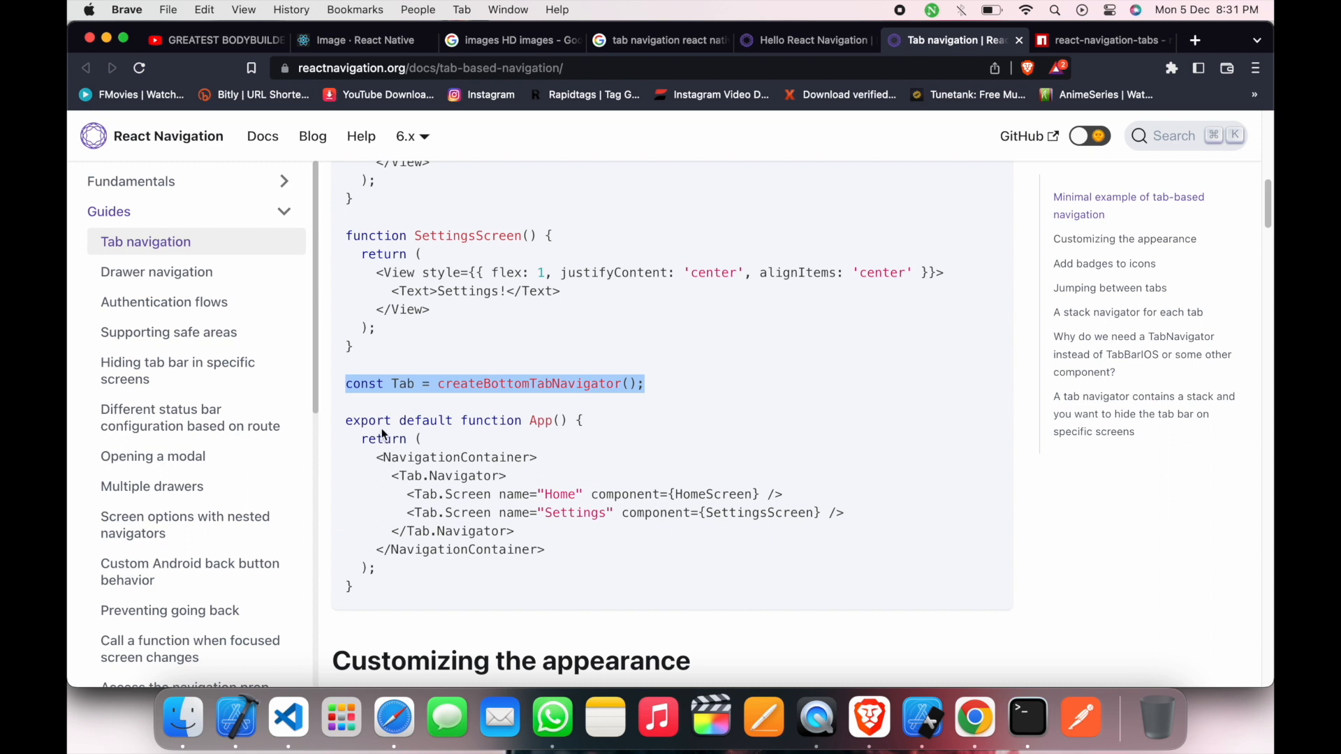
Step: Carry the NavigationContainer/Tab.Navigator JSX with Home and Settings screens into App
click(539, 548)
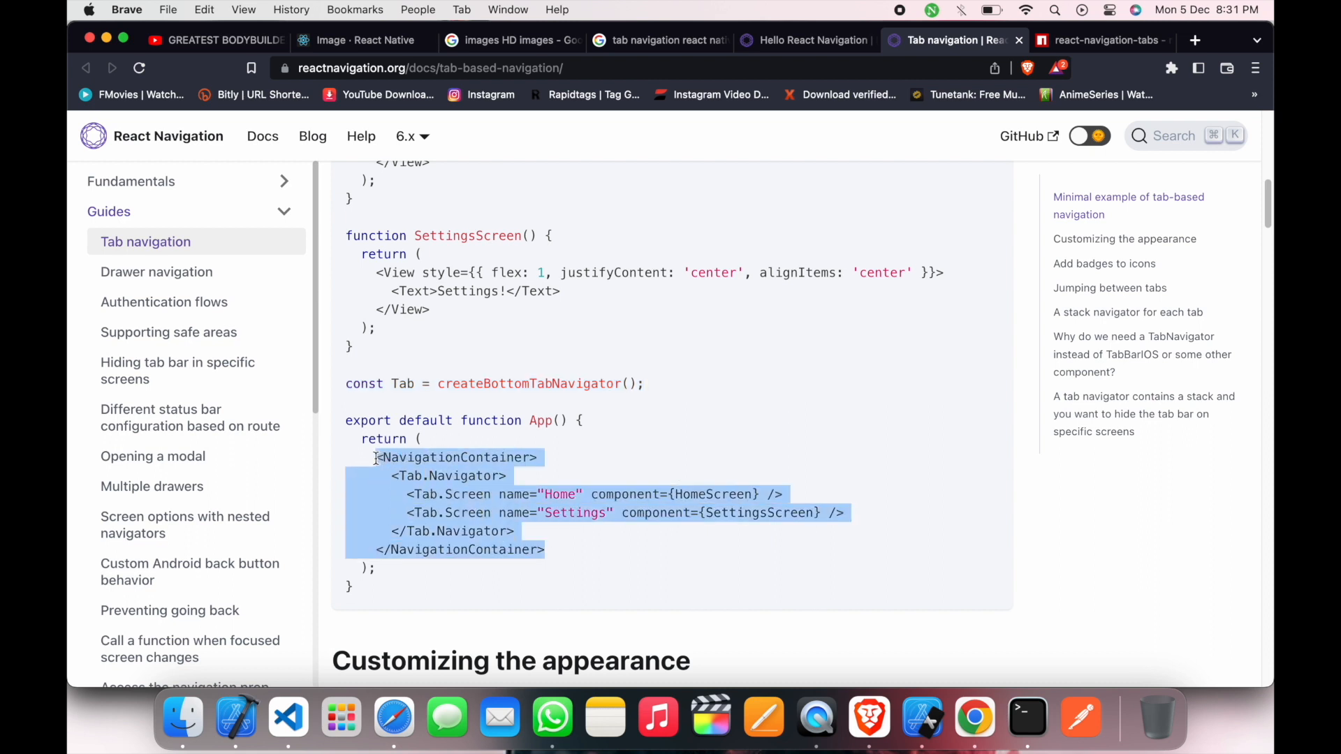
click(288, 716)
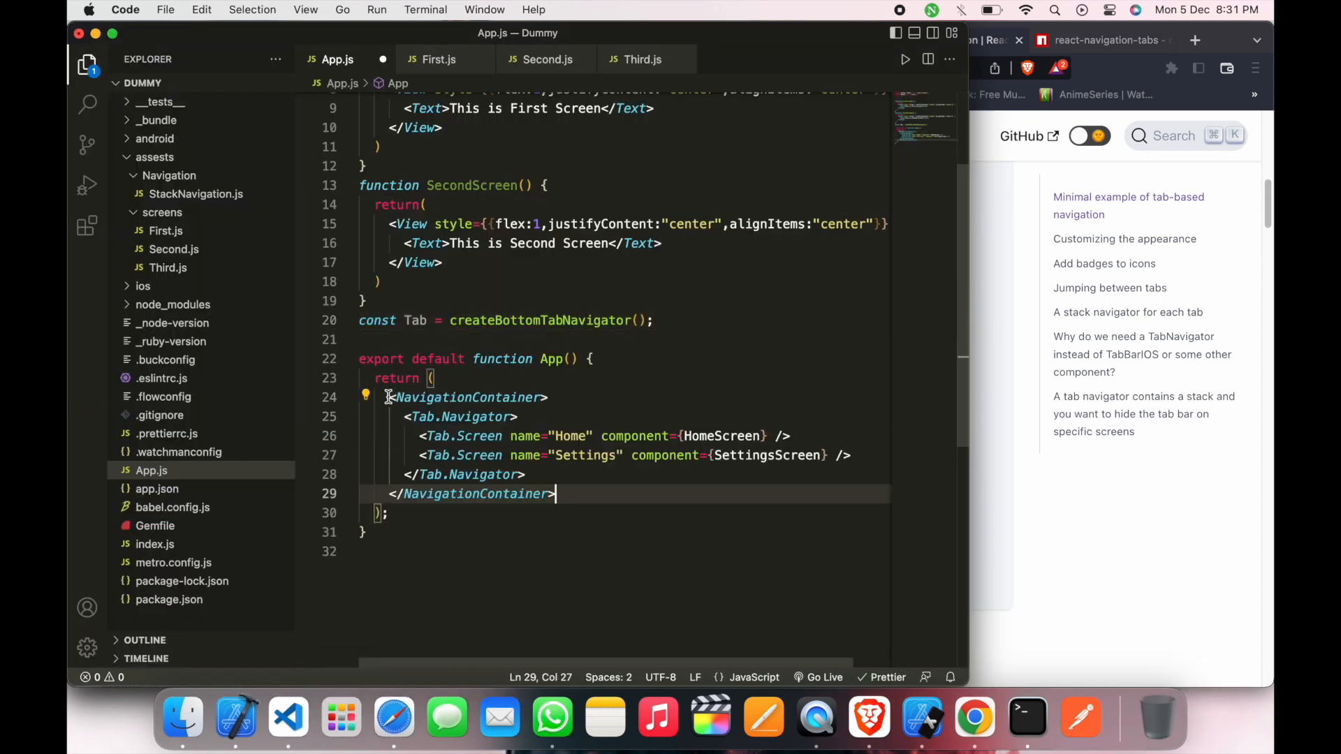
mouse_move(582, 420)
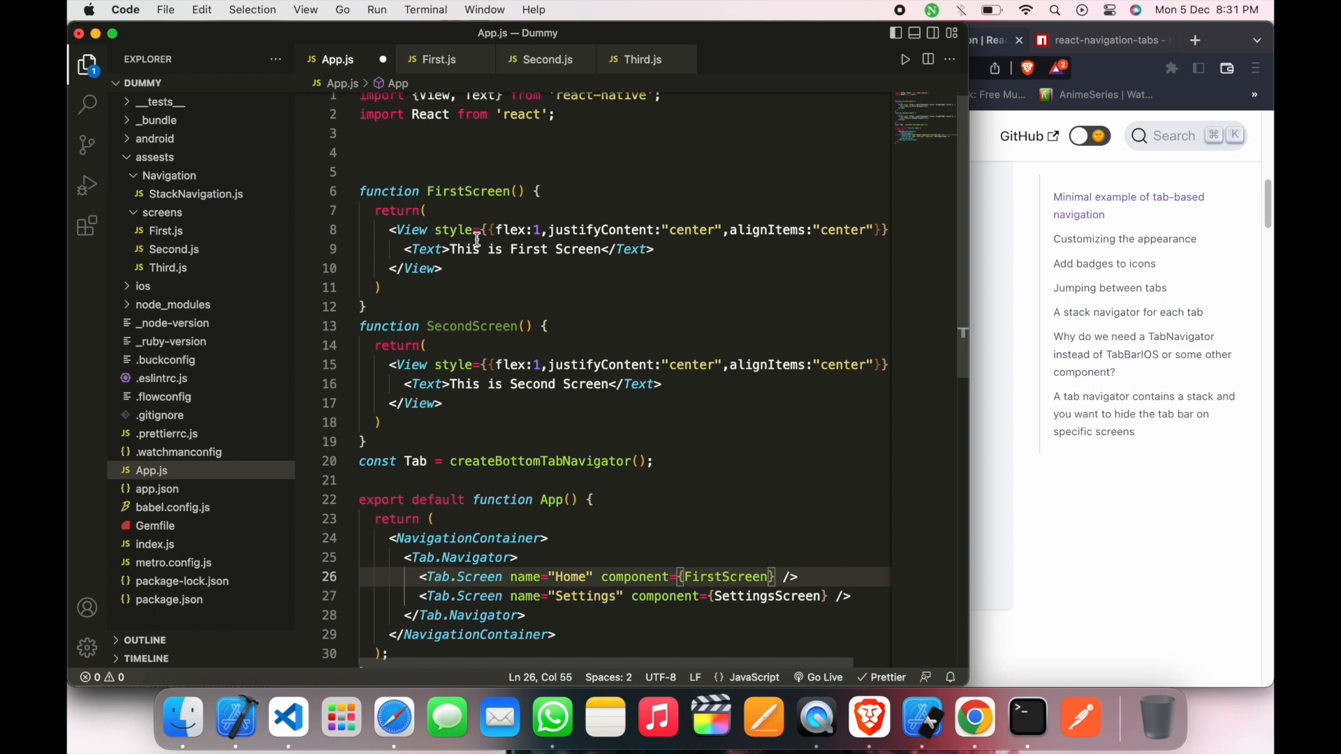
Step: Point the tabs at FirstScreen/SecondScreen named "Fisrt" and "Second", and import createBottomTabNavigator
double_click(471, 325)
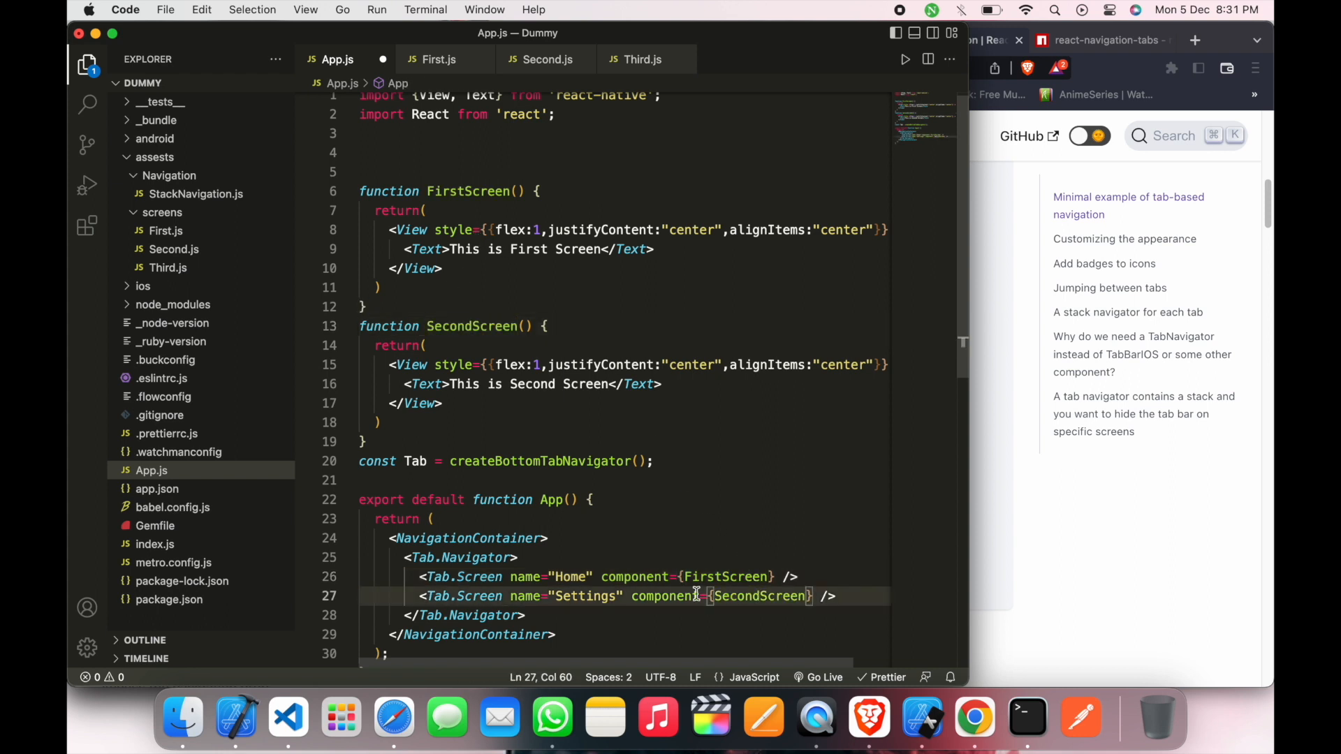
double_click(570, 577)
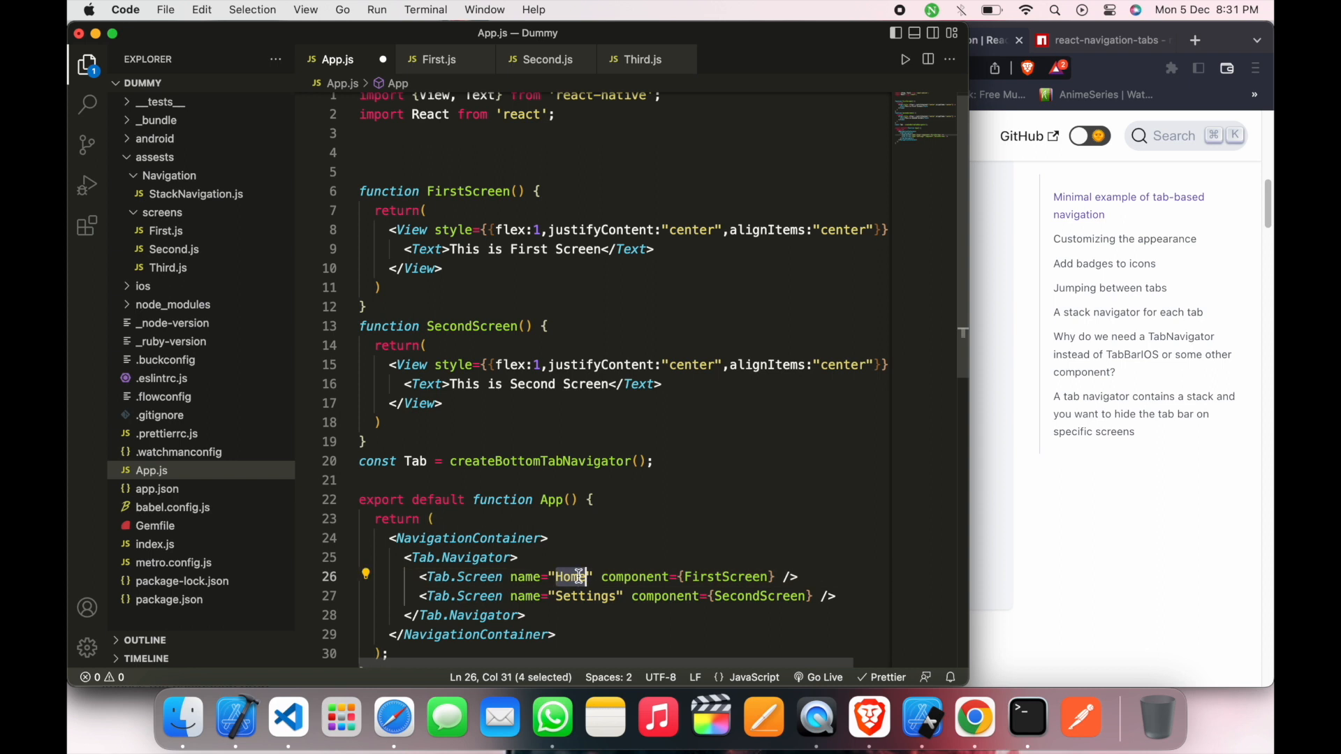
text(Fisrt)
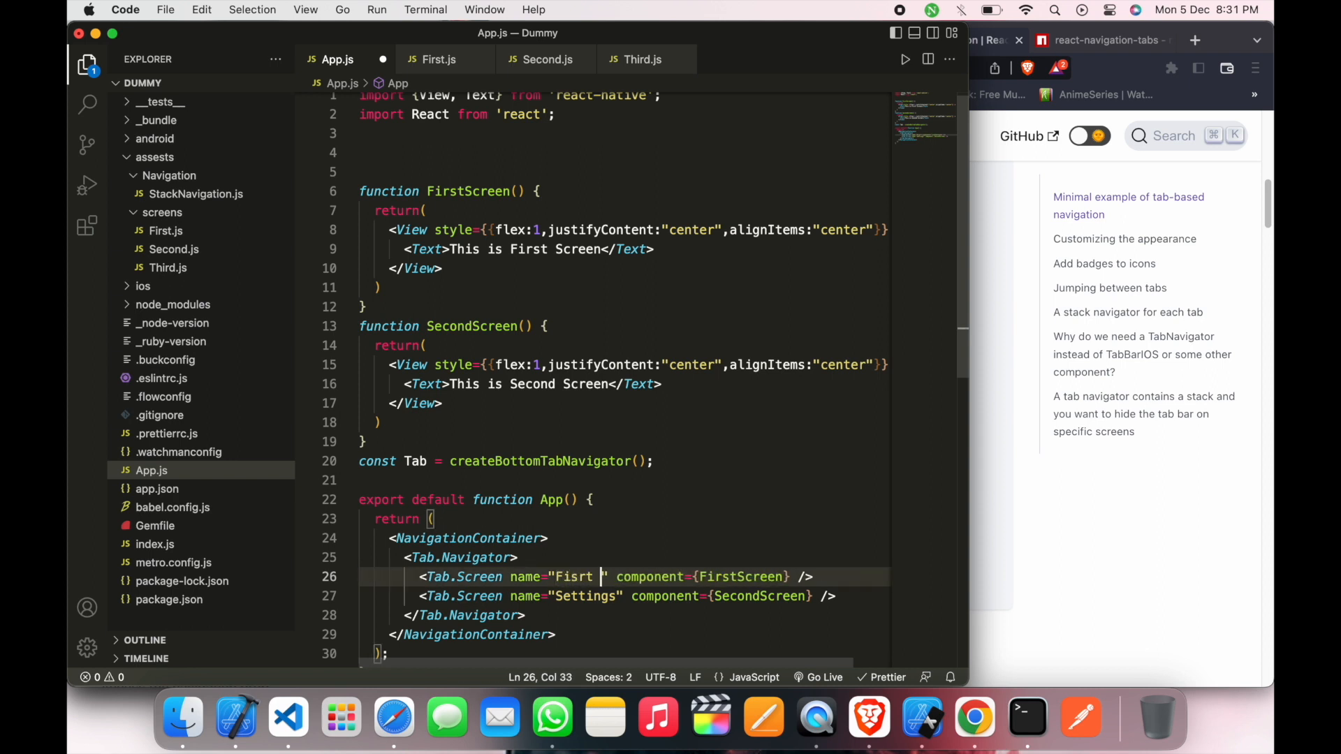
click(586, 596)
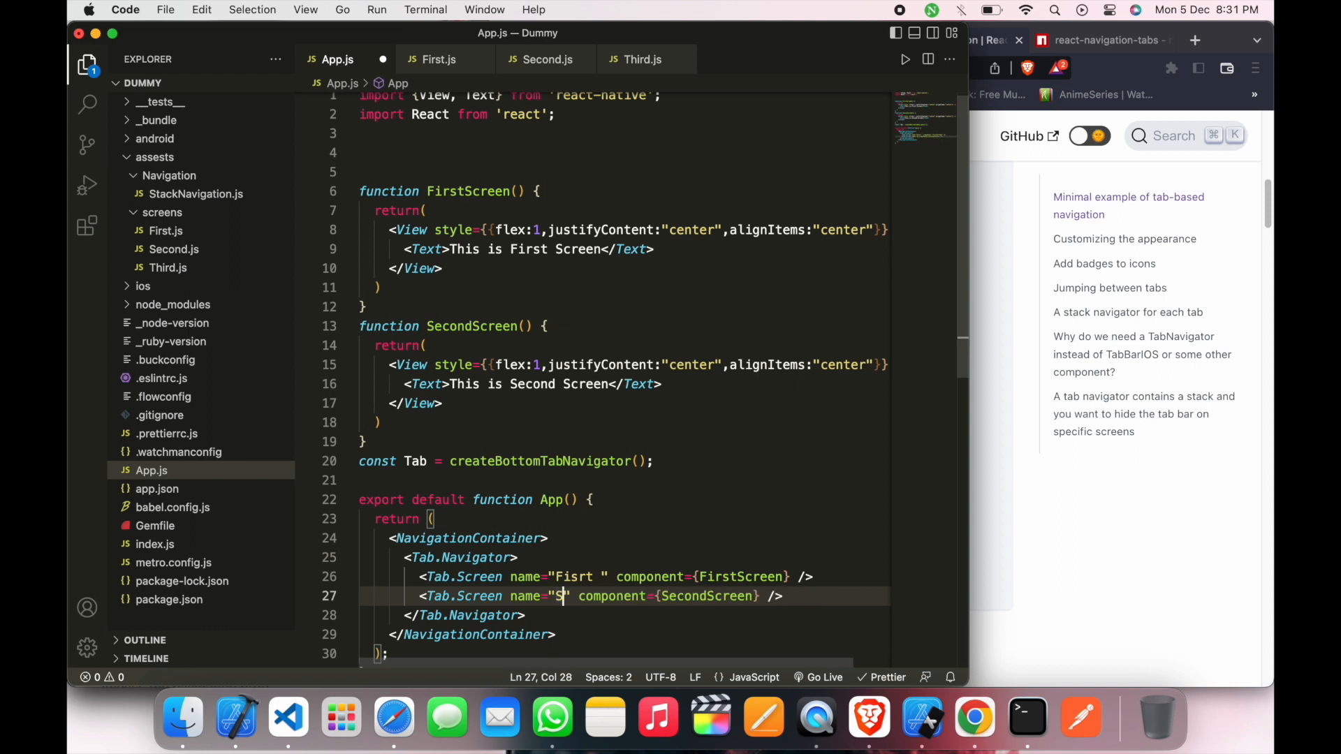
text(econd)
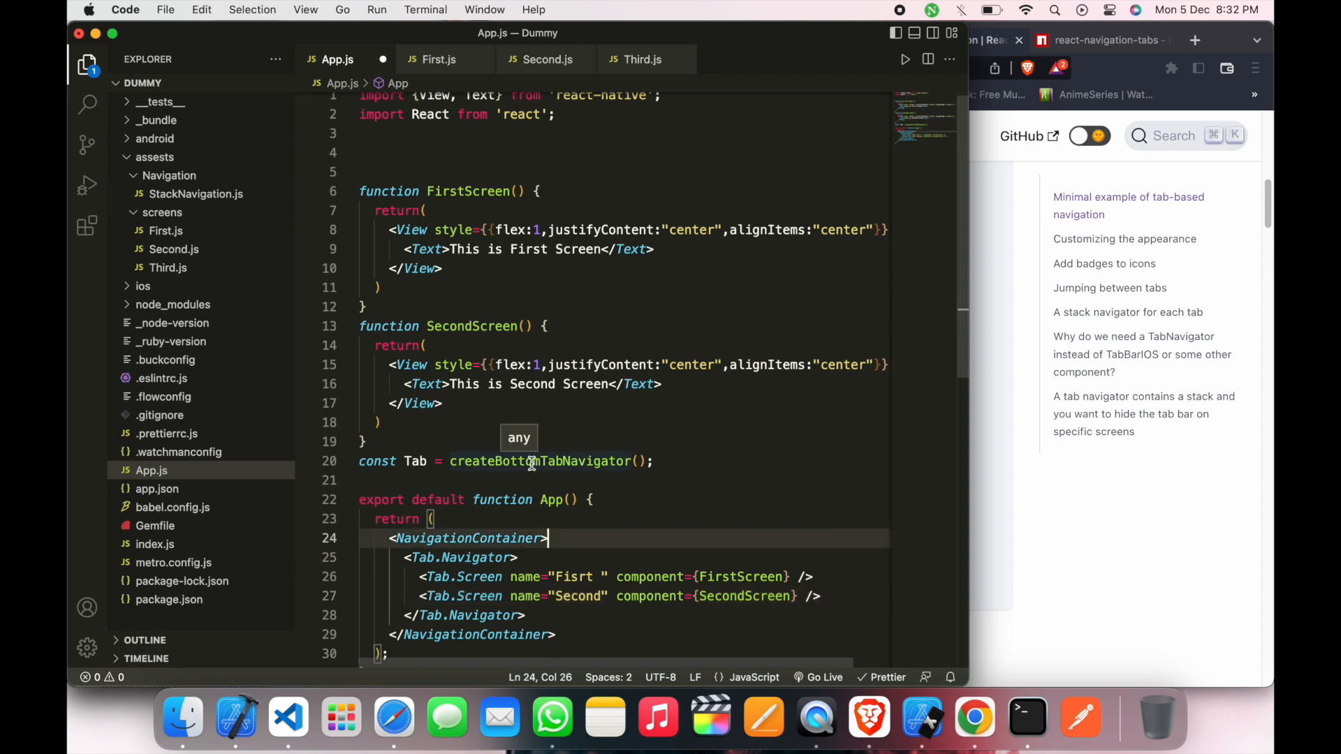
click(533, 461)
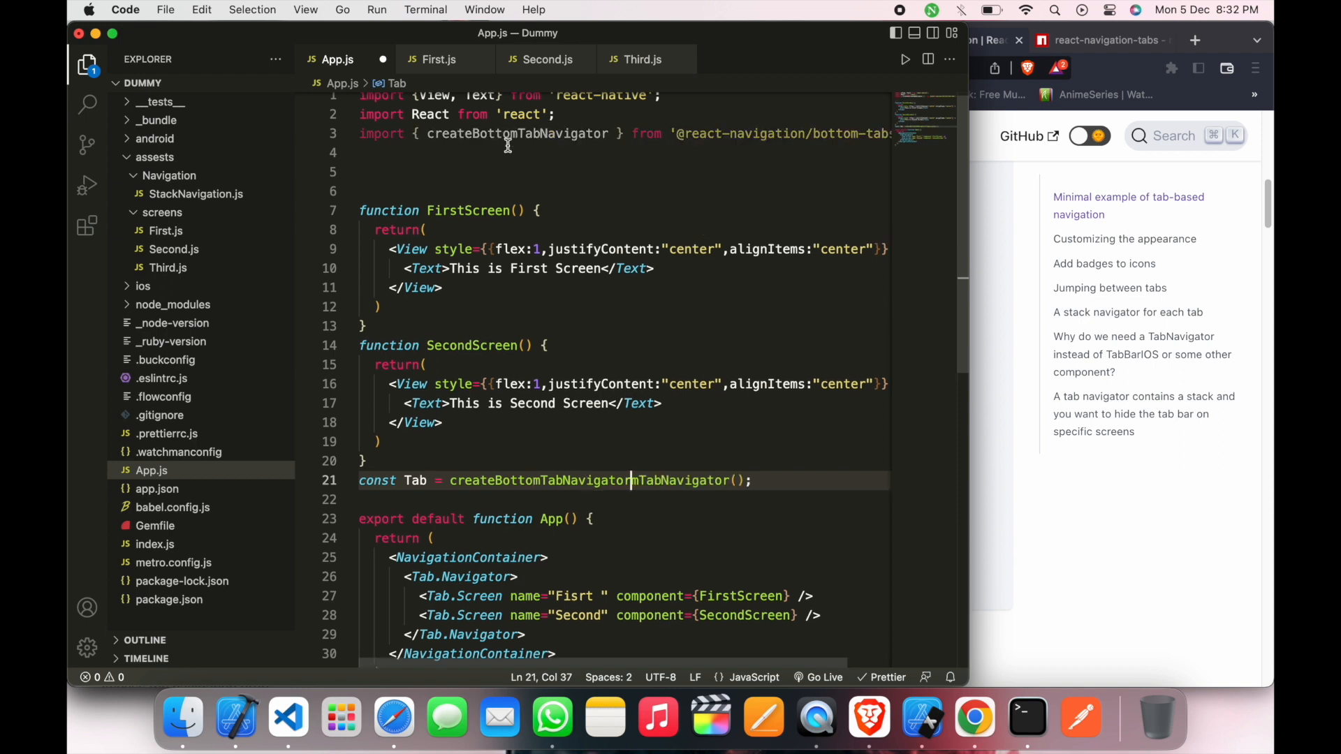
Step: Remove duplicated text after createBottomTabNavigator and correct the NavigationContainer tag
click(467, 558)
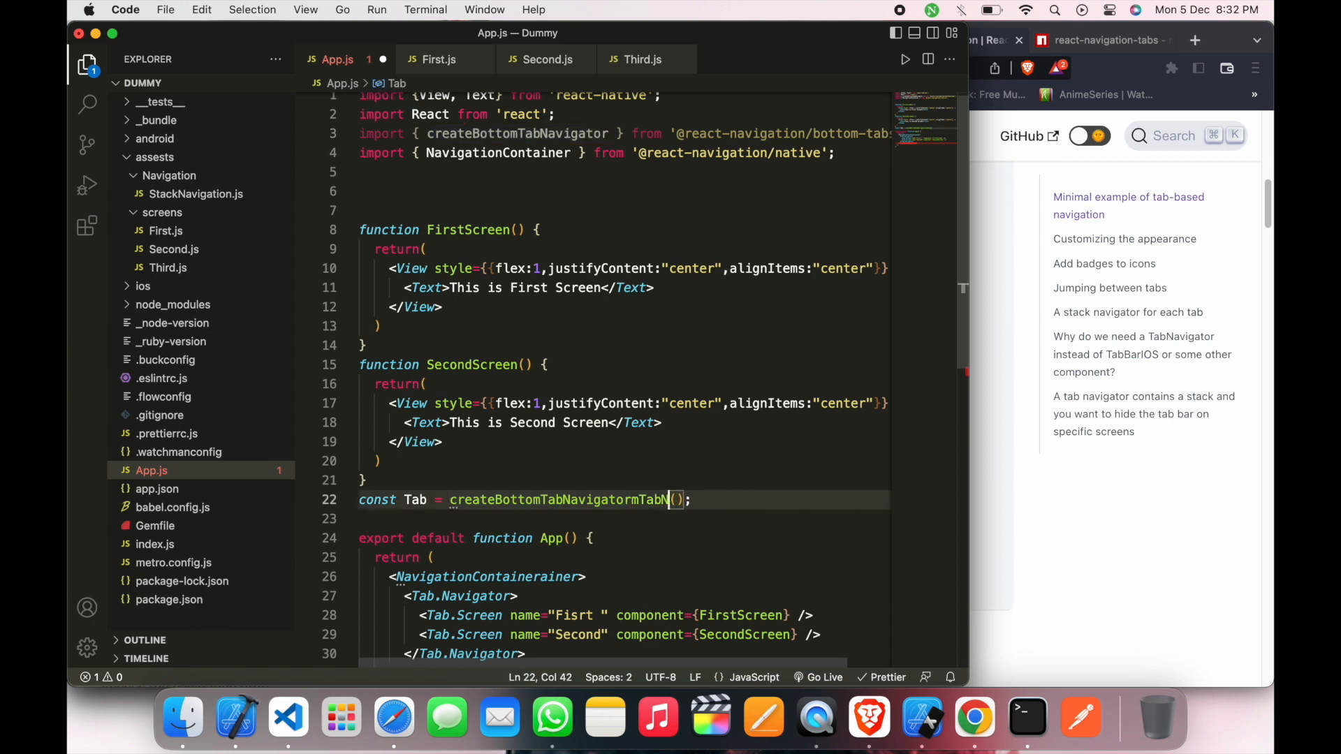
key(Backspace)
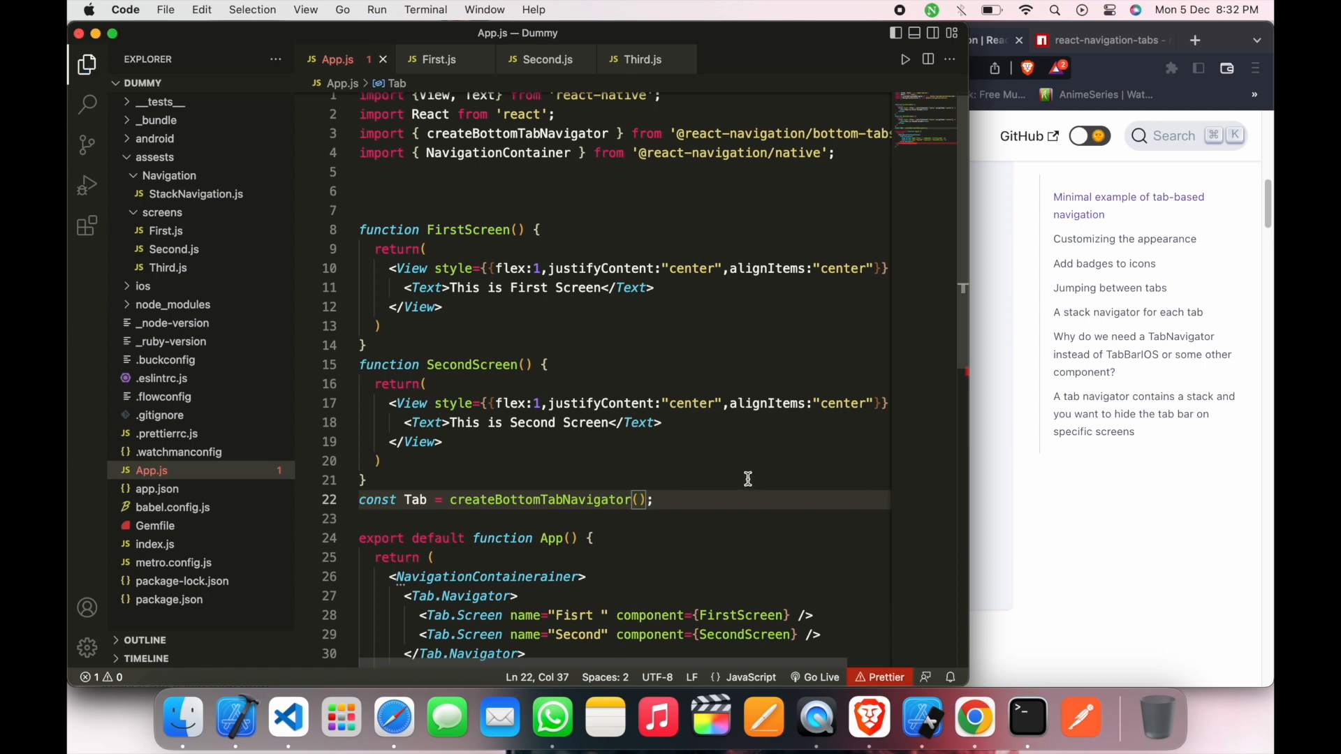
scroll(down, 3)
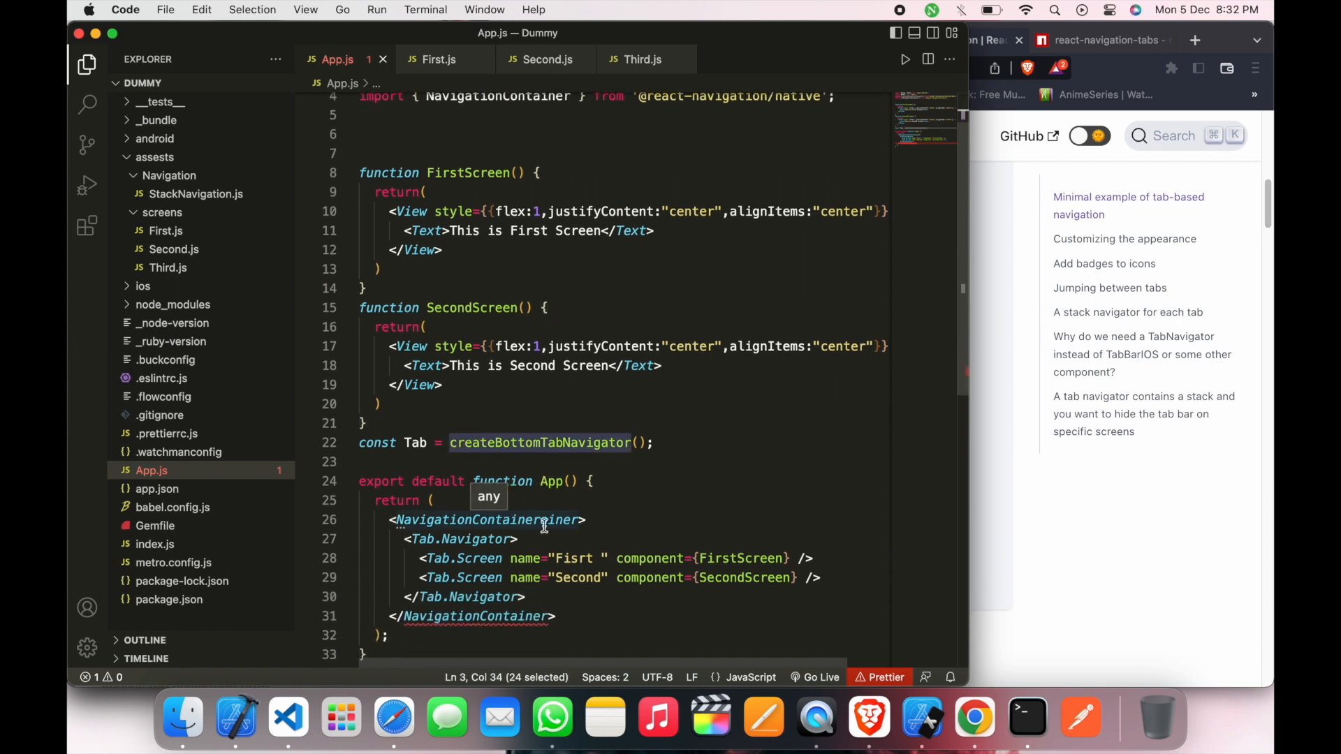
click(543, 520)
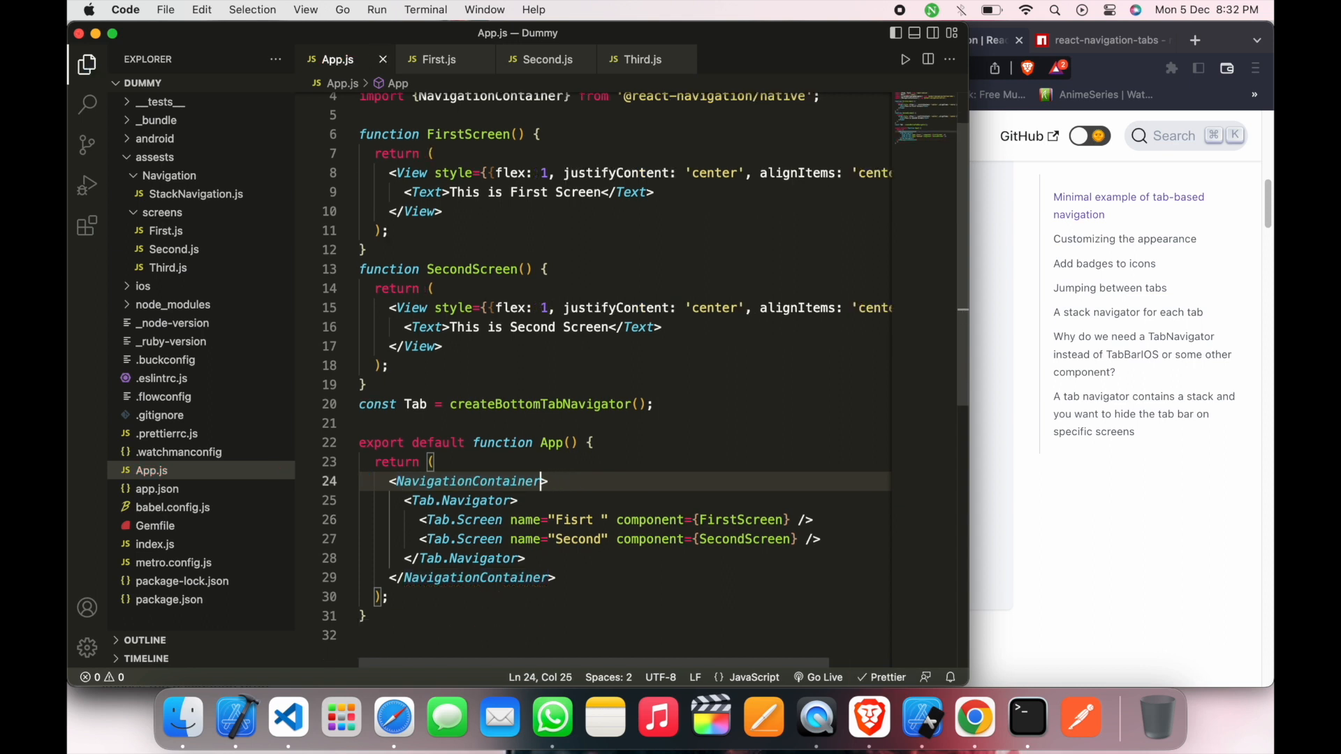
Step: Alternate between the Second and Fisrt tabs in the iPhone simulator to verify each screen's text
click(922, 715)
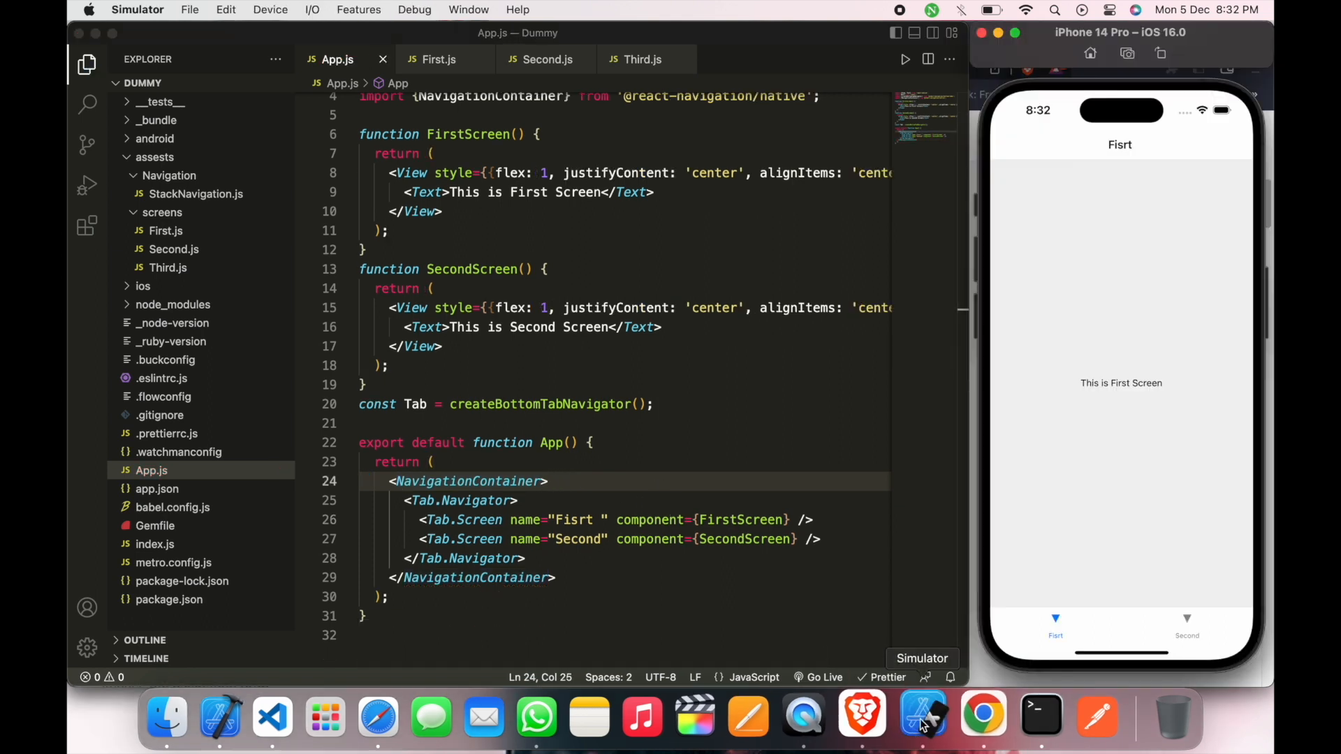
mouse_move(984, 492)
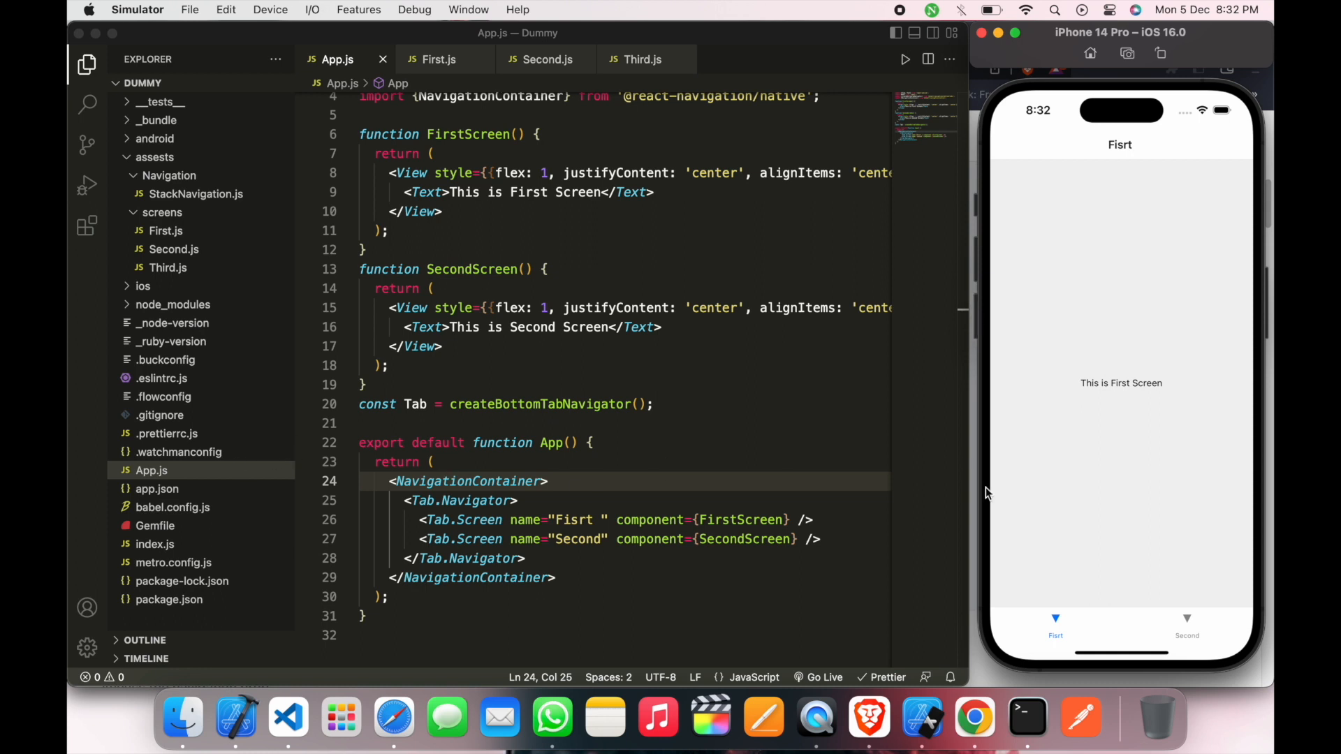
mouse_move(1192, 621)
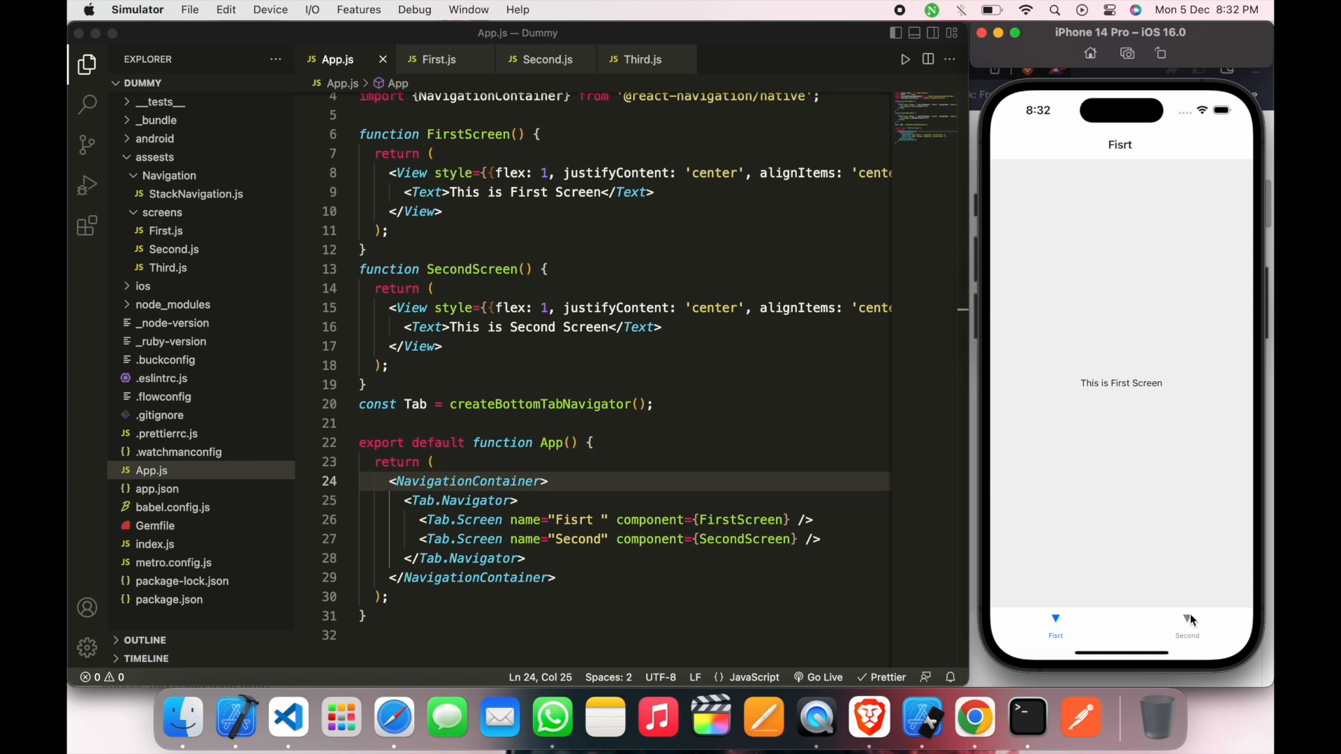
click(1187, 629)
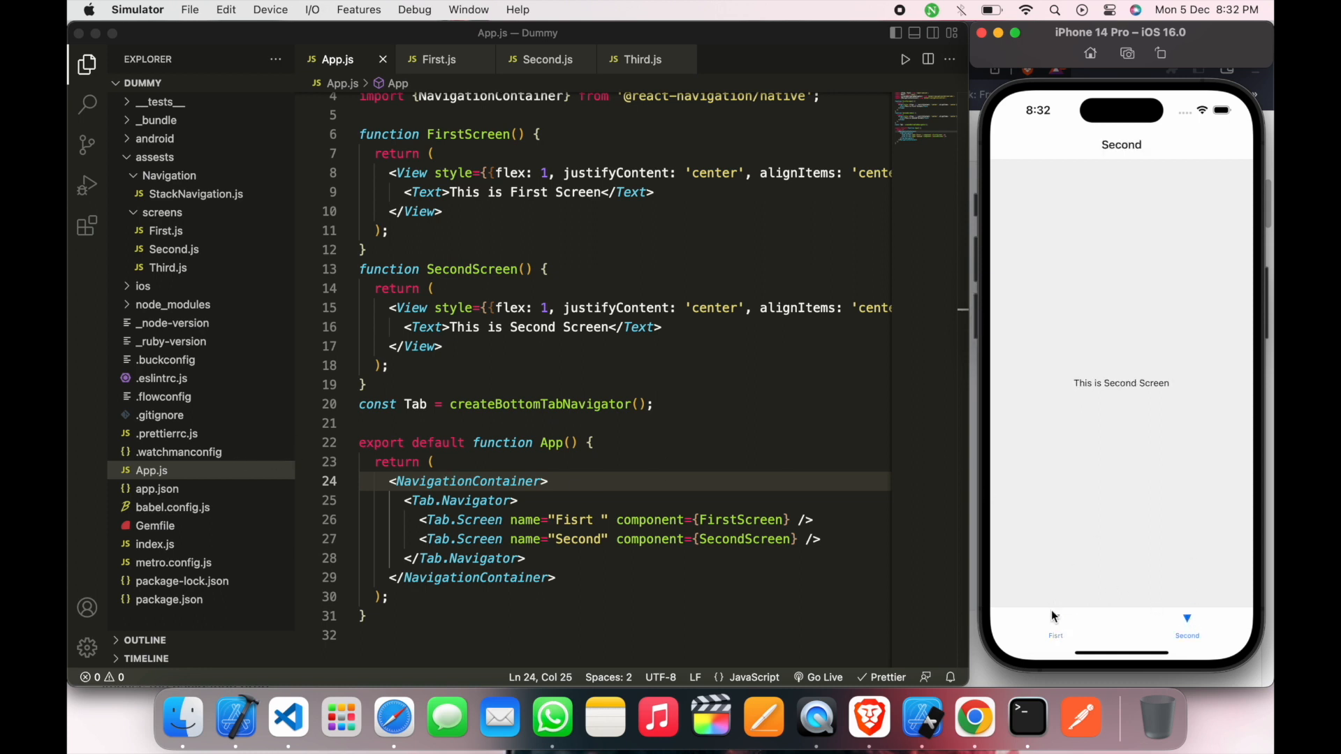
click(1056, 629)
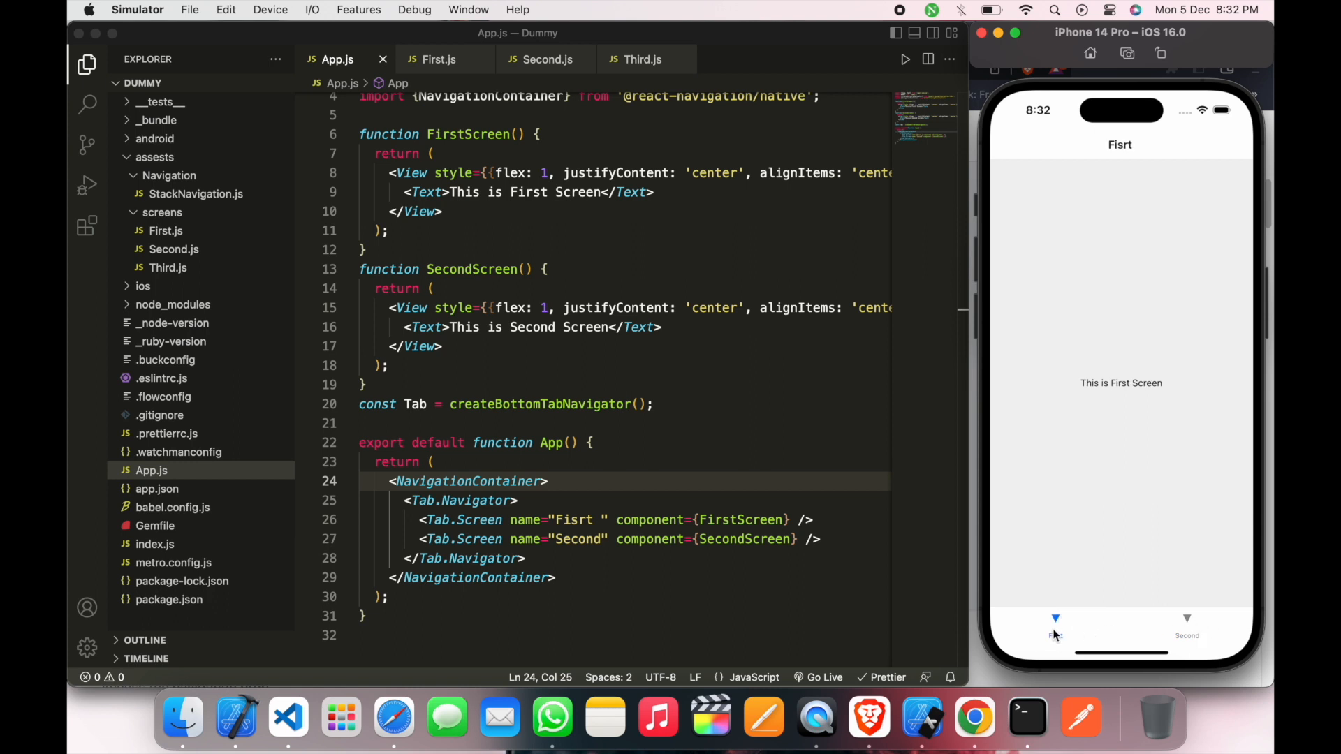
click(1188, 635)
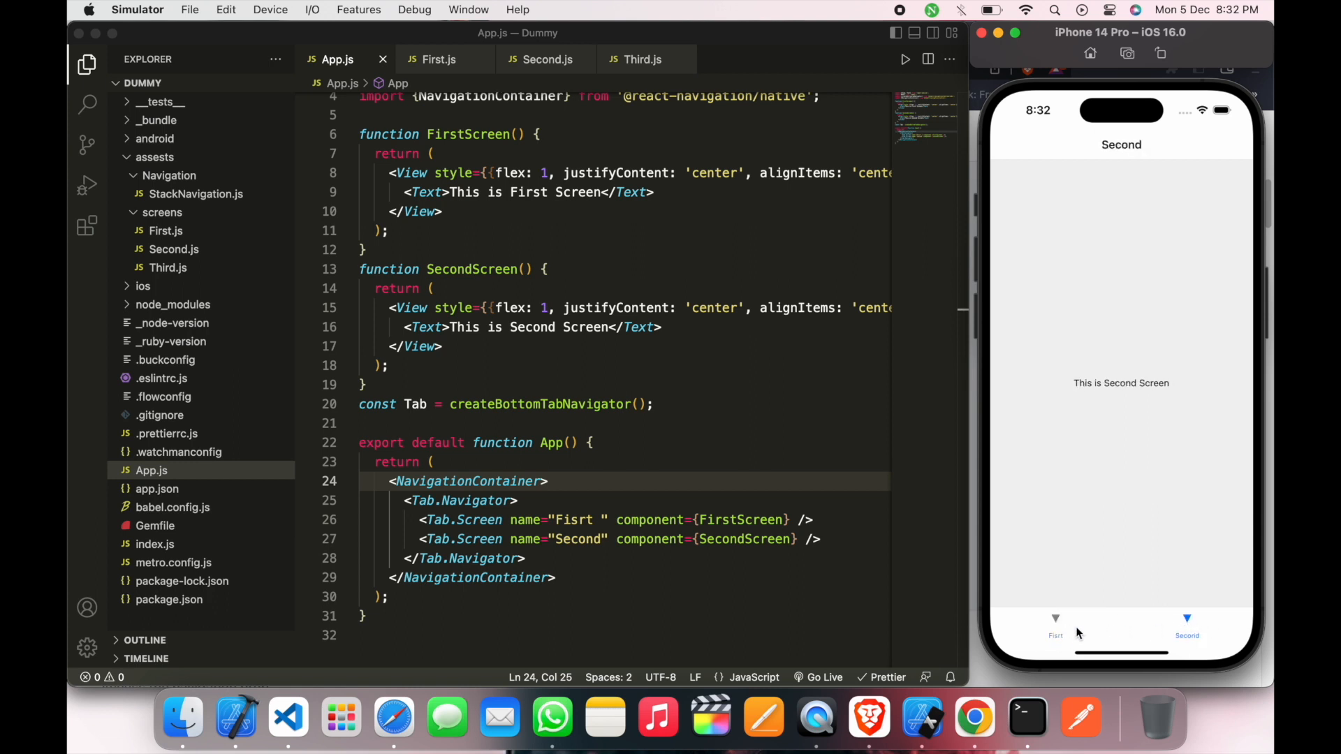
click(1056, 633)
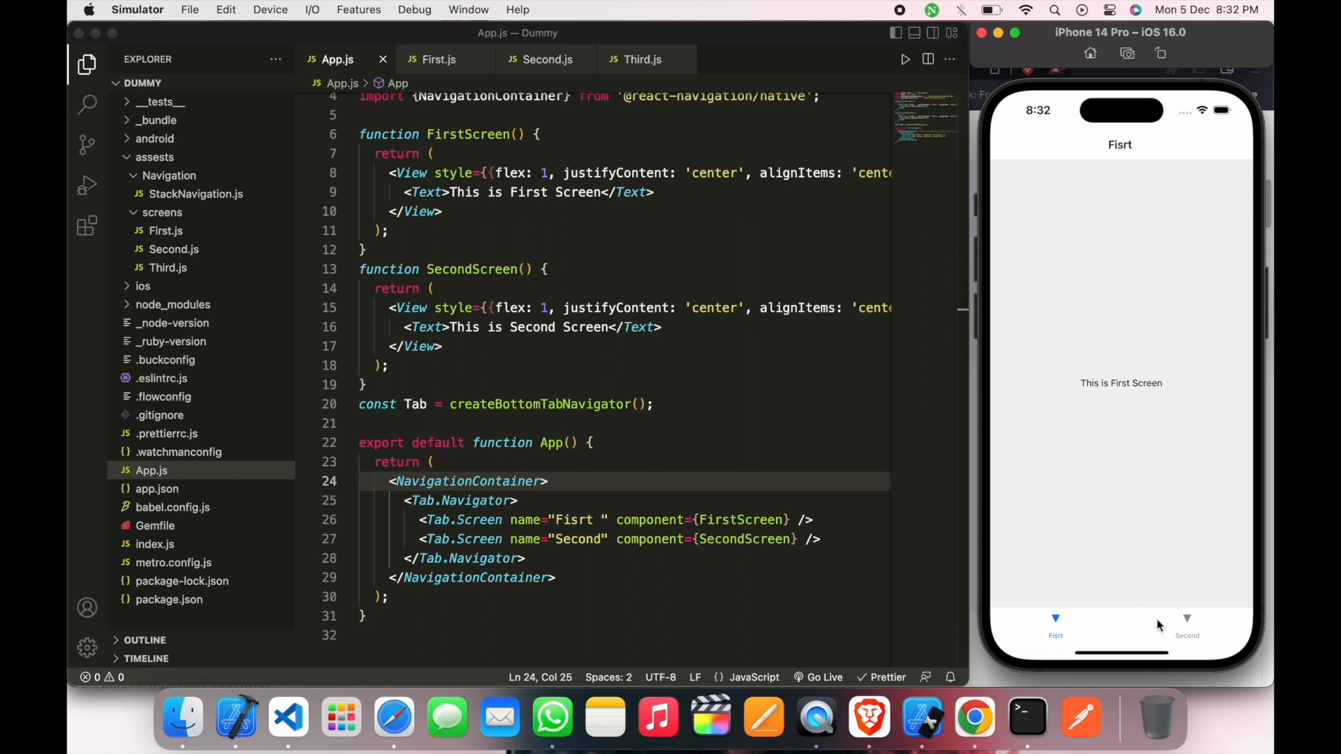
click(1186, 625)
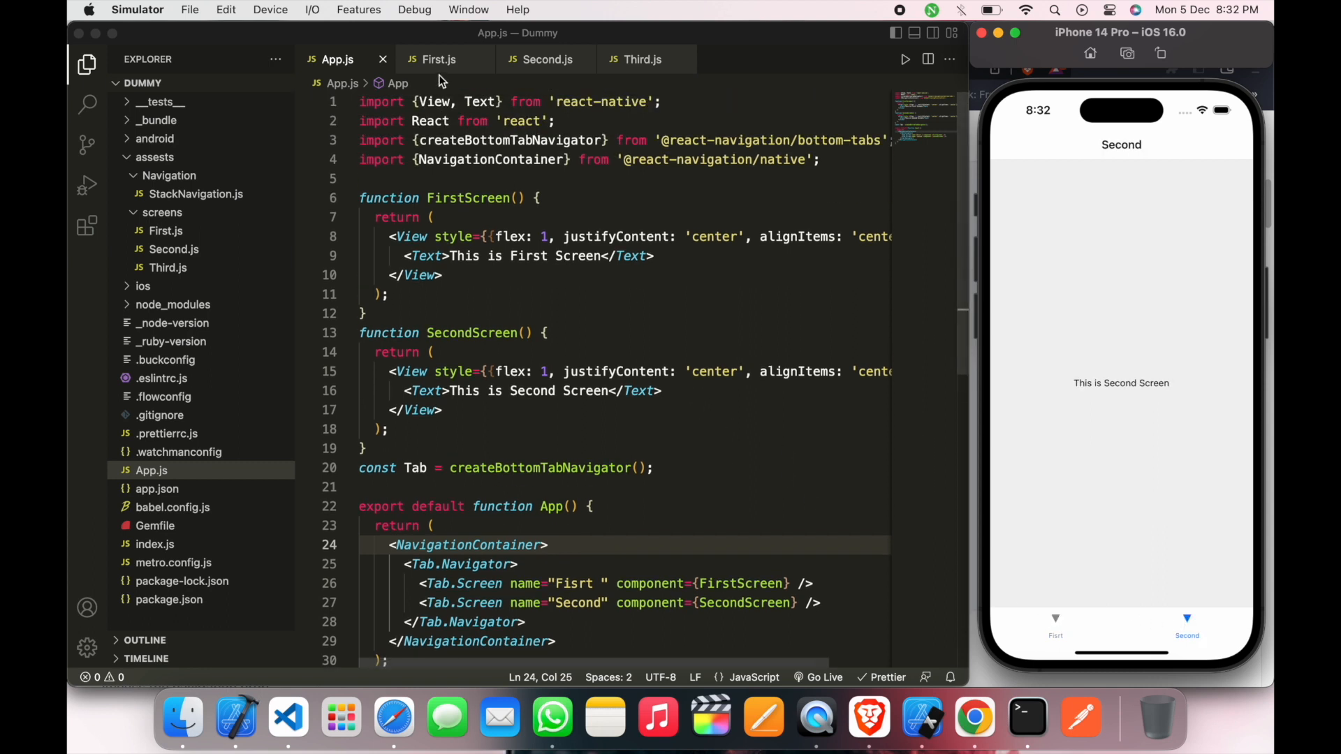
Step: Review Third.js and First.js, then return to App.js and clear FirstScreen's View block
click(642, 58)
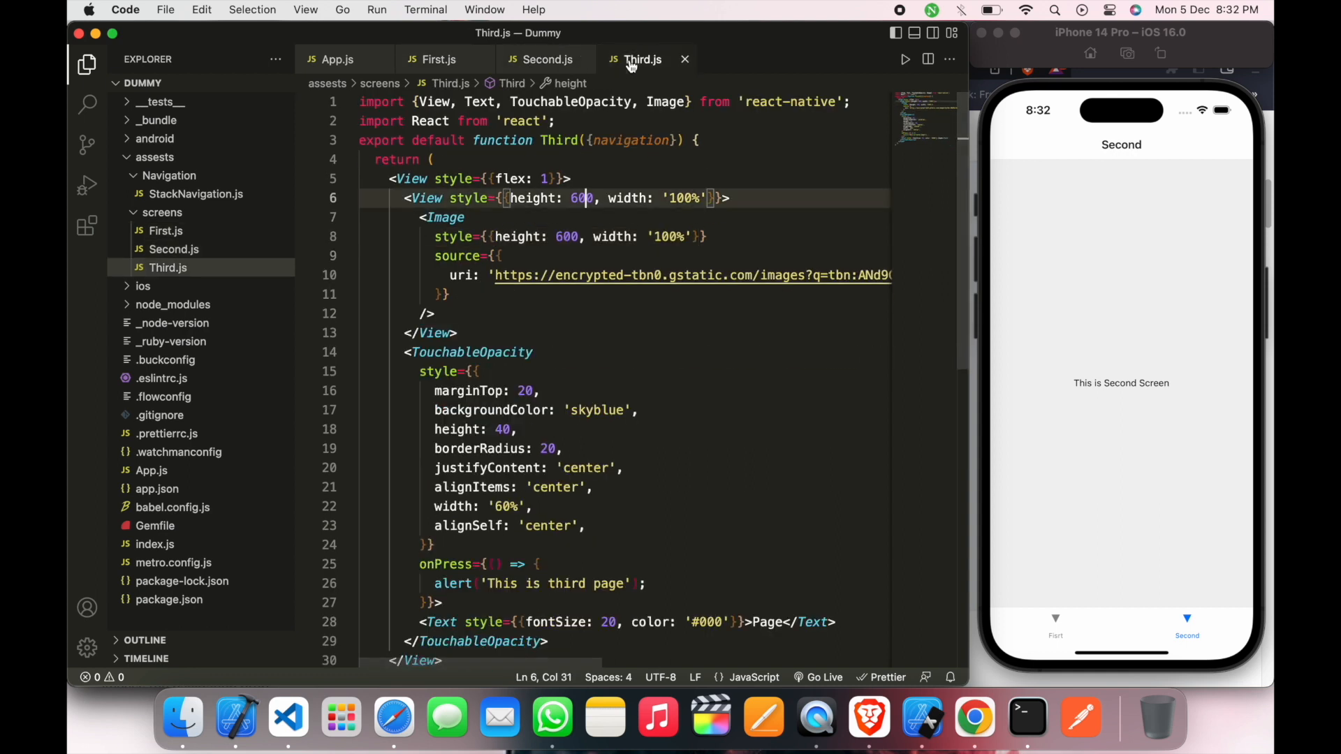
click(438, 59)
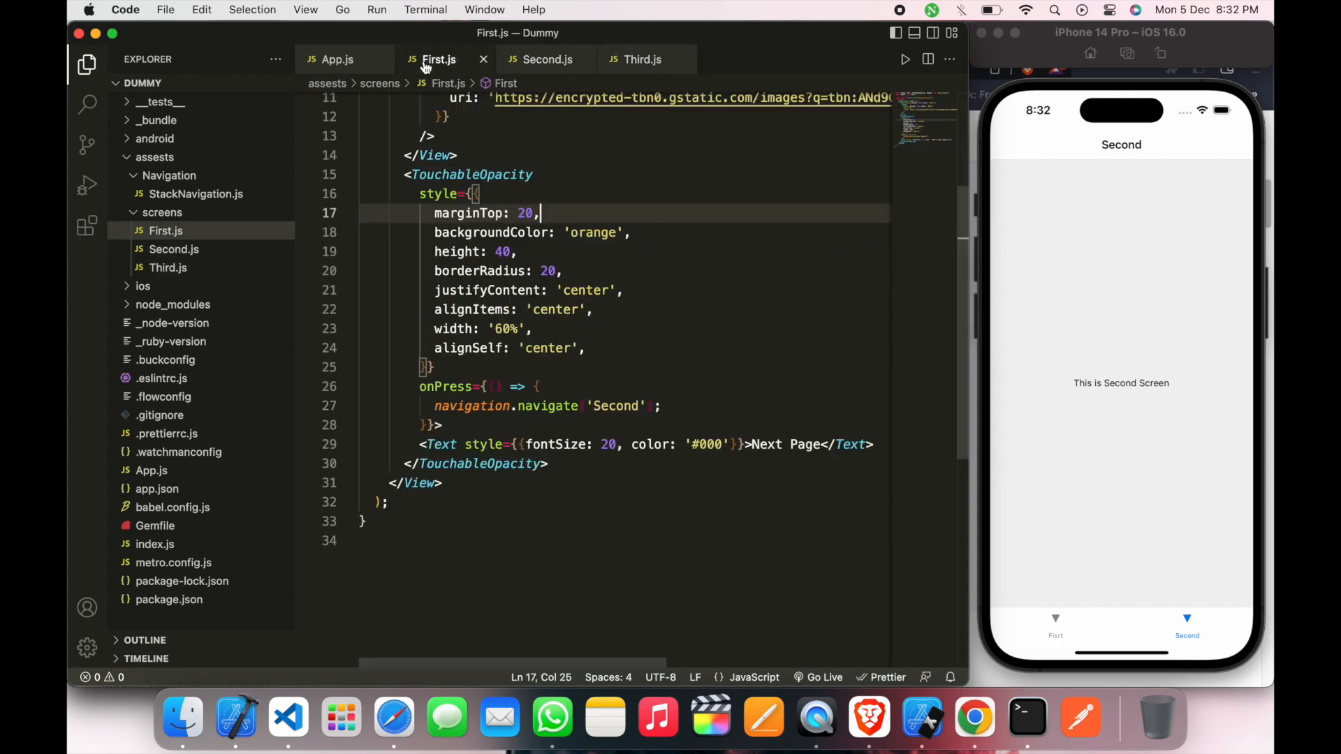
scroll(up, 3)
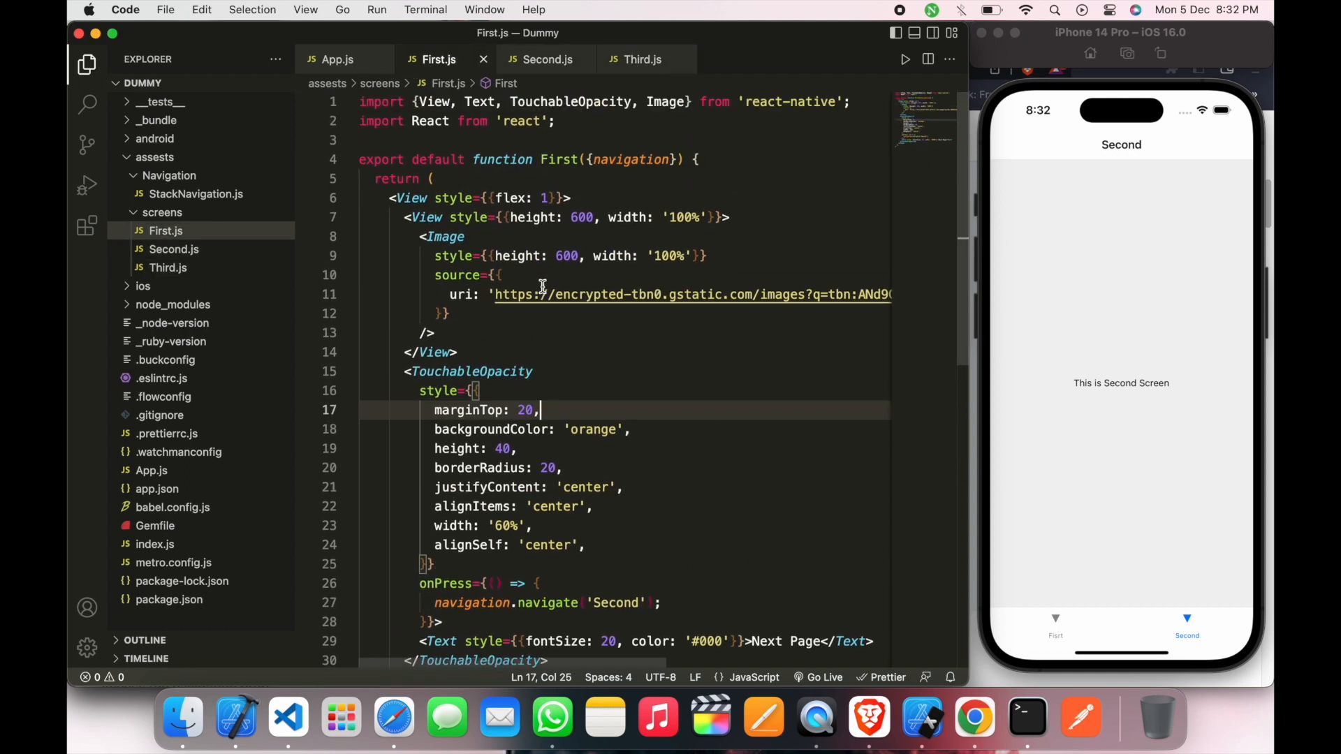
click(337, 58)
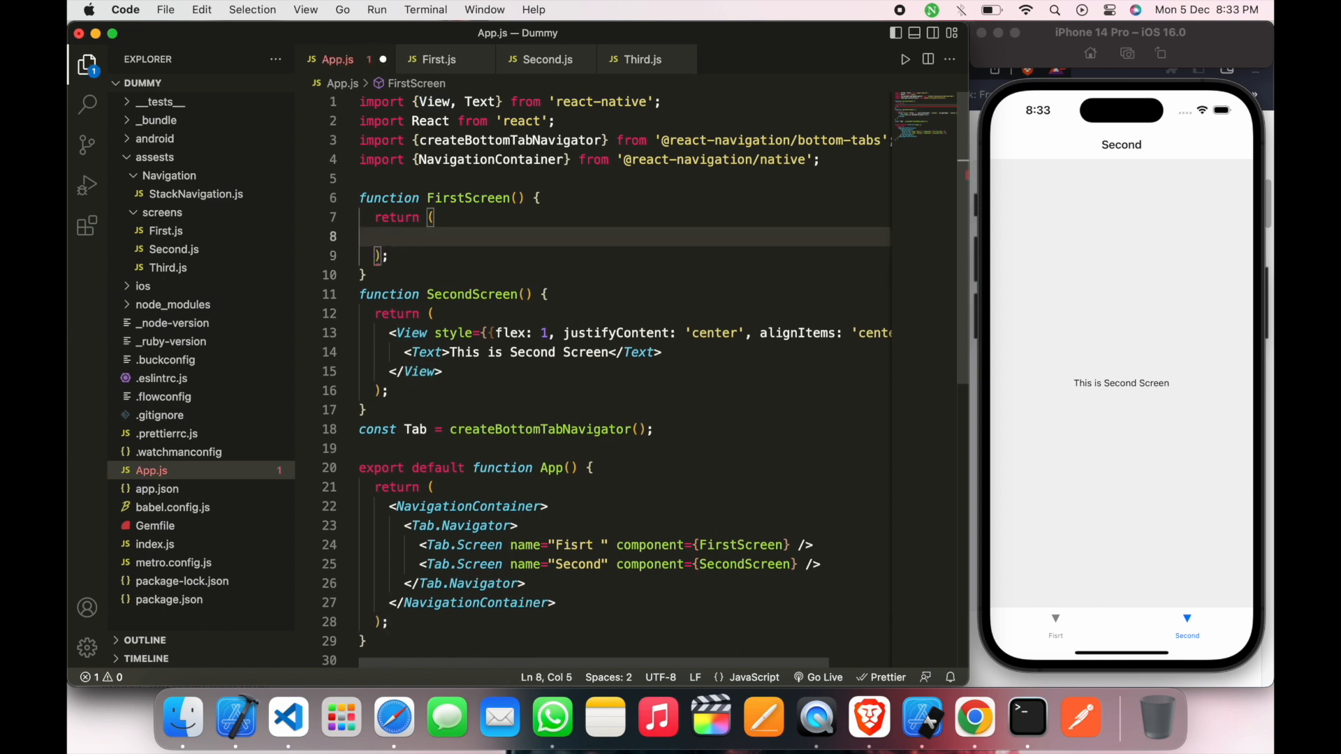
Step: Render <First/> in FirstScreen and <Second /> in SecondScreen, auto-importing both components
text(<Fist/>)
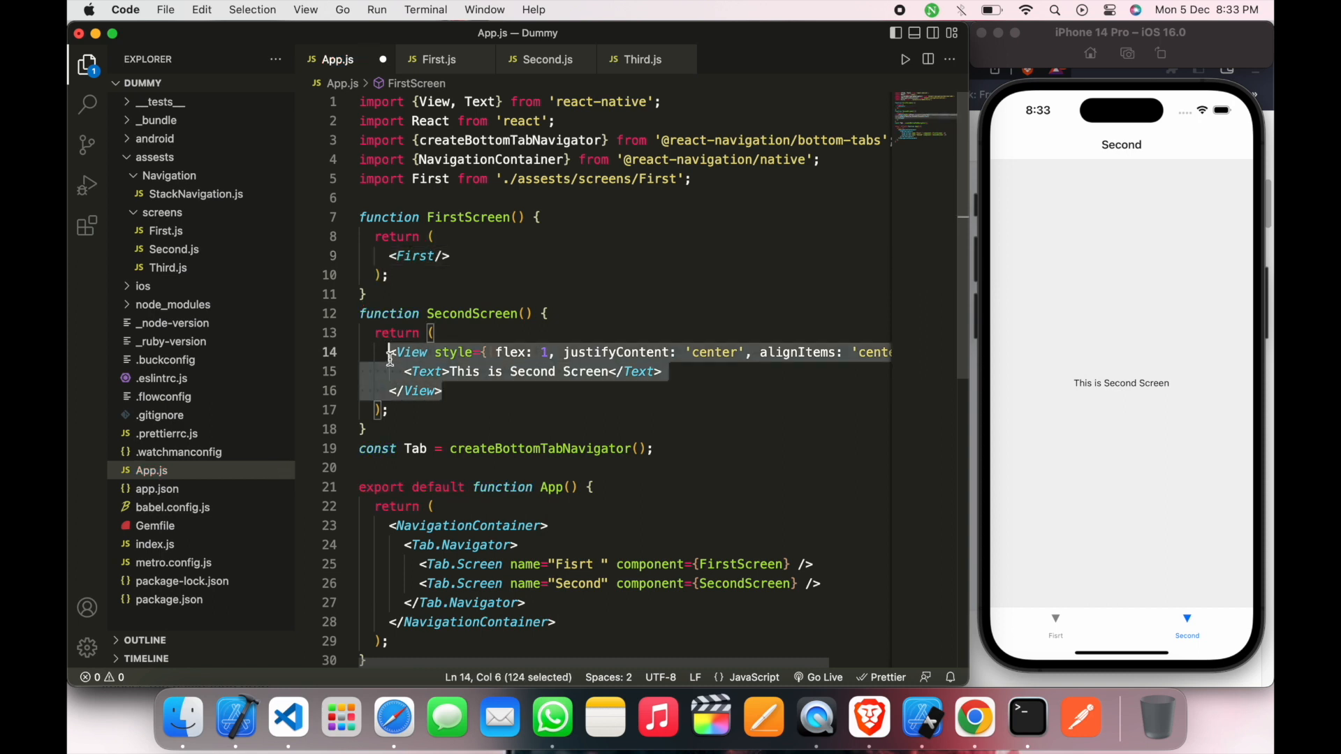
text(<Sce)
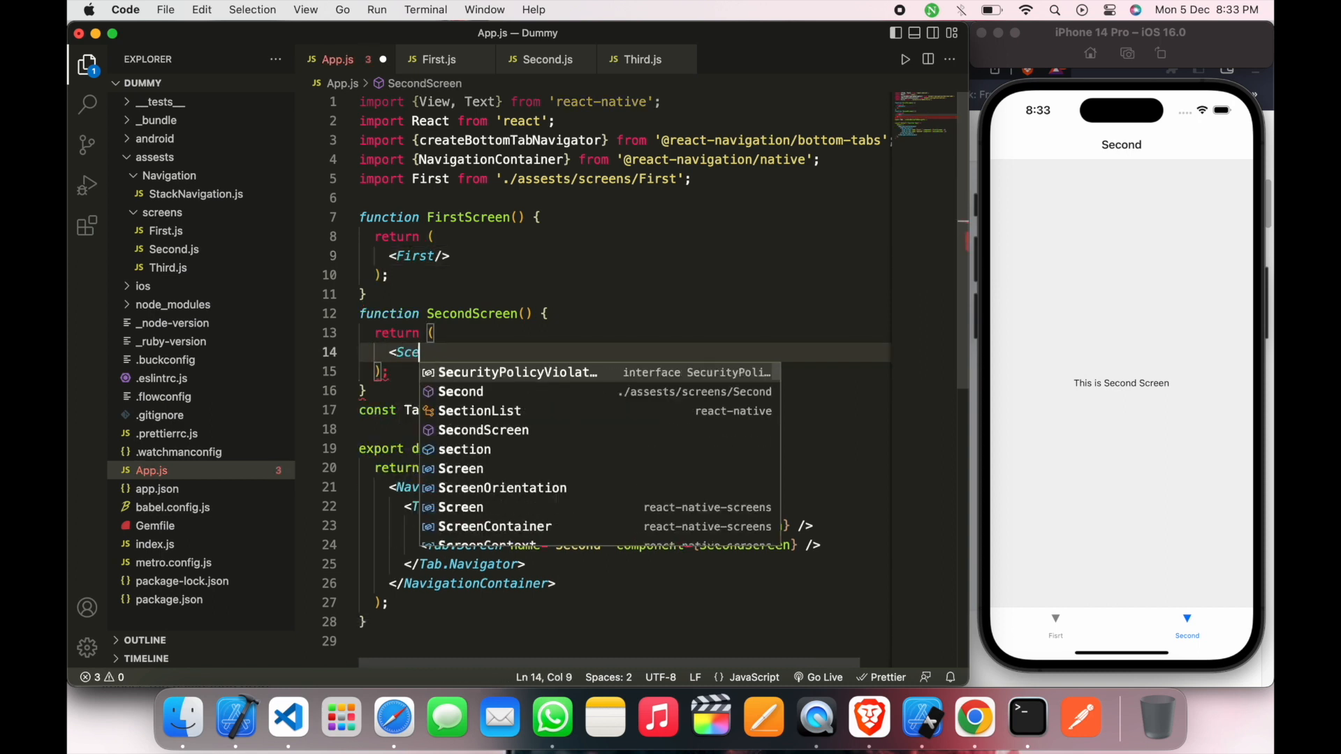
click(460, 391)
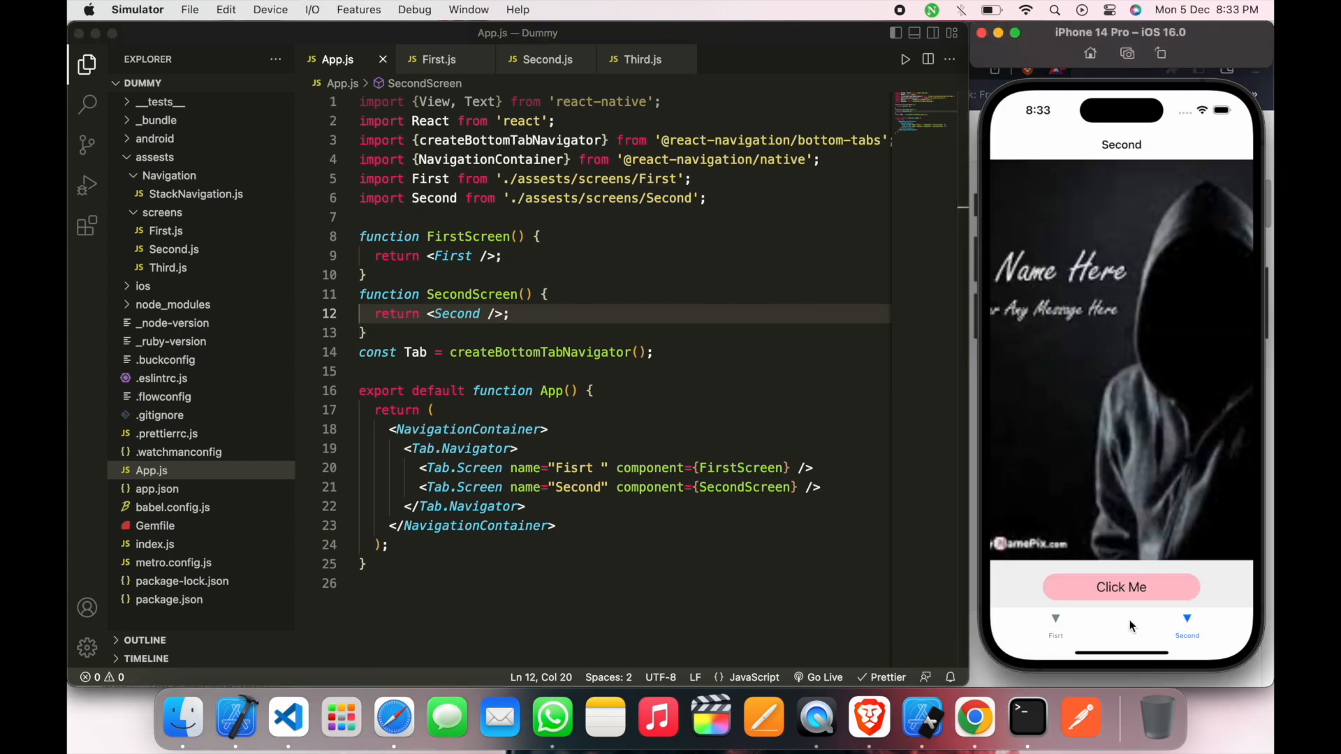
Step: View the Second tab's Click Me image, then the first tab's Next Page screen
click(1056, 628)
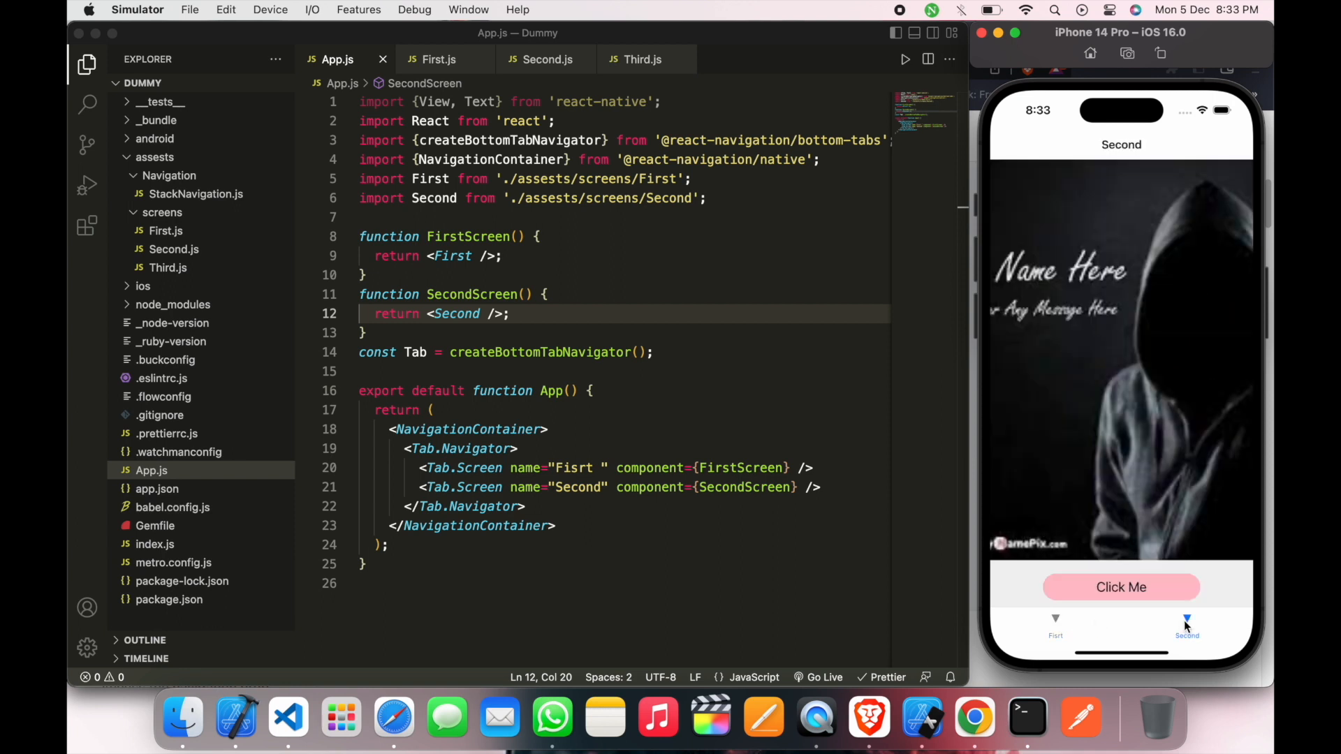
click(1057, 629)
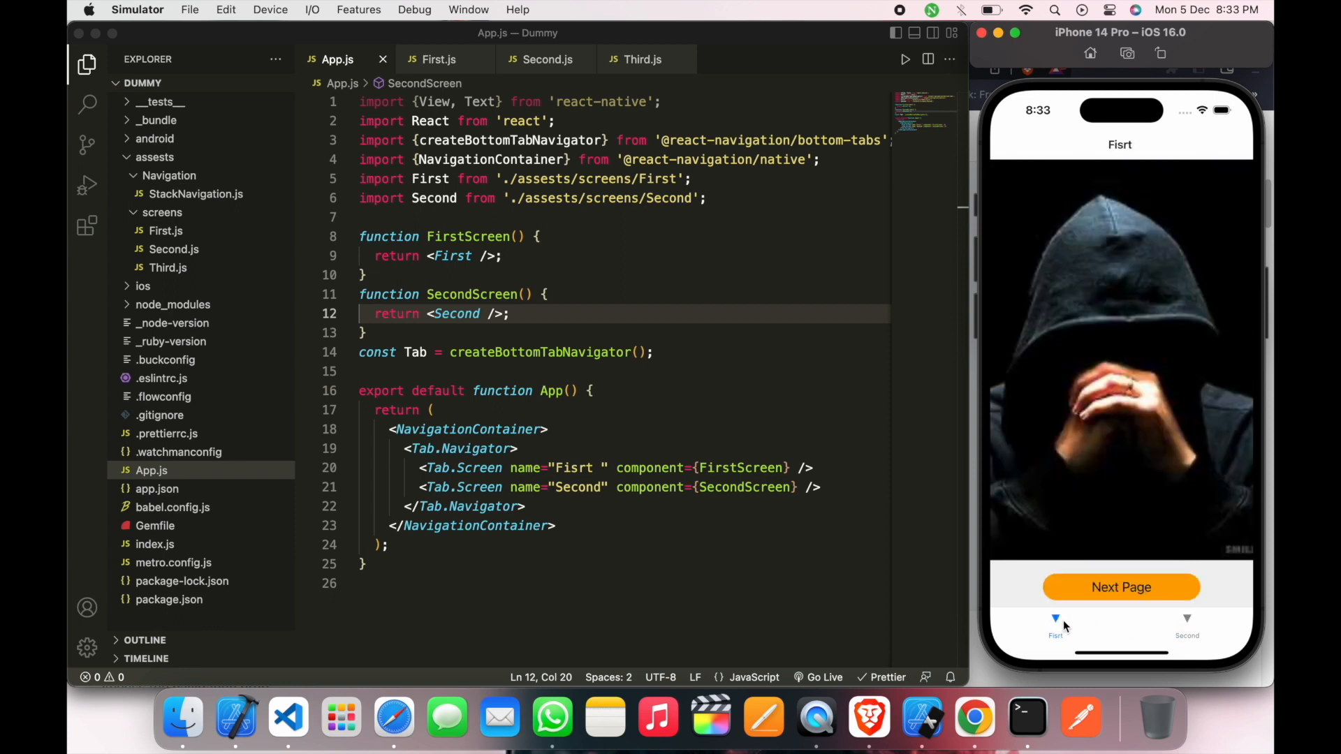
mouse_move(779, 452)
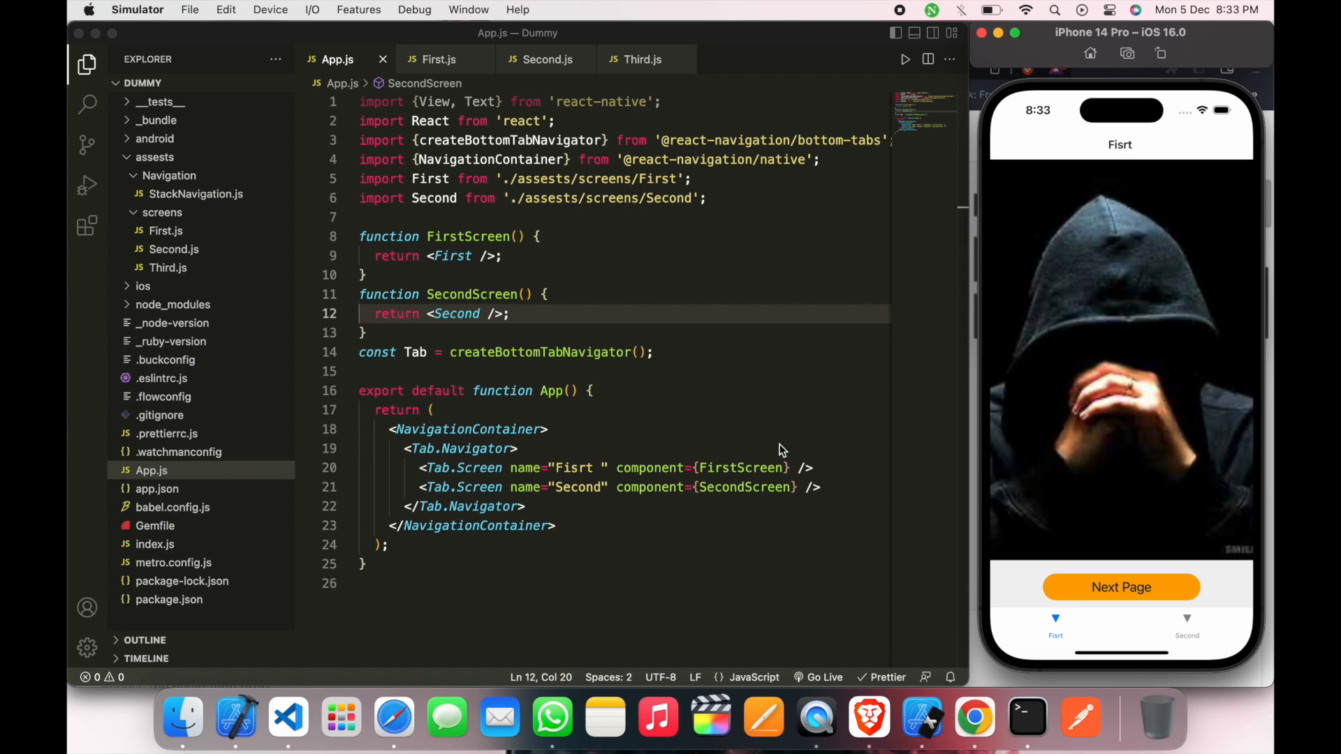
mouse_move(870, 717)
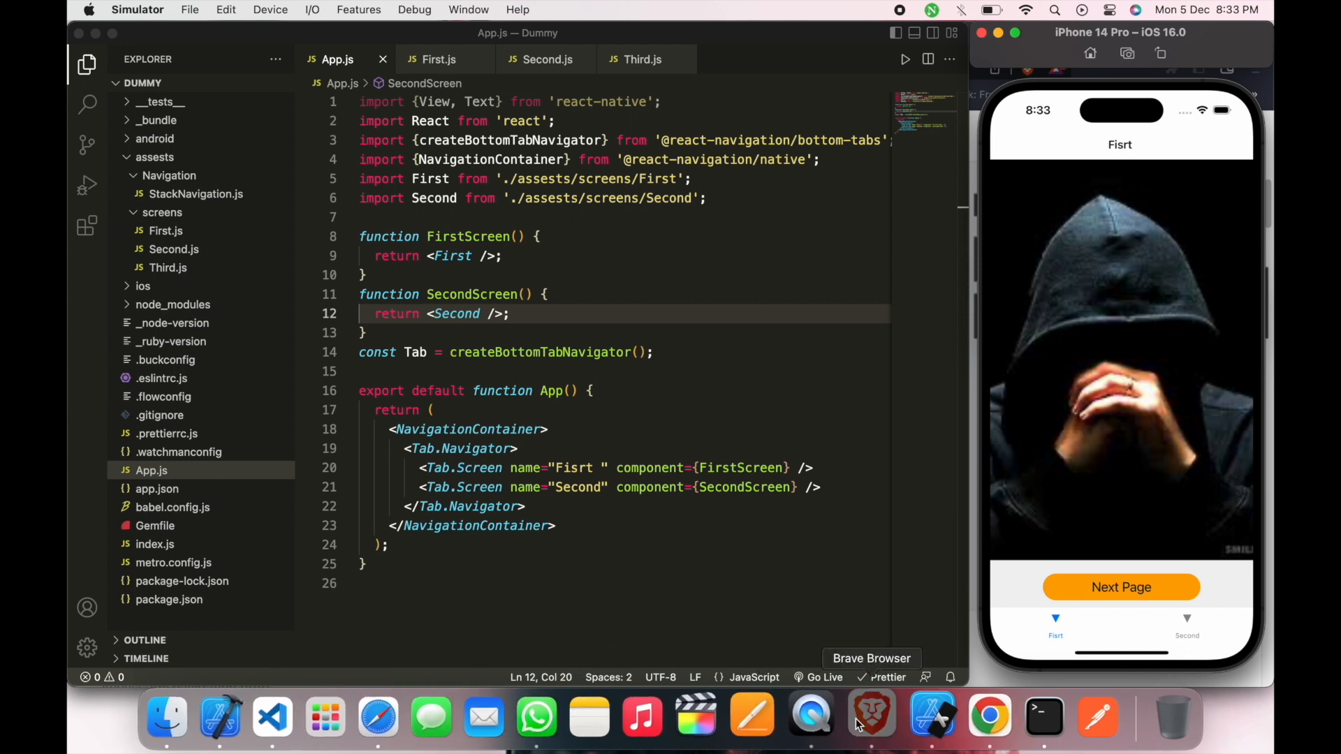
Step: Scroll the Tab navigation guide down to the Customizing the appearance tabBarIcon code sample
click(871, 716)
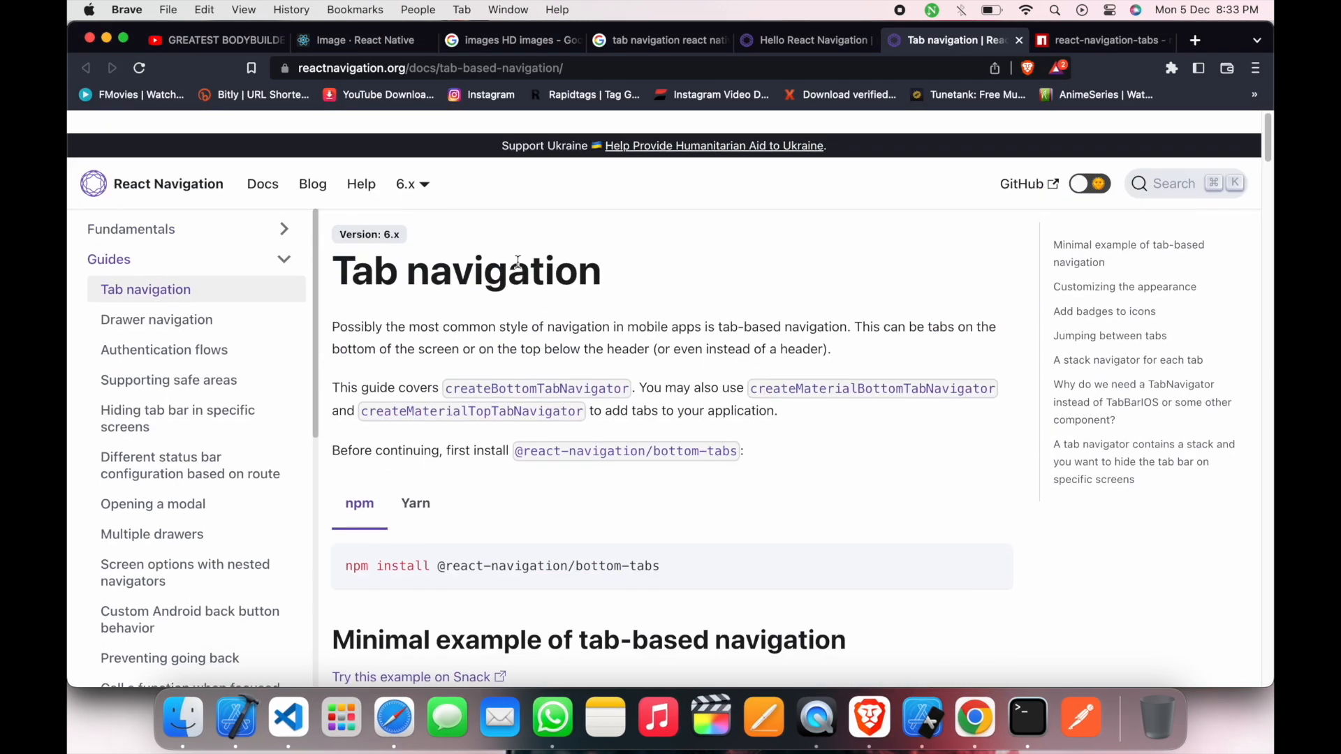
scroll(down, 3)
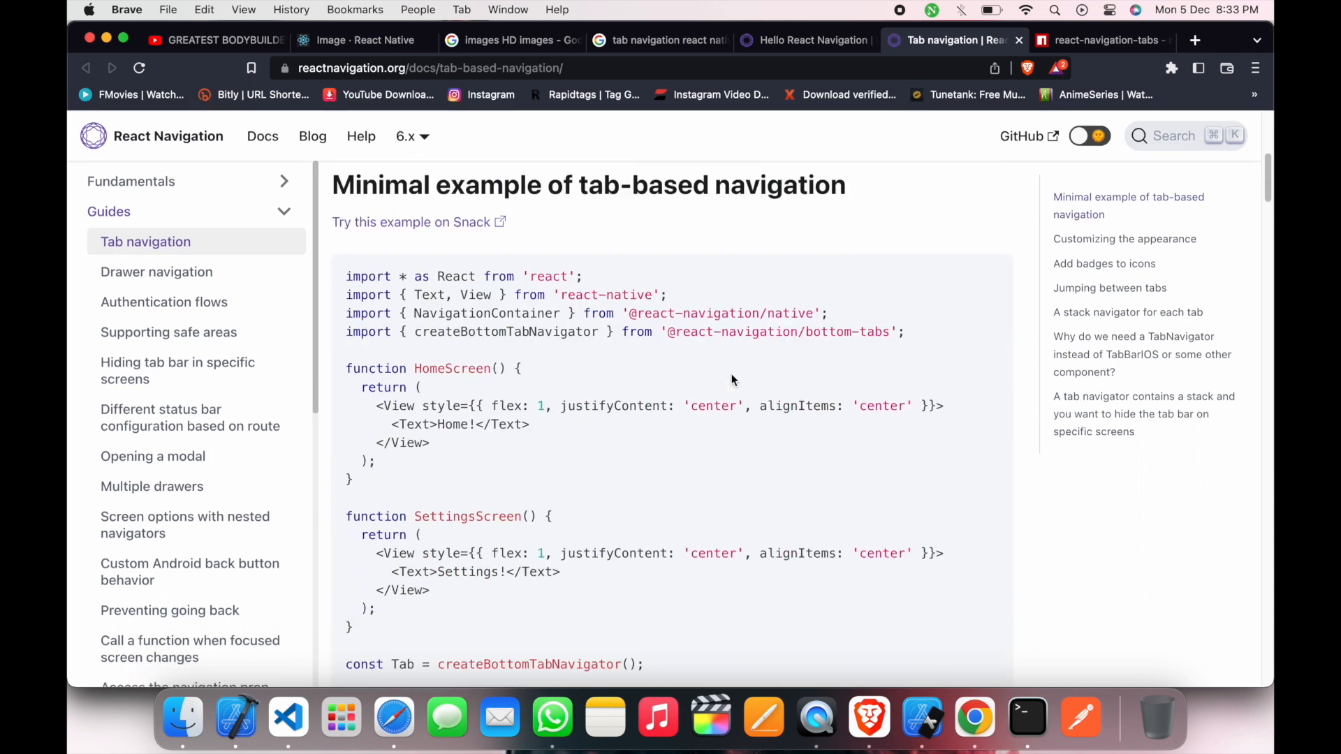
scroll(down, 3)
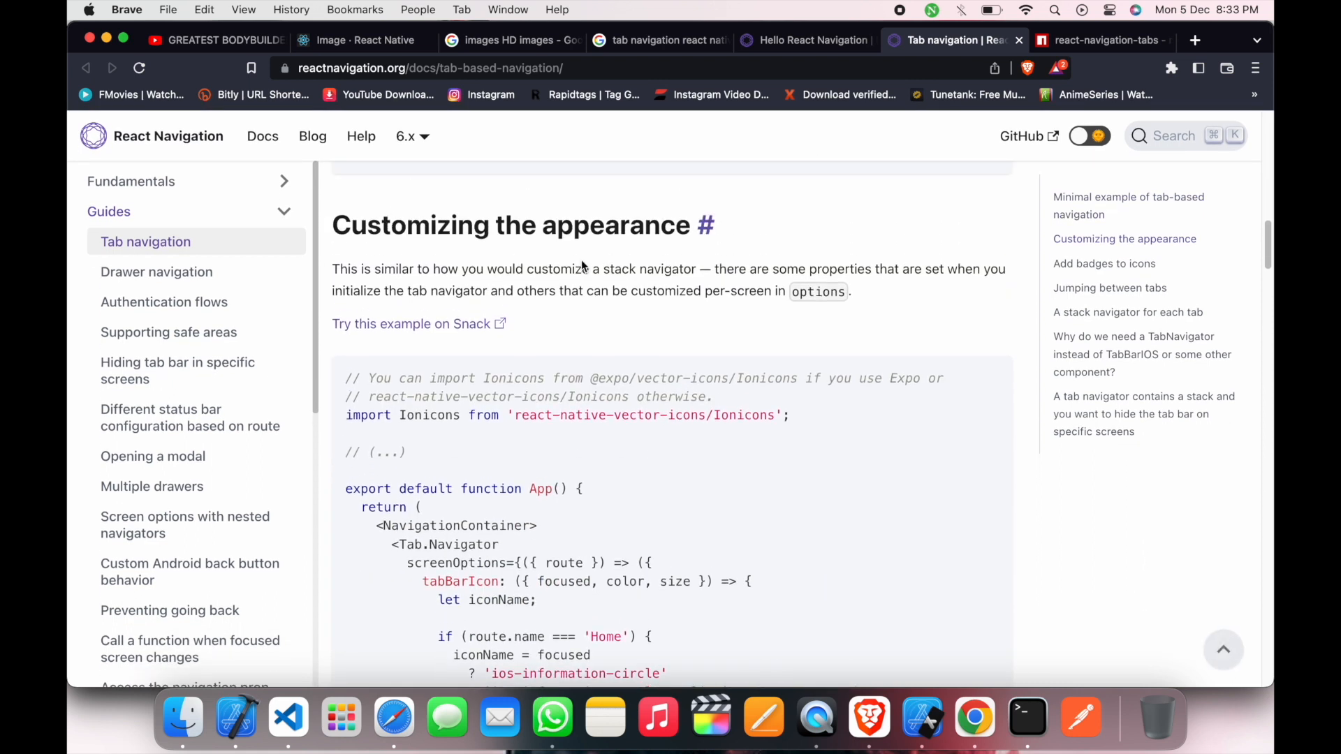
scroll(down, 3)
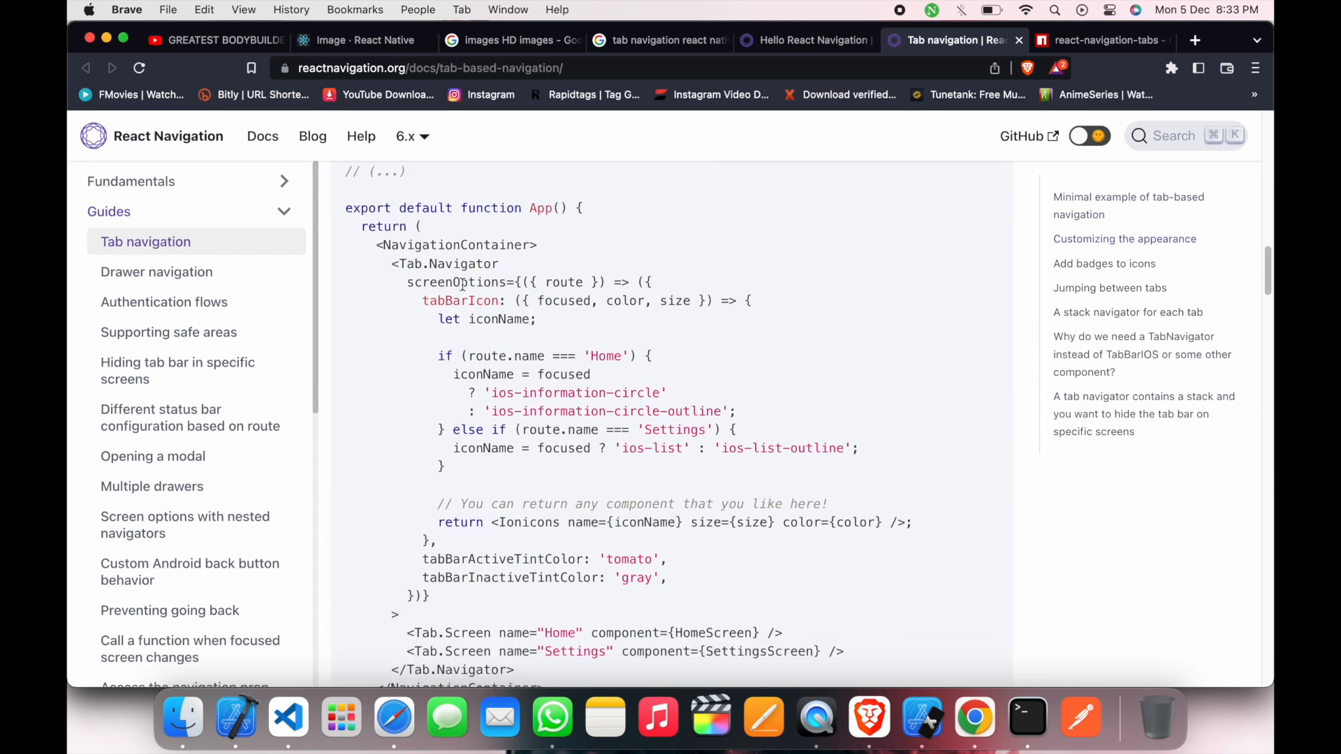
scroll(down, 3)
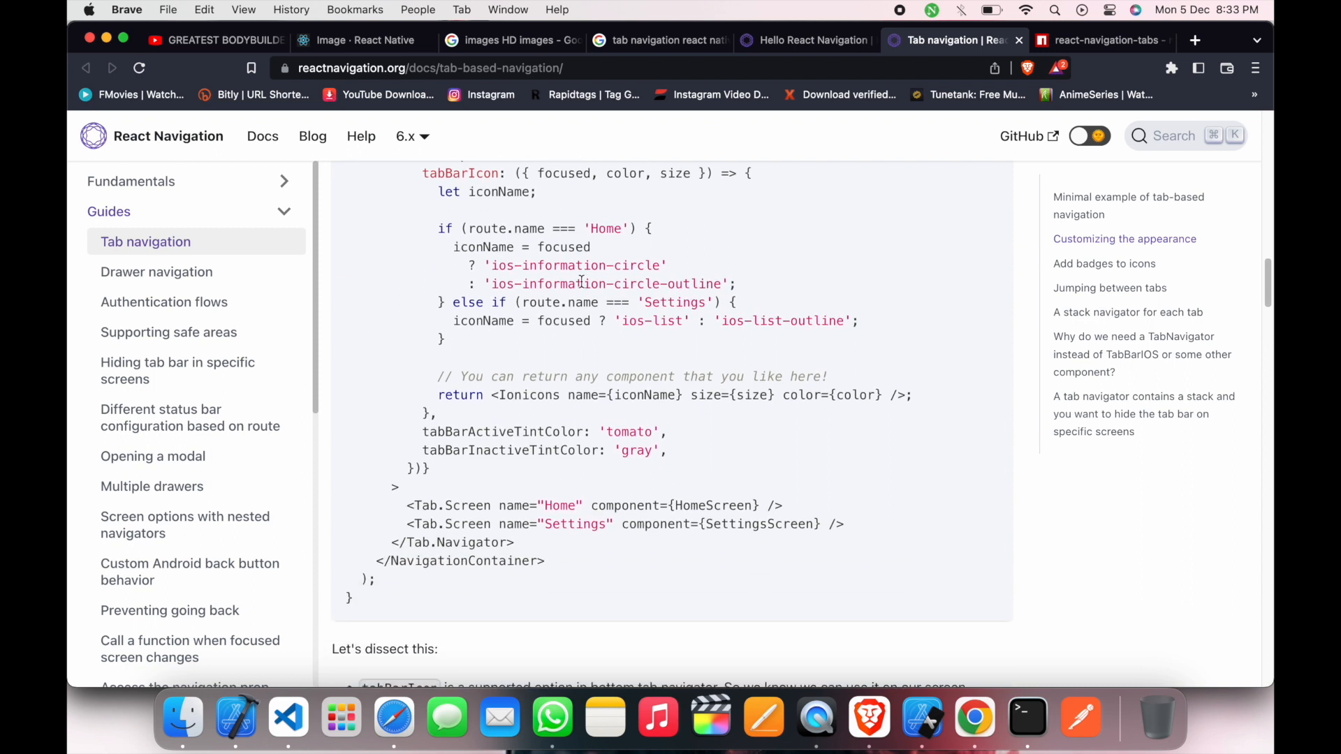